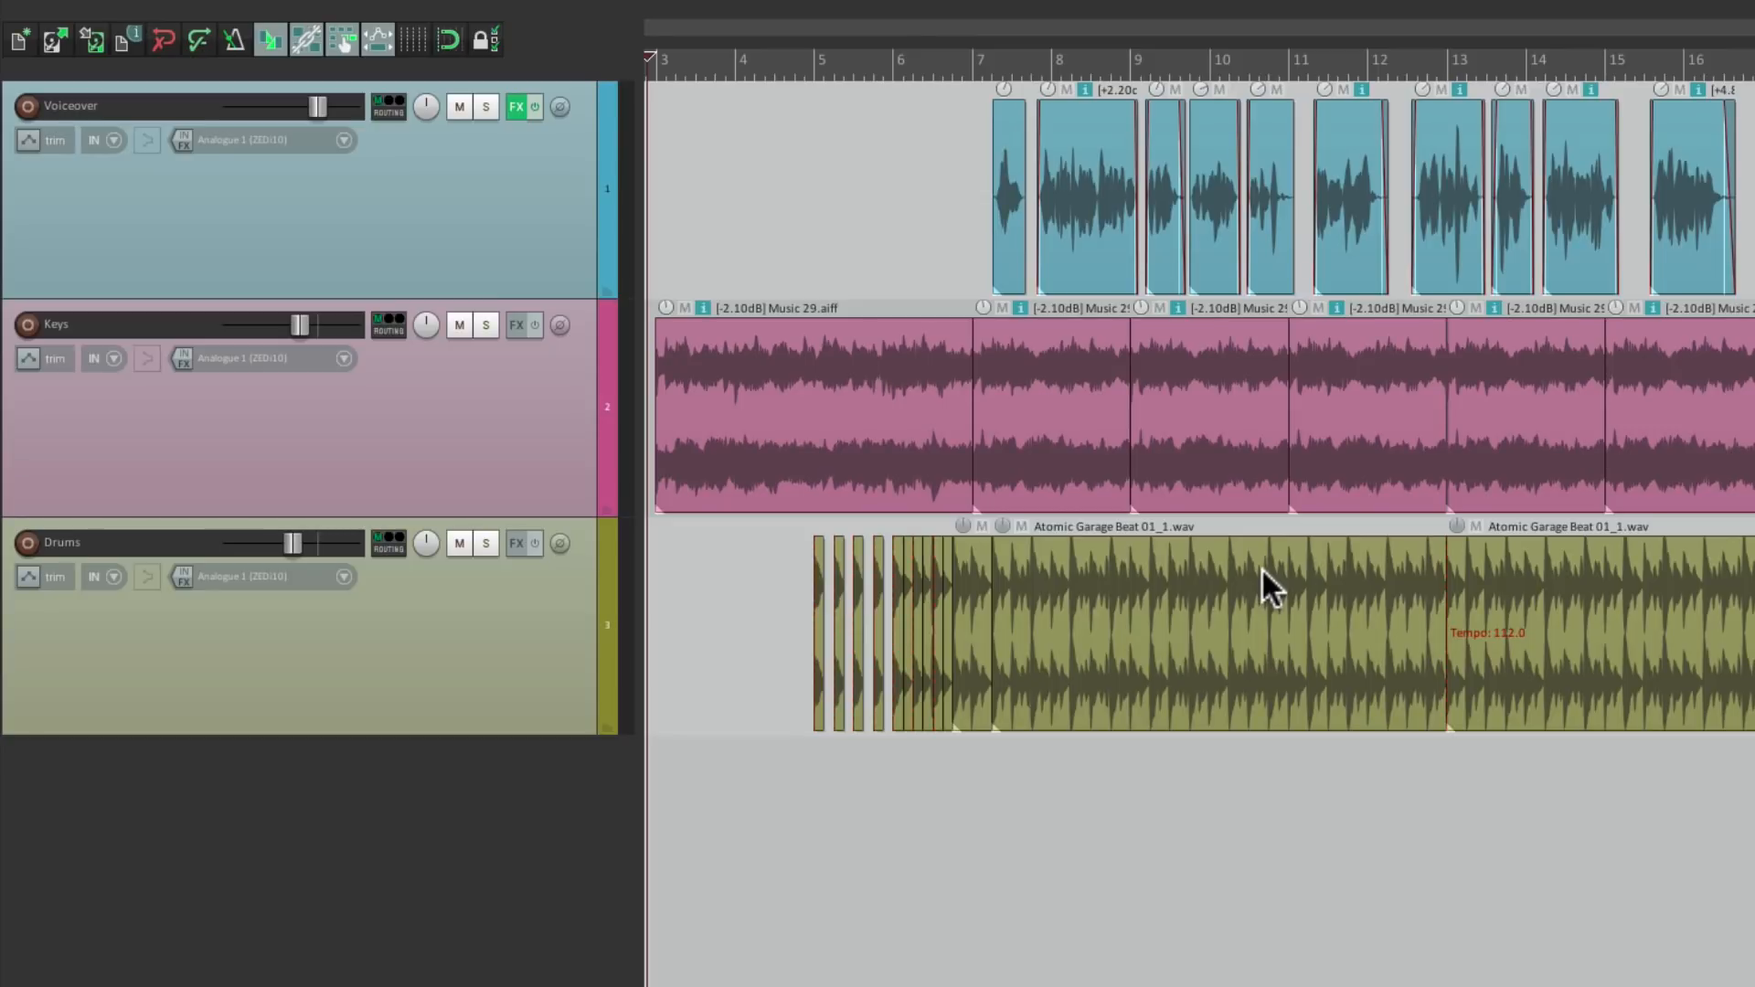
mouse_move(980, 517)
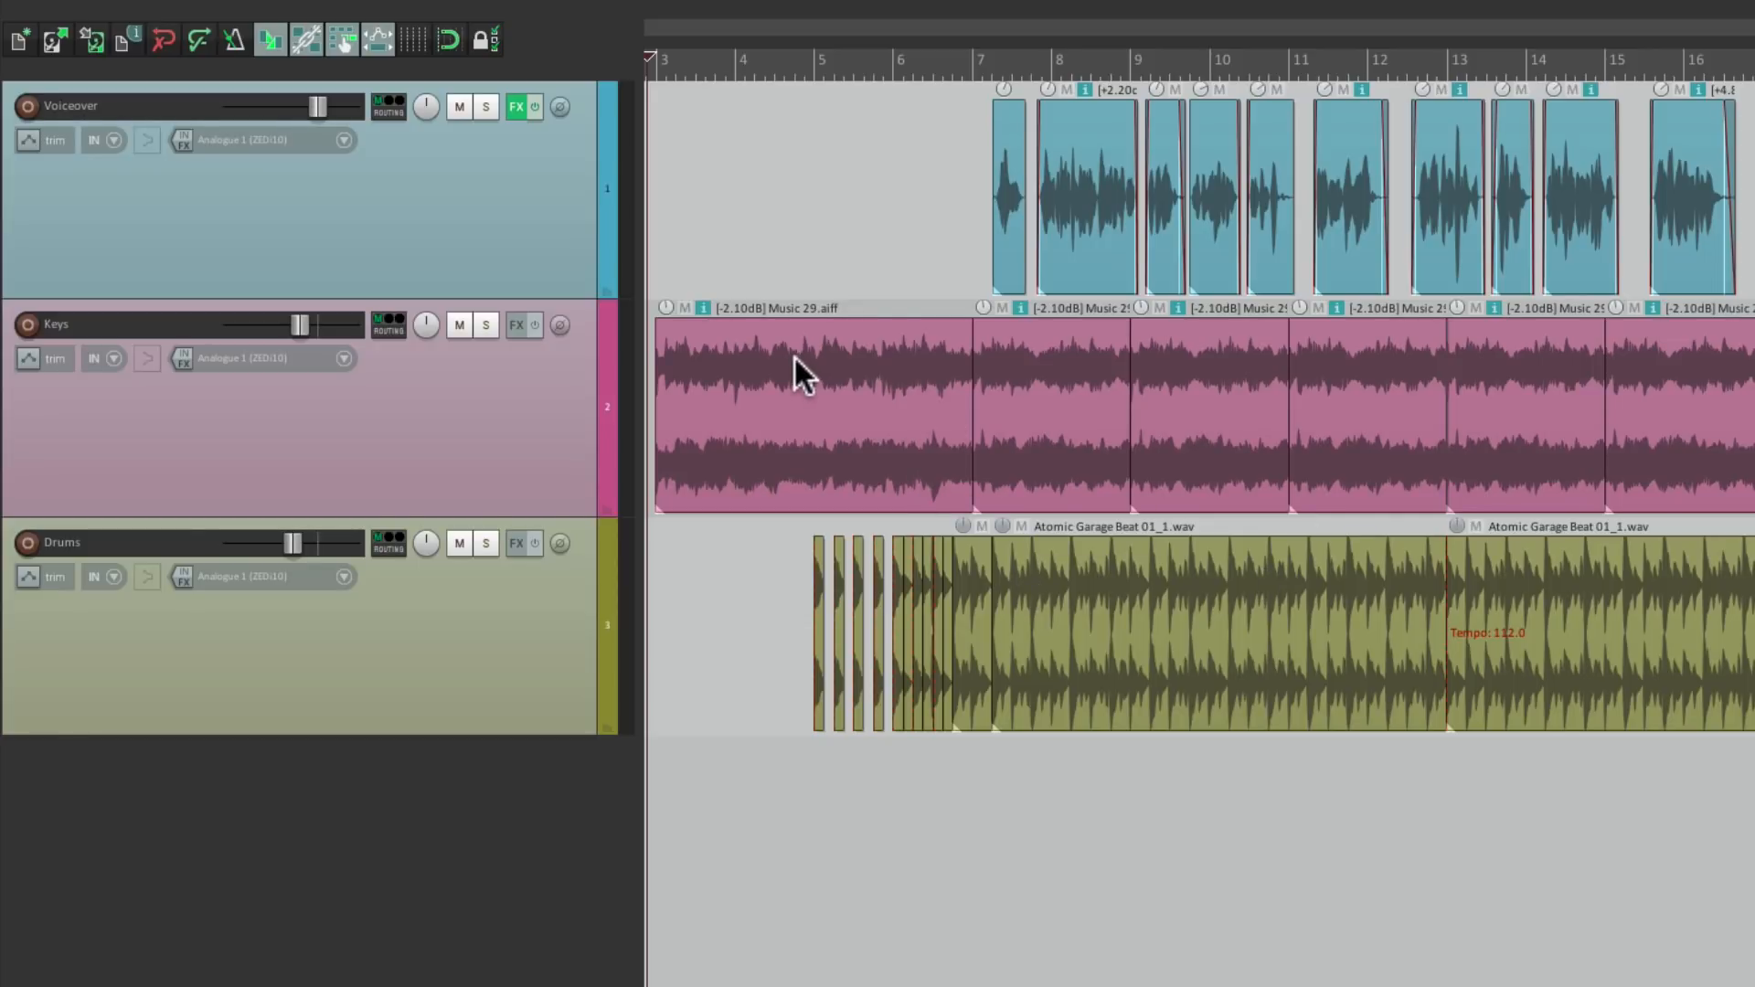
mouse_move(1049, 621)
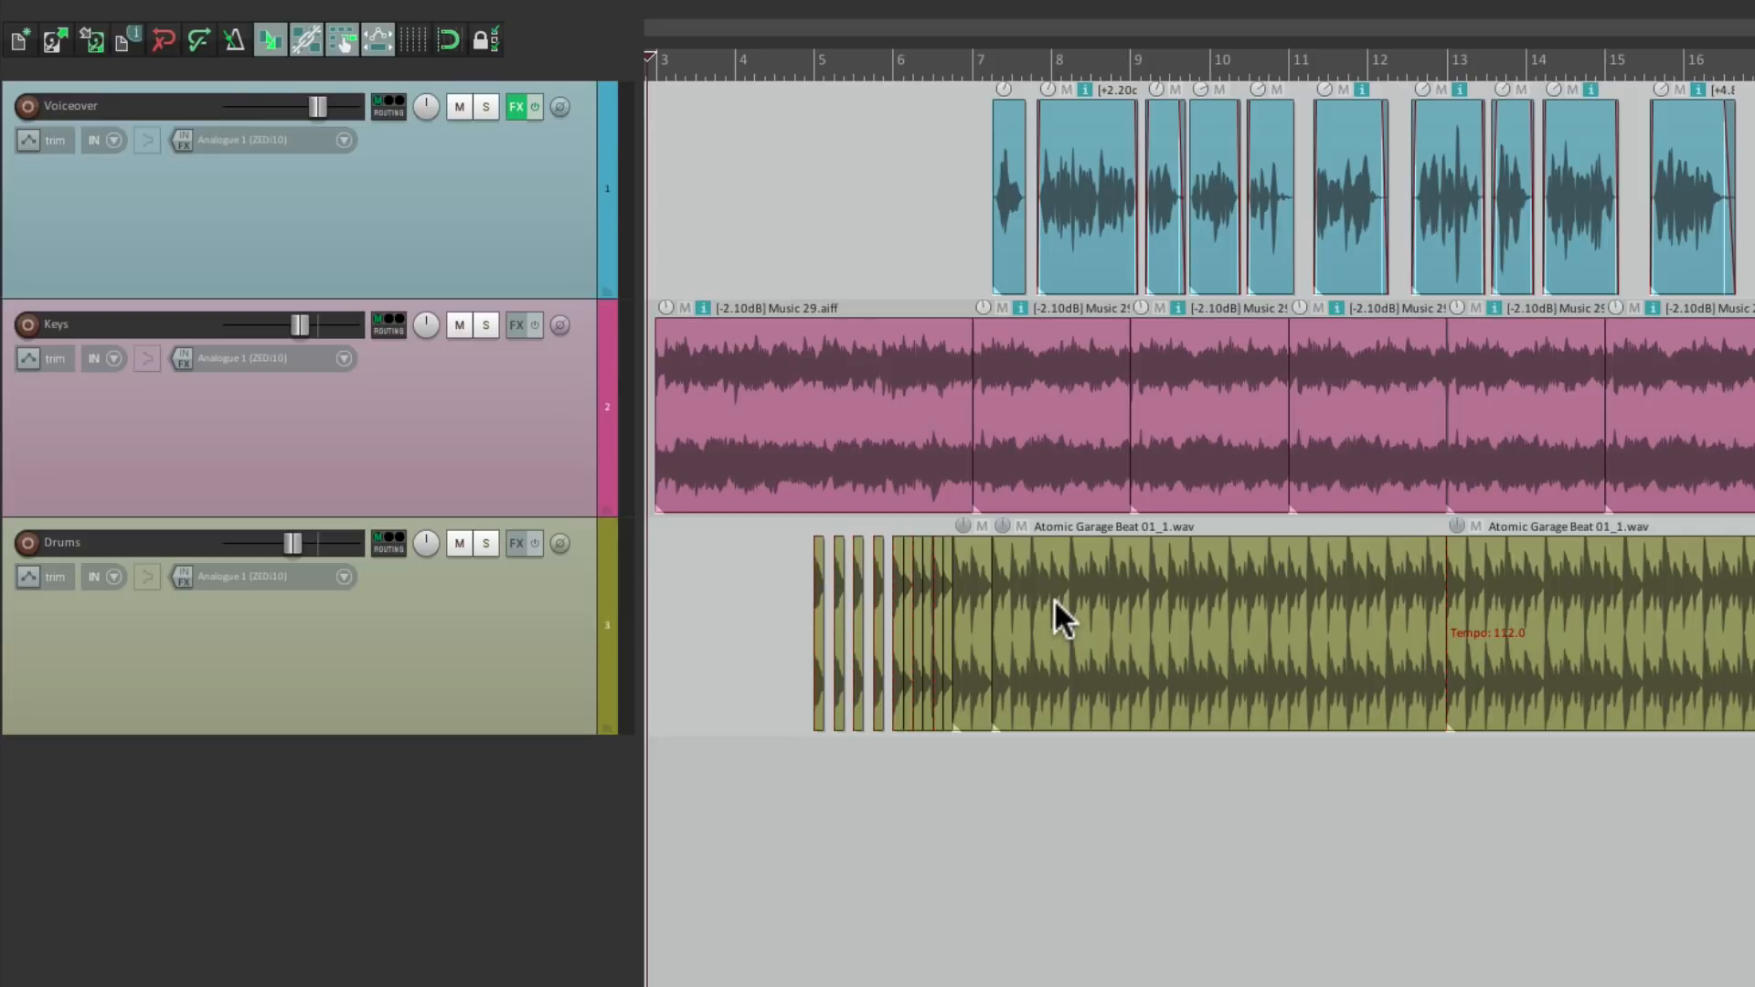
mouse_move(1121, 233)
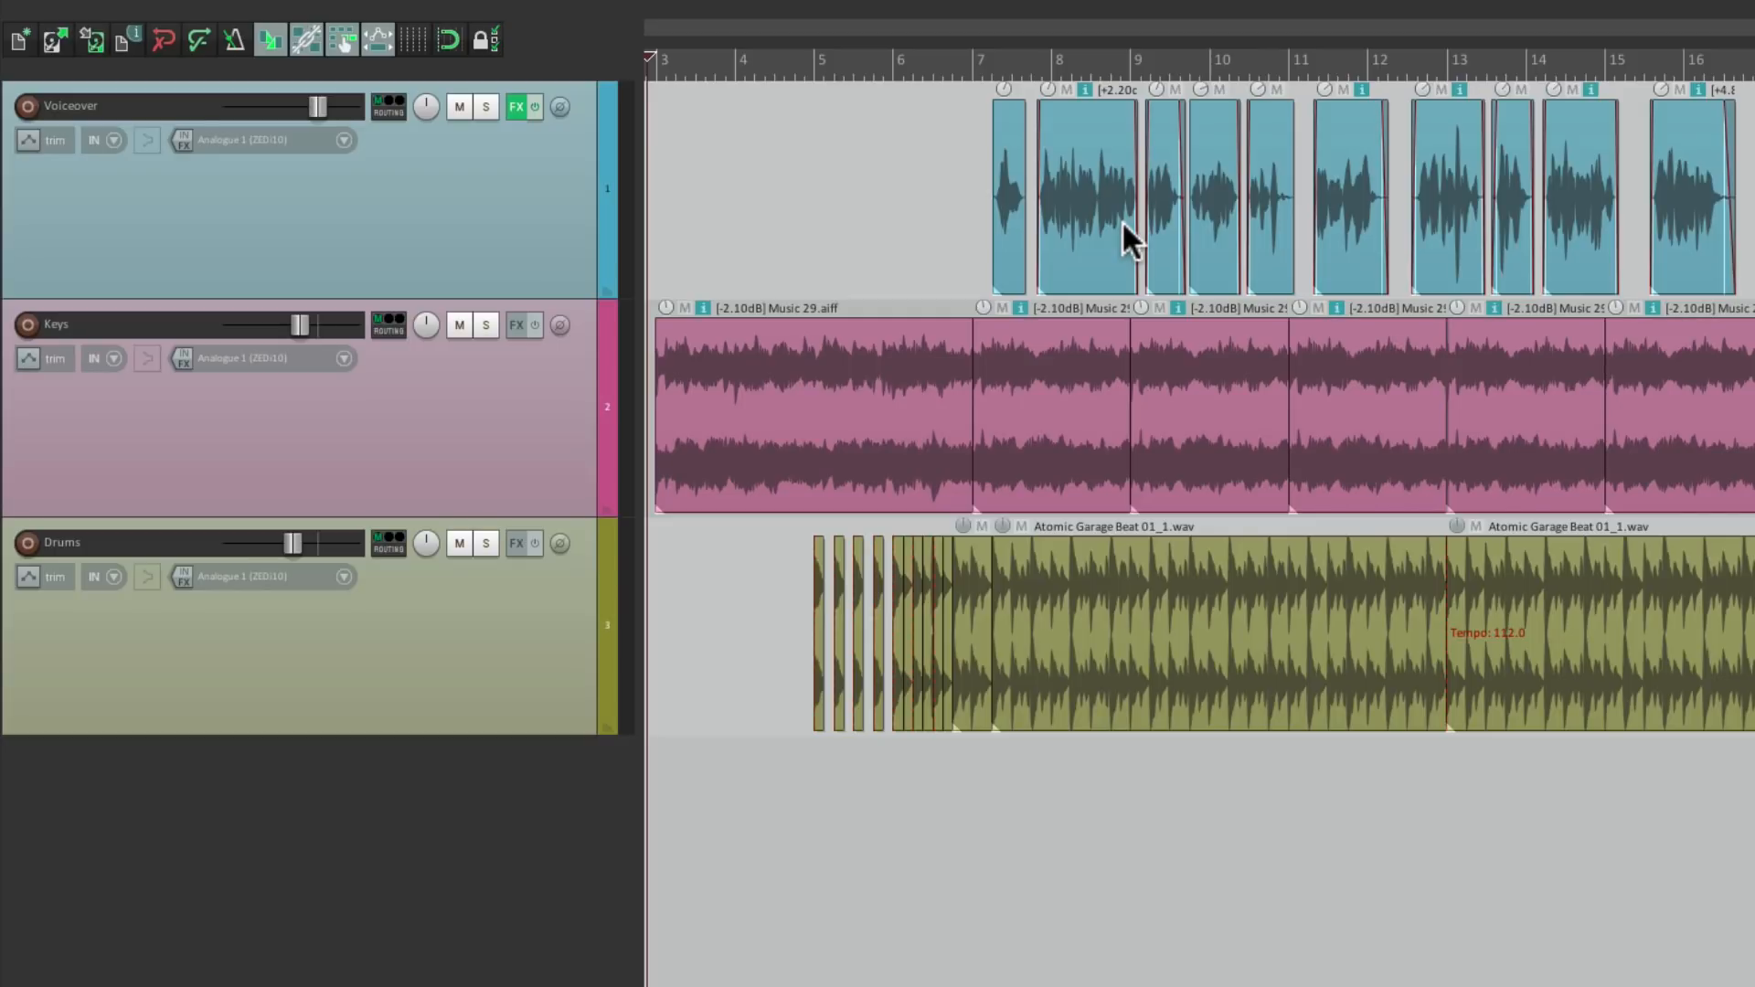
mouse_move(1064, 339)
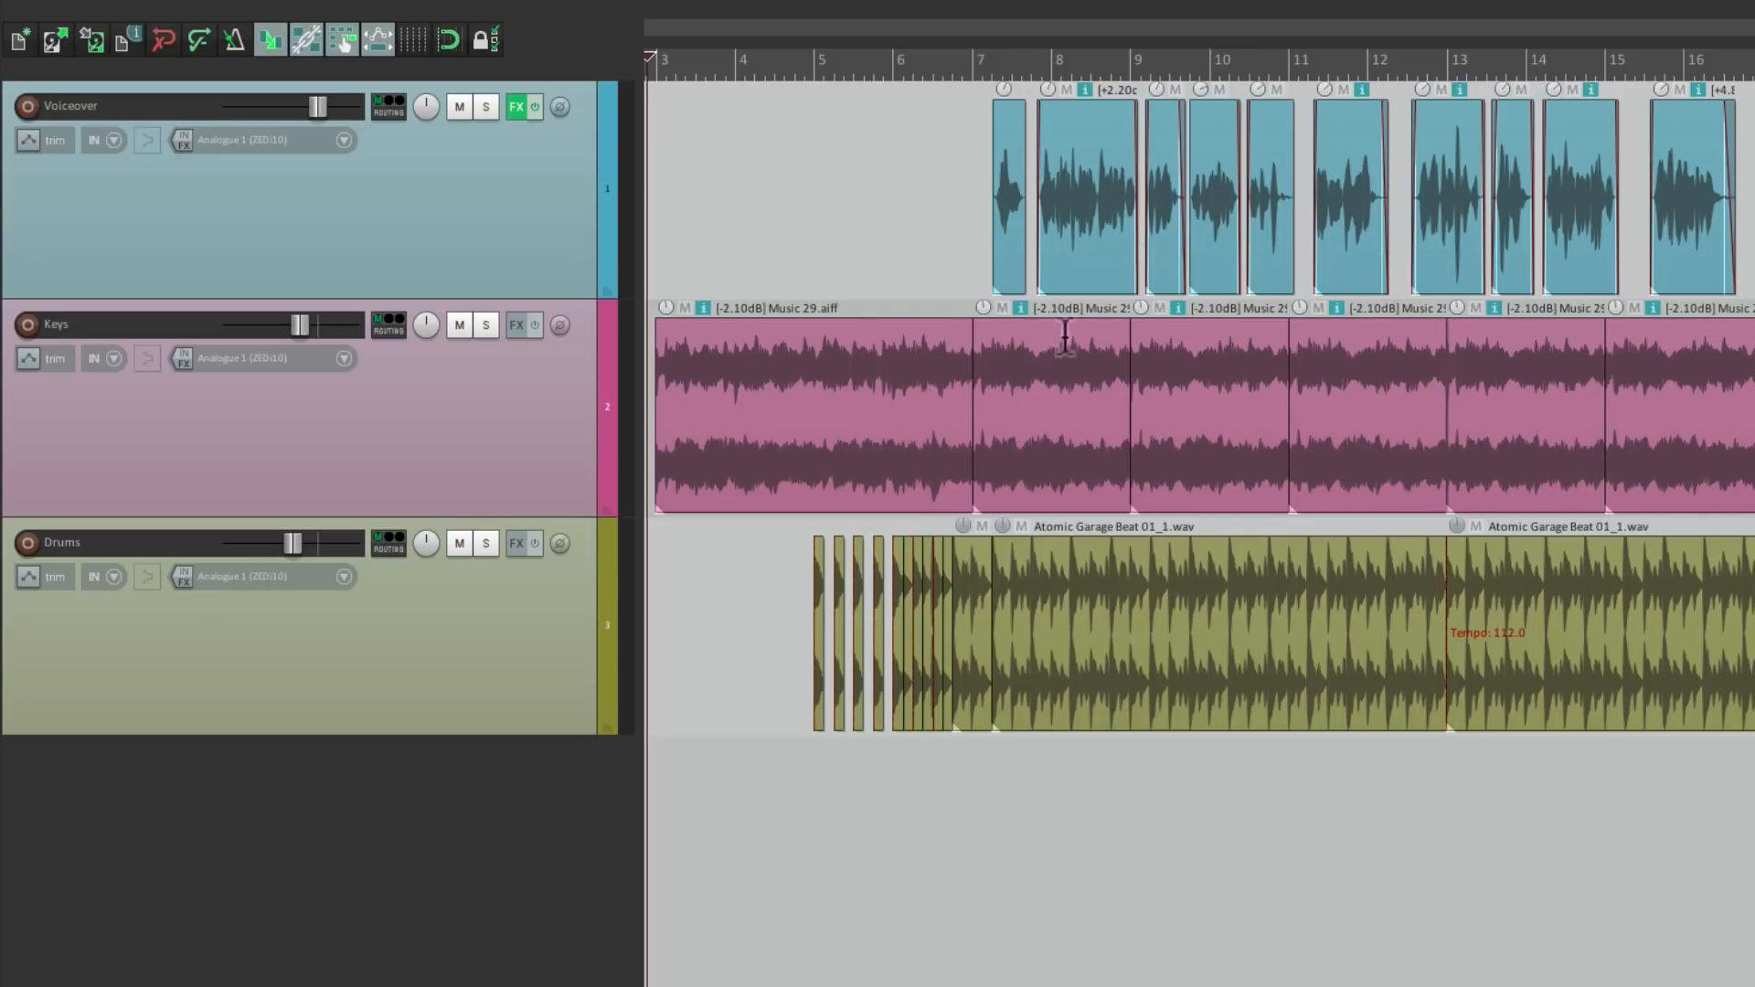
mouse_move(873, 448)
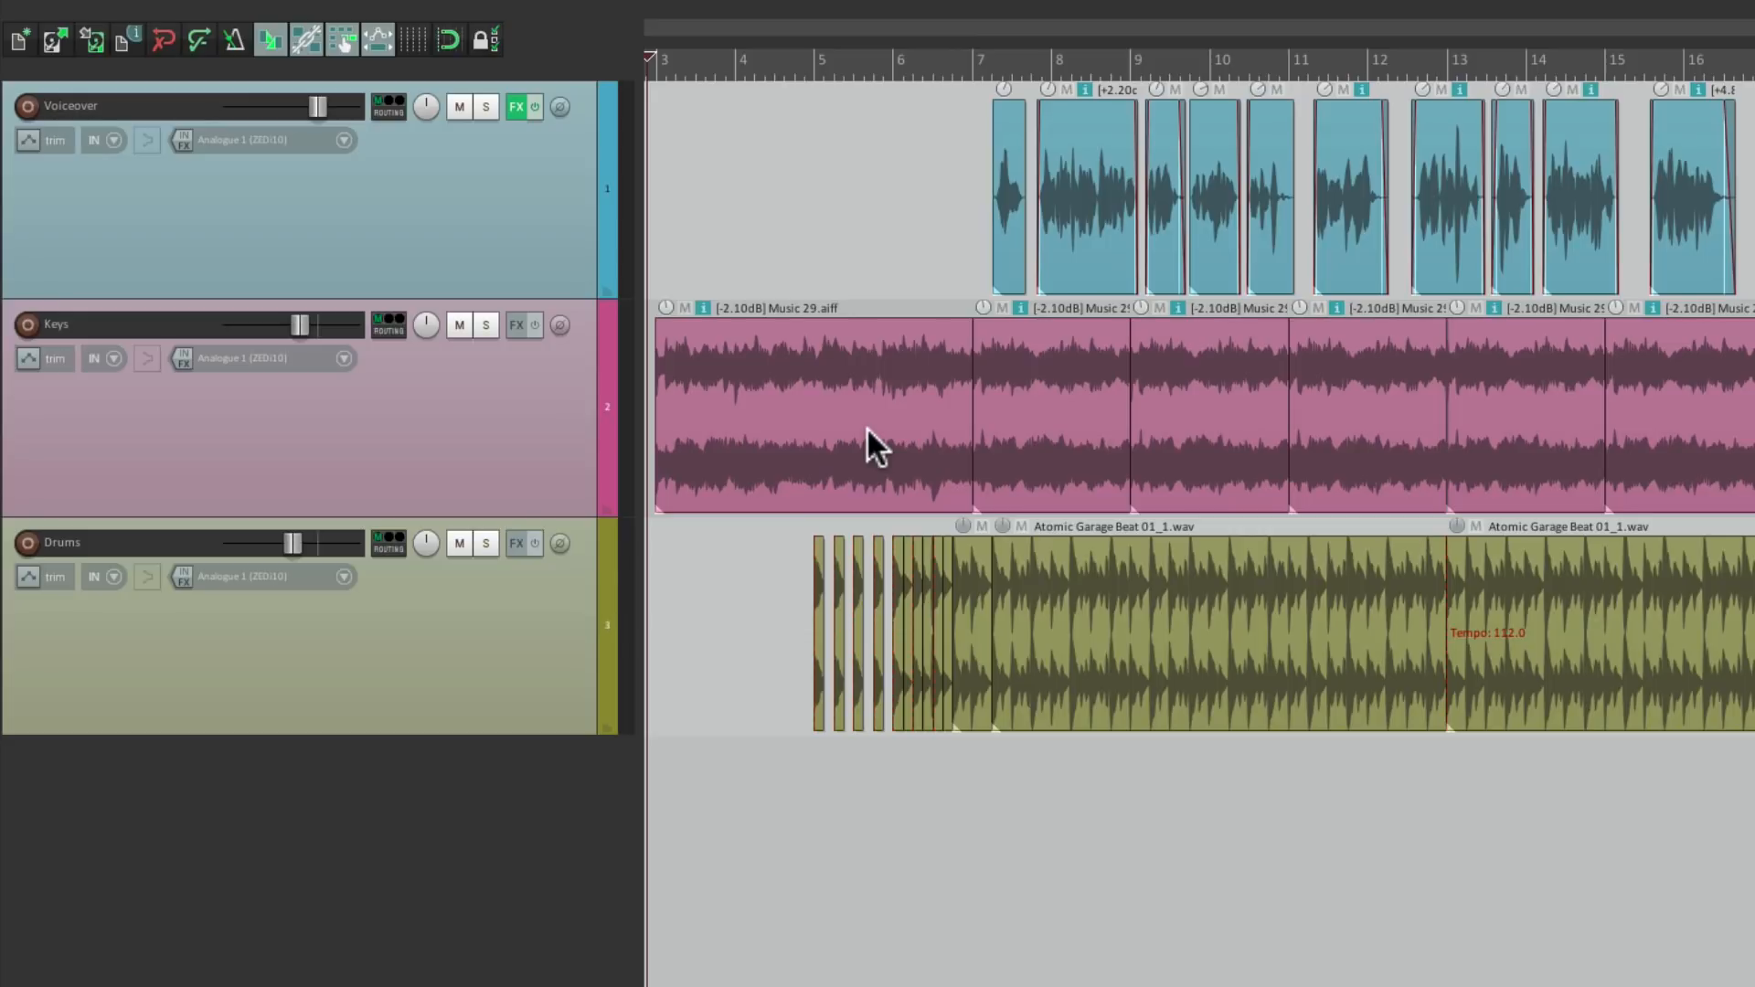
mouse_move(562, 212)
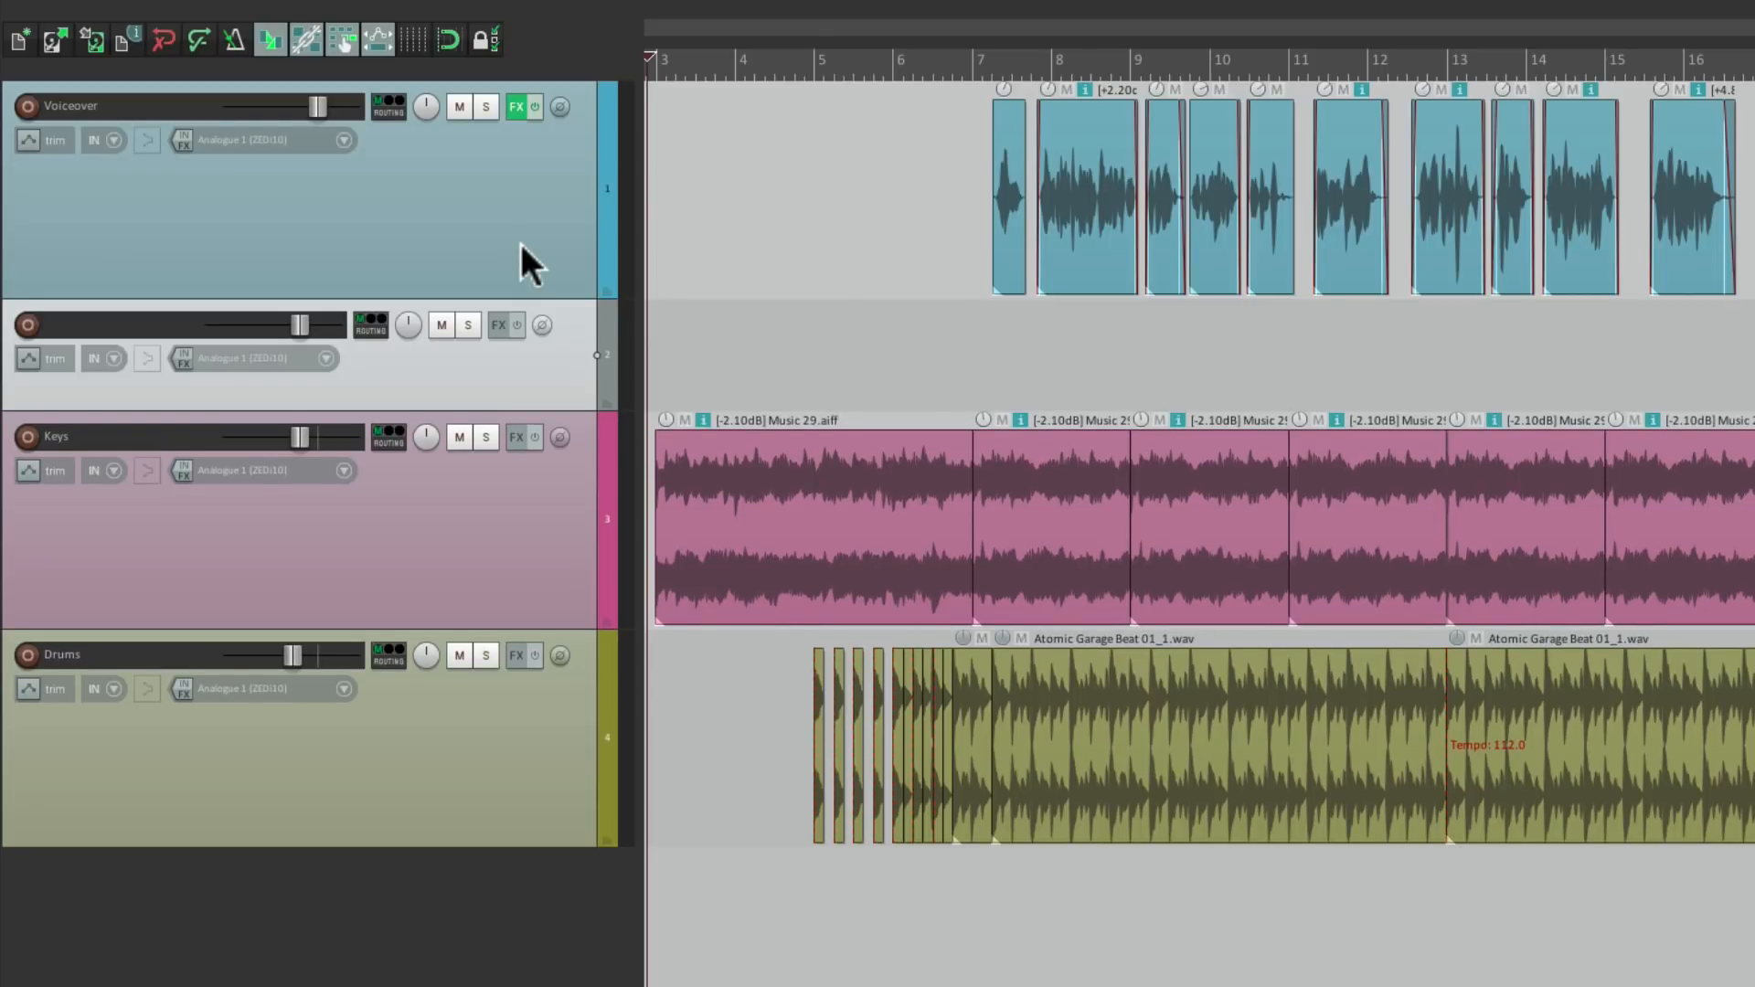
mouse_move(605, 403)
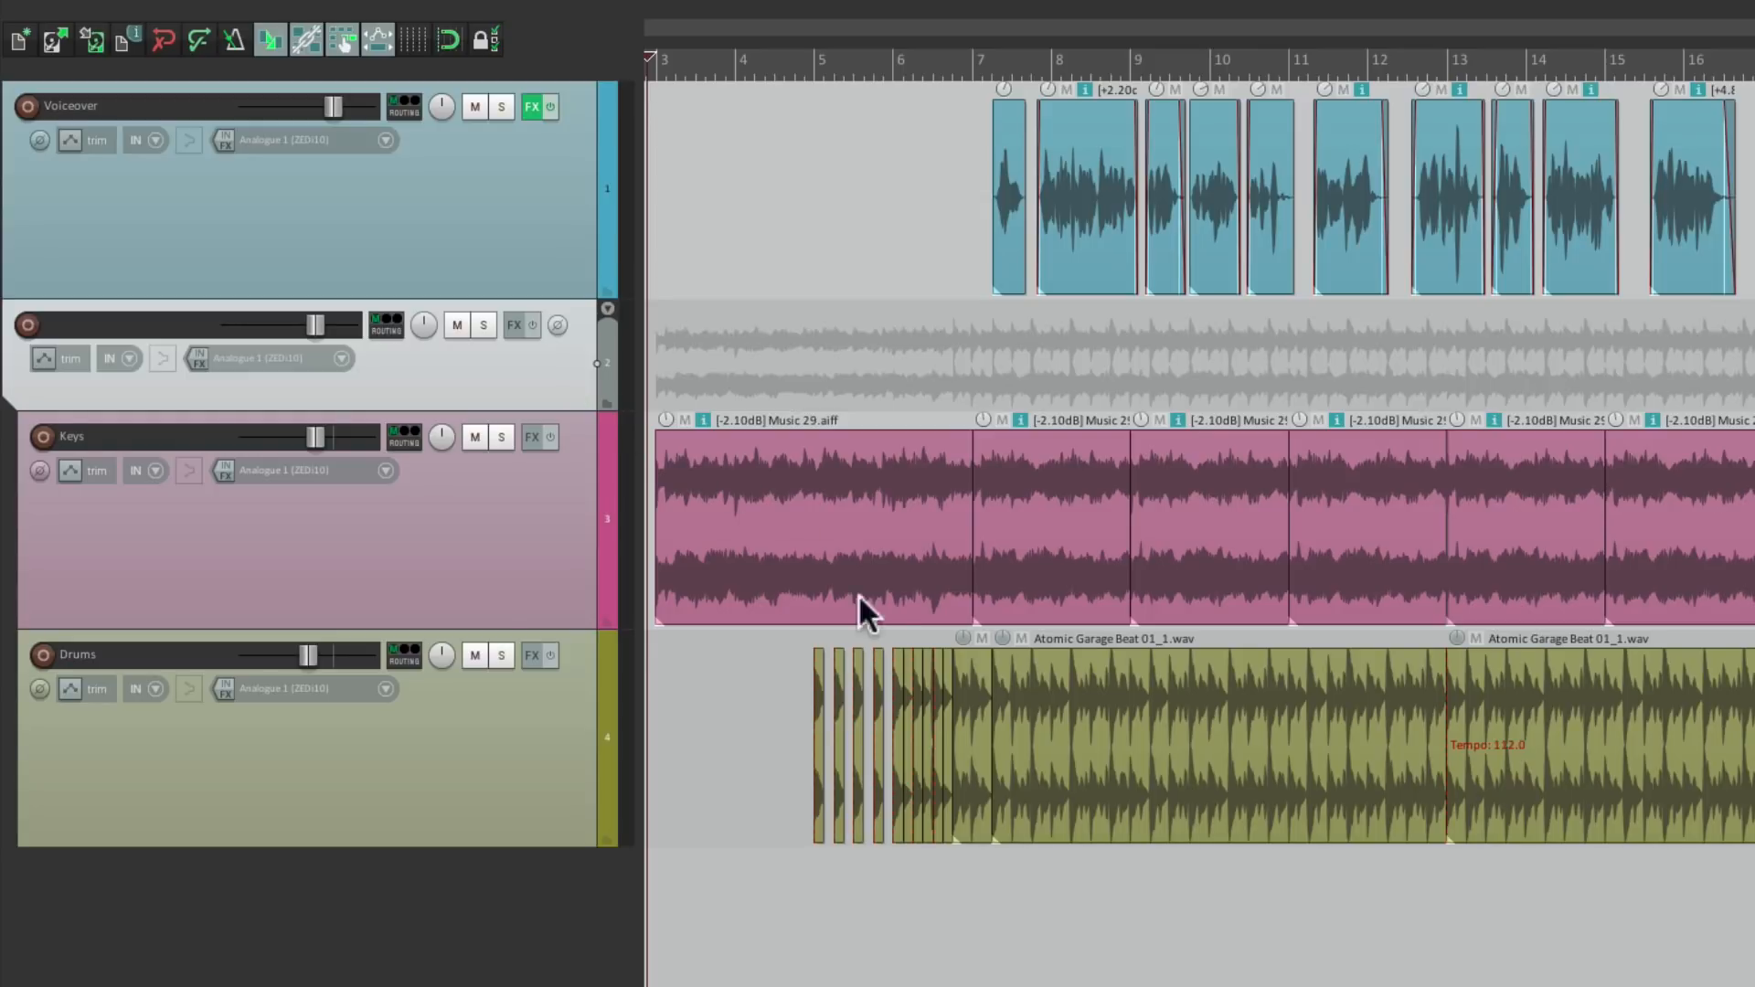
mouse_move(456, 325)
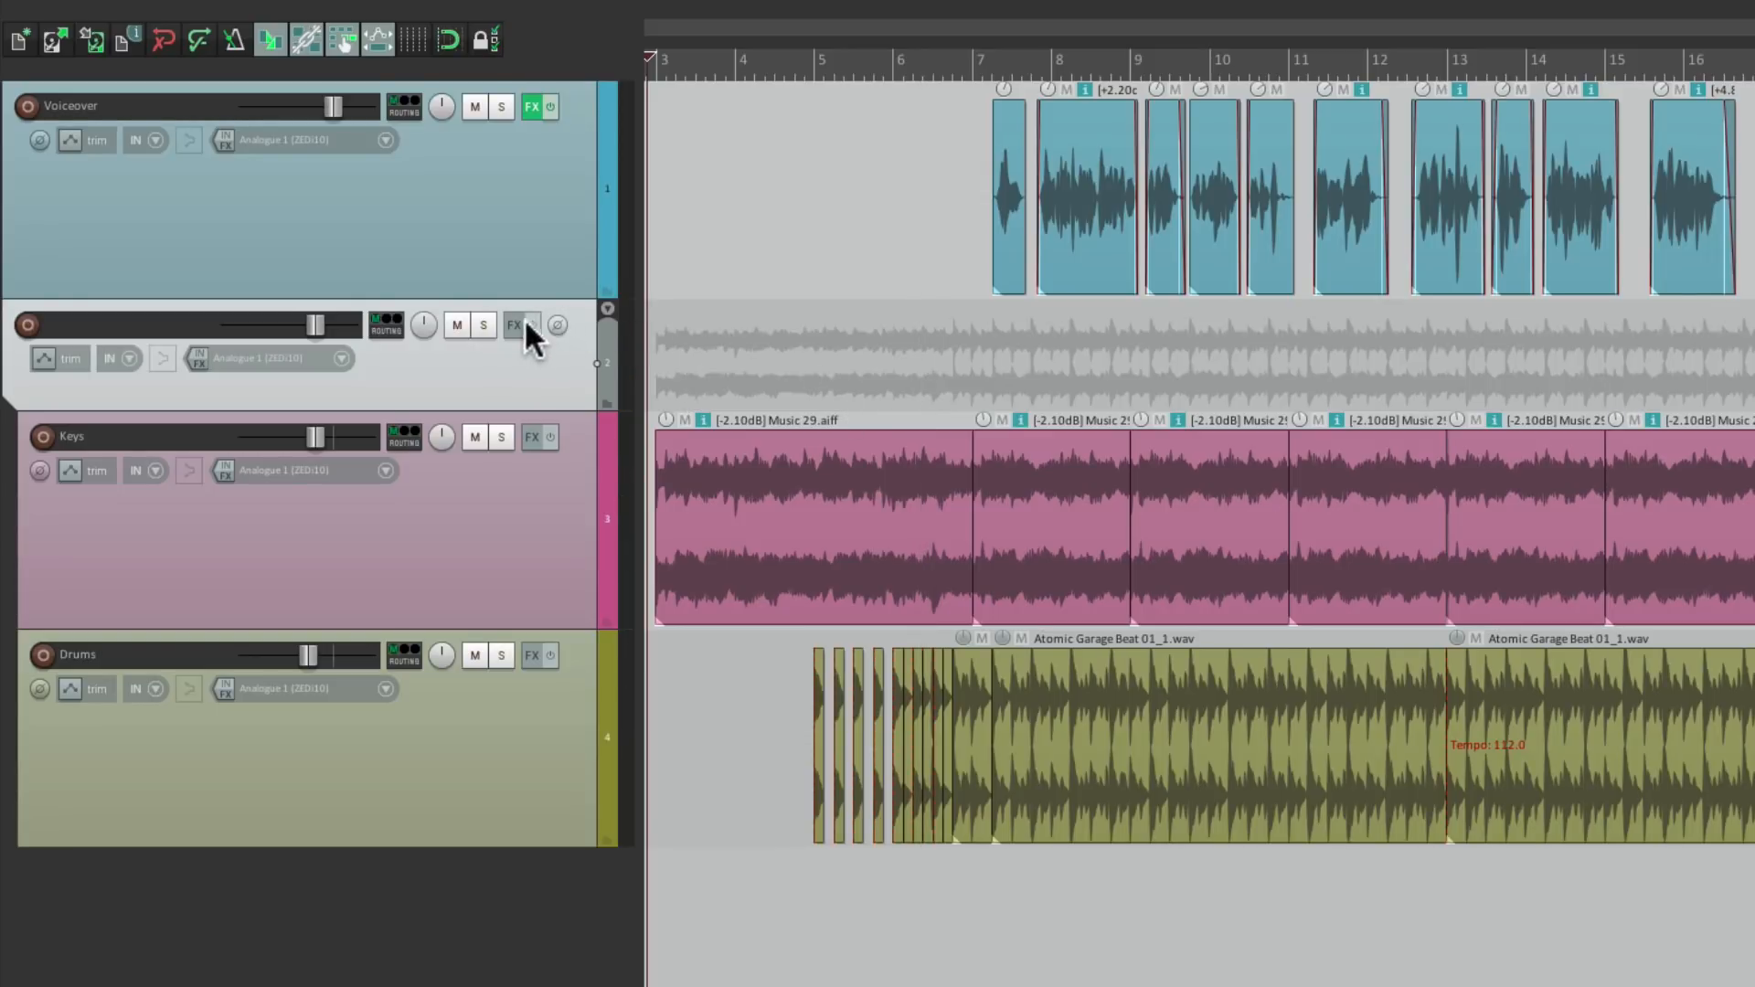
Step: Add Cockos ReaGate to the music folder track and lower its threshold to about -16 dB
click(516, 325)
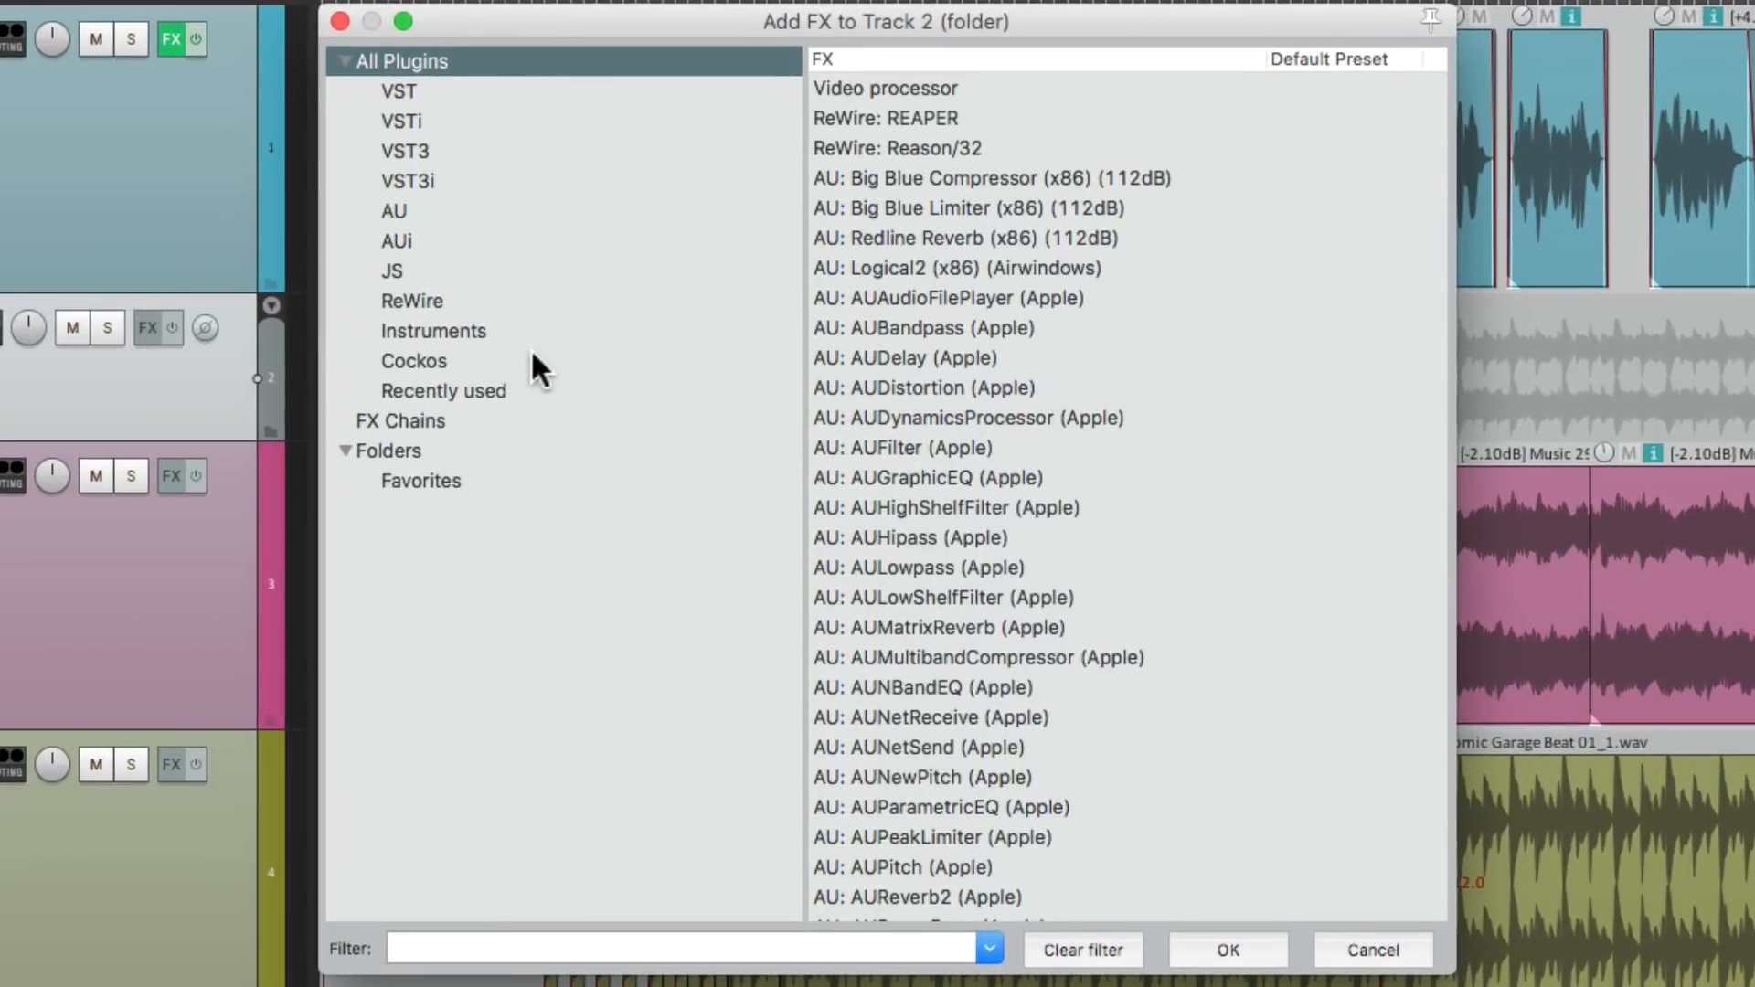
click(413, 361)
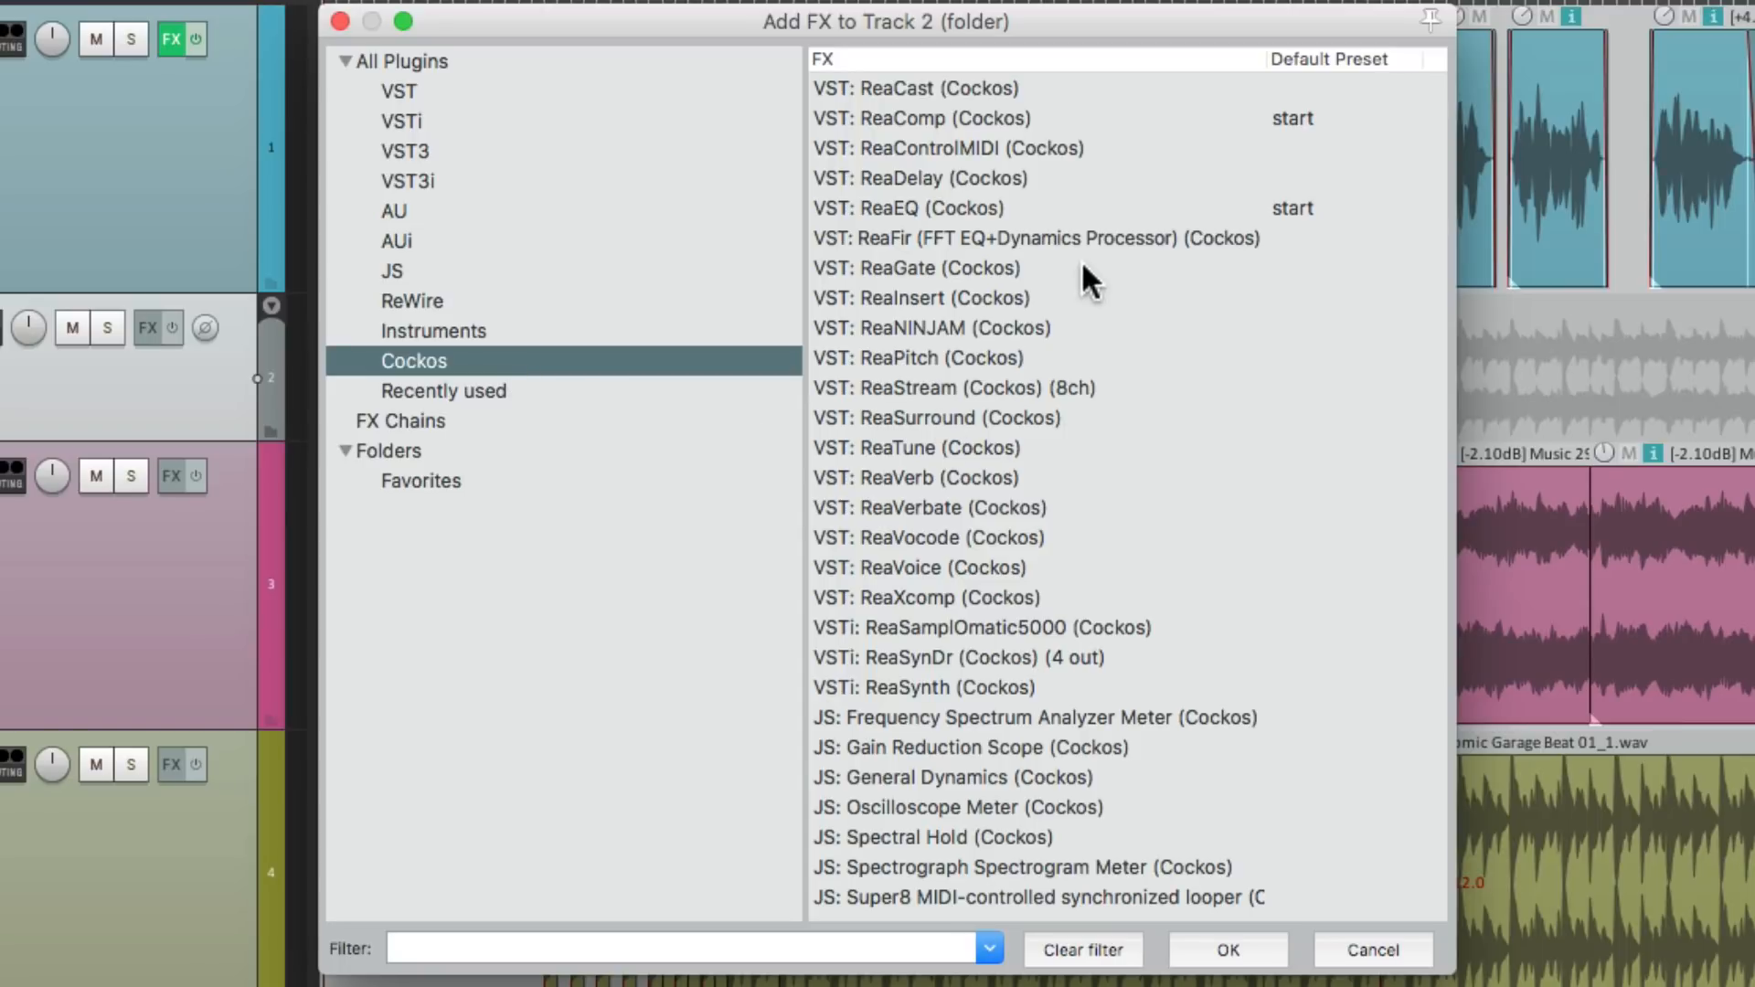
double_click(915, 268)
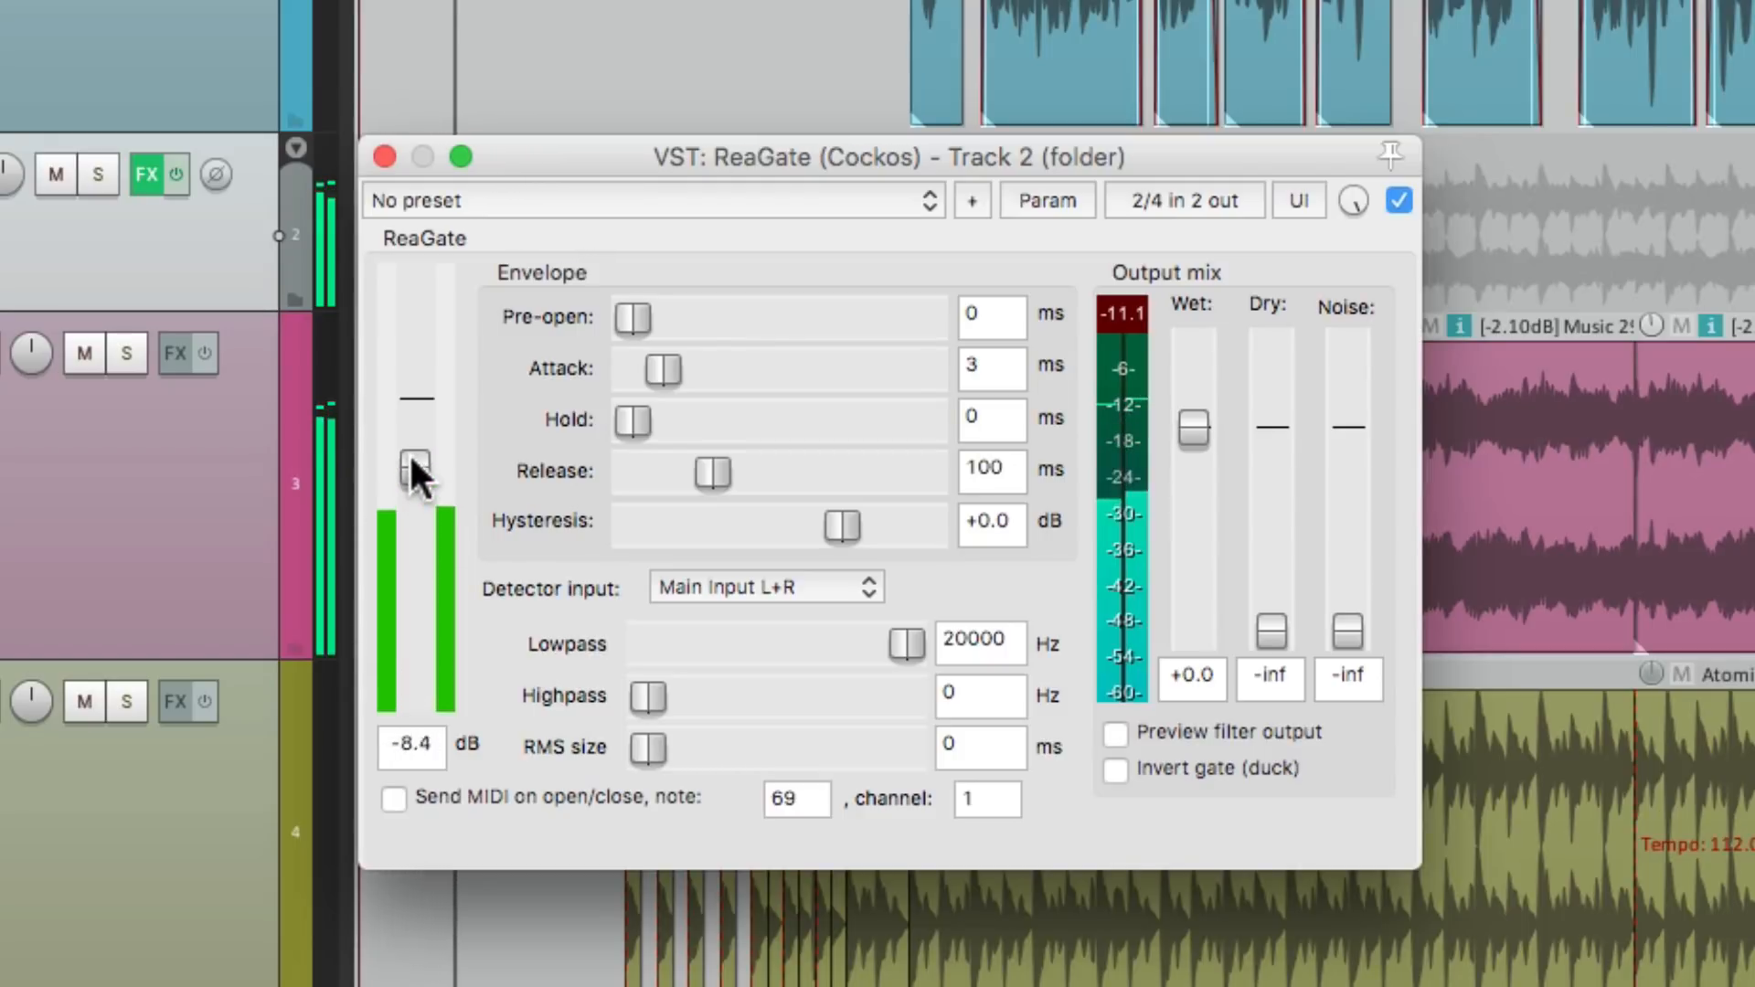
drag(412, 470, 417, 509)
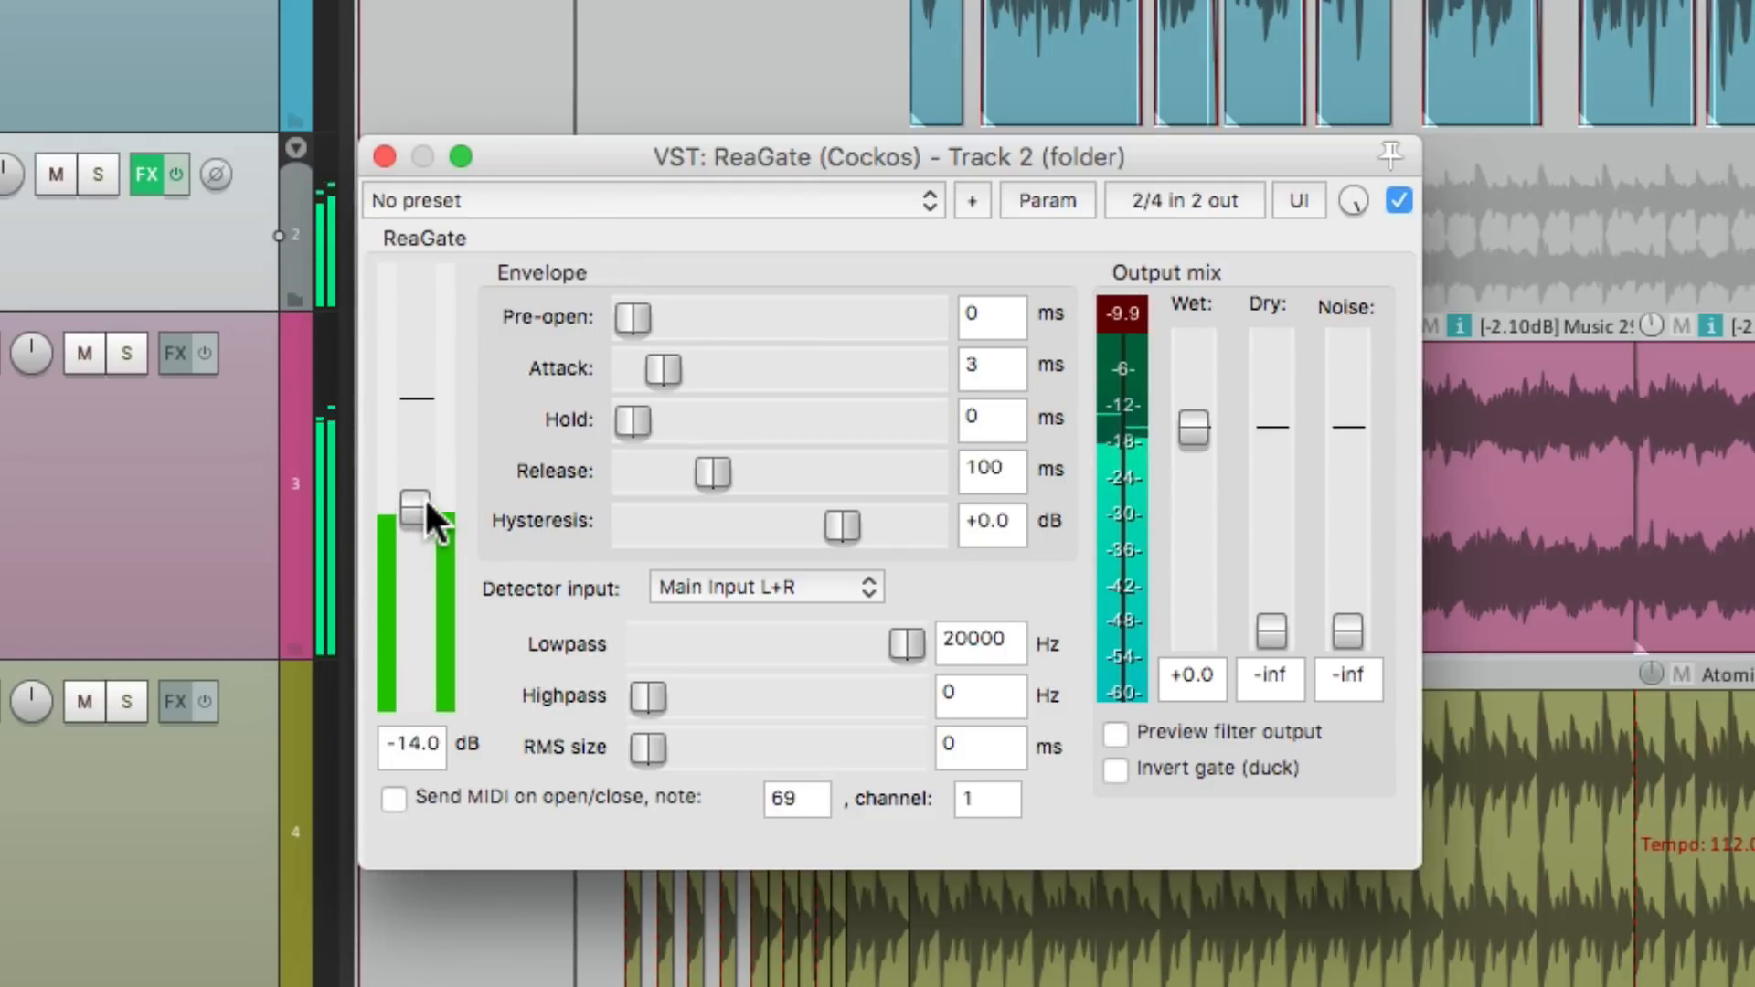
drag(414, 503, 414, 526)
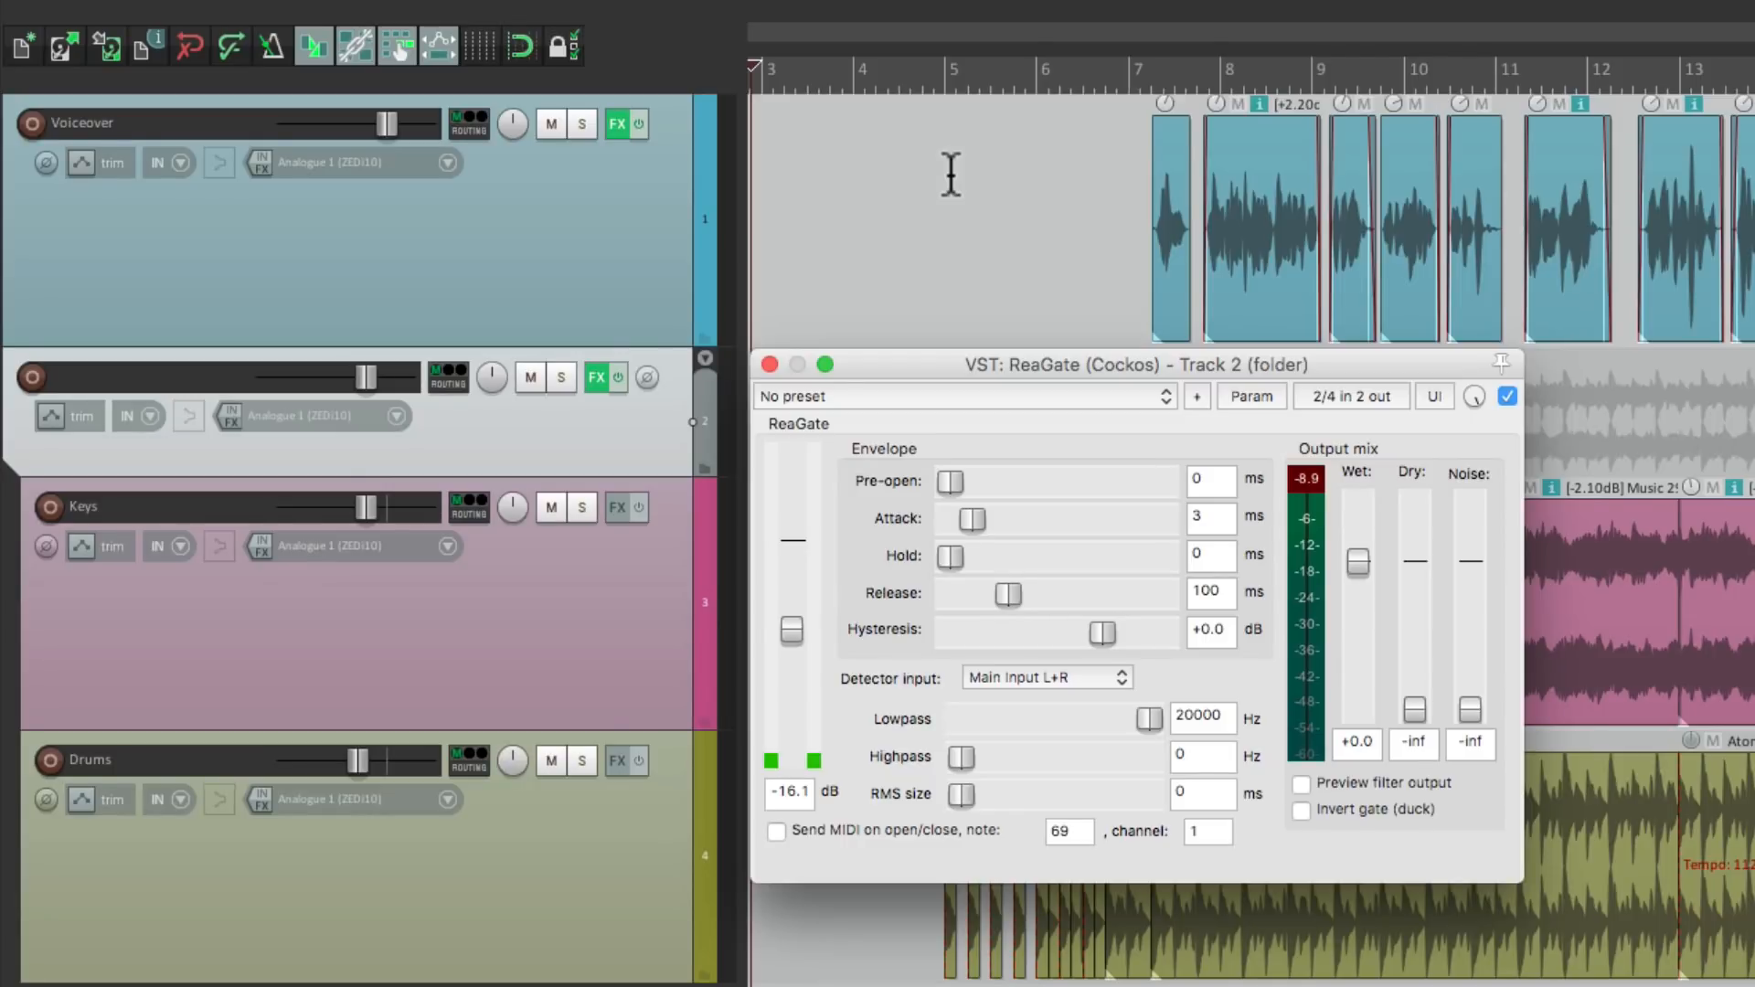
mouse_move(590, 245)
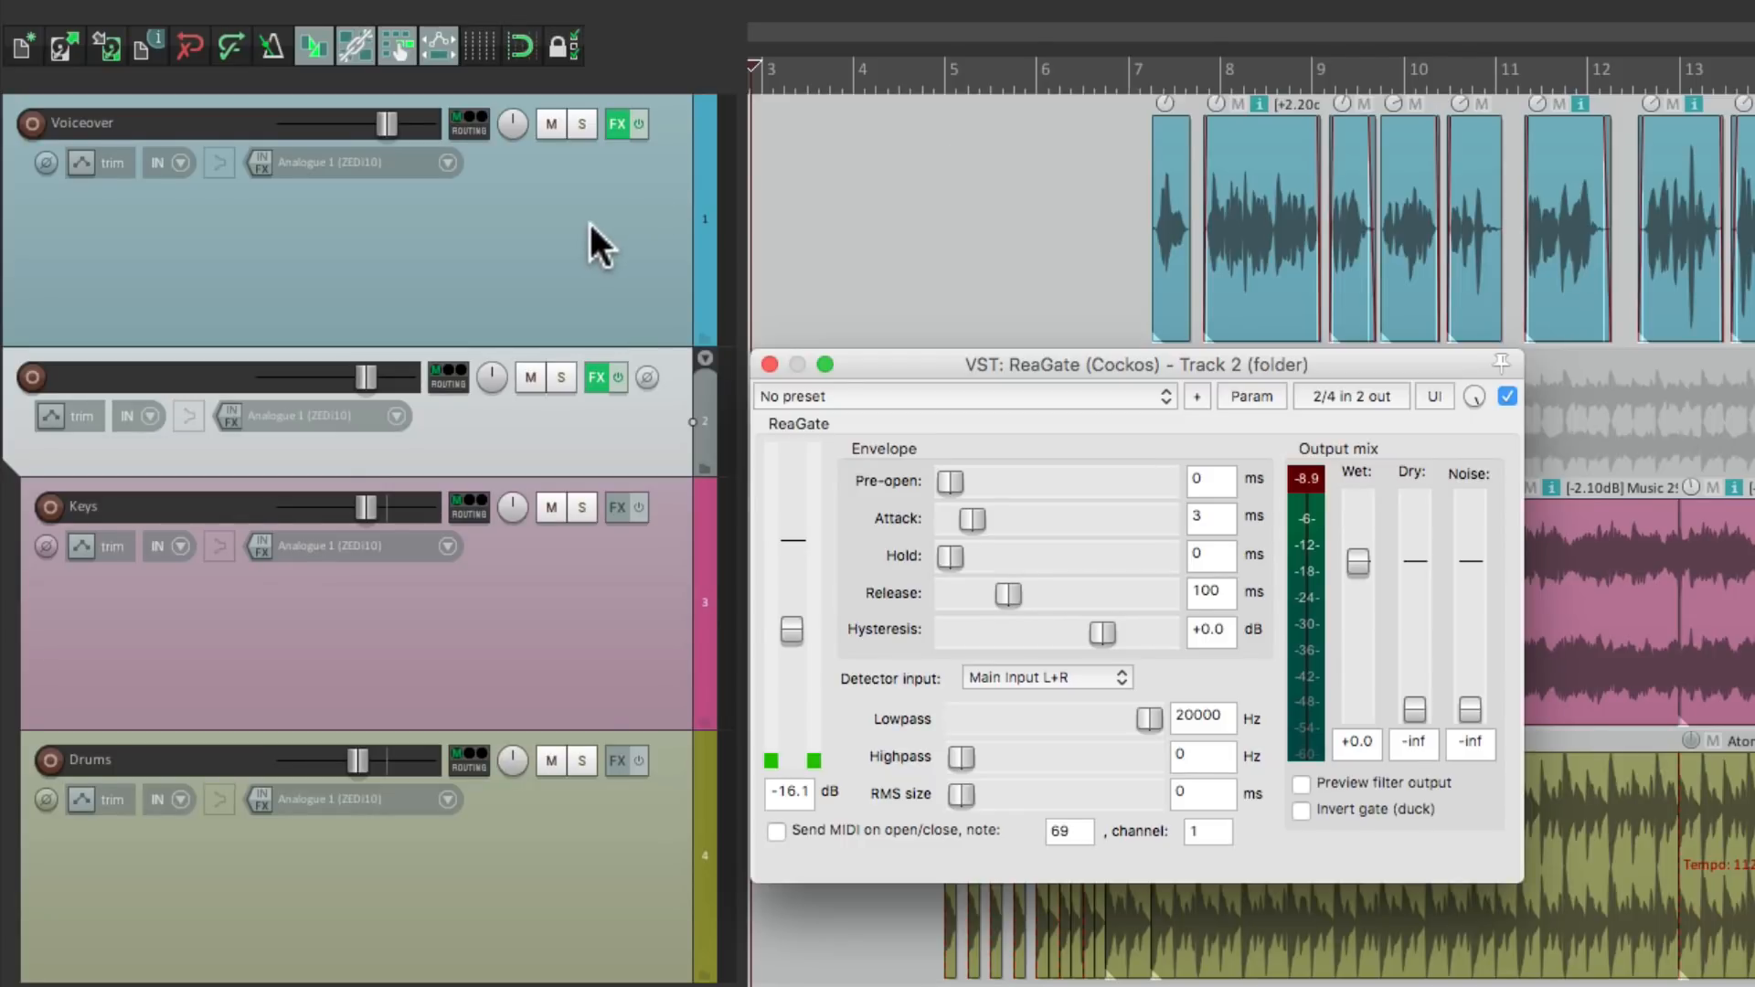
mouse_move(567, 178)
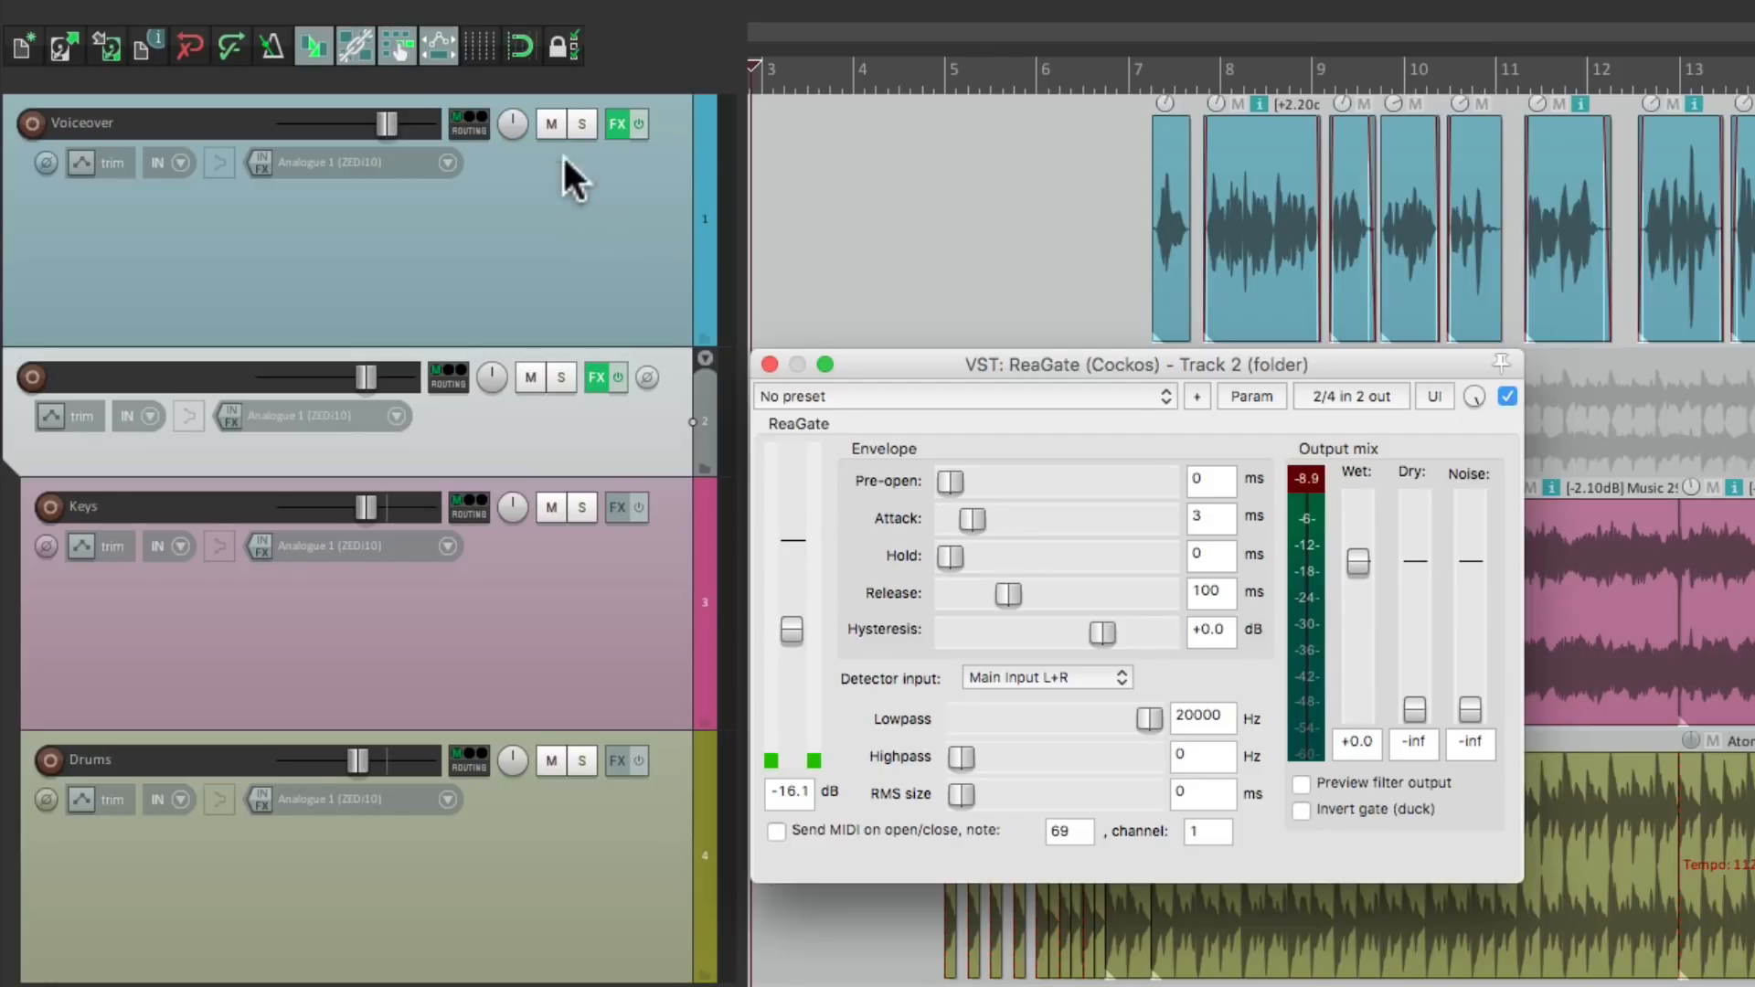
mouse_move(471, 126)
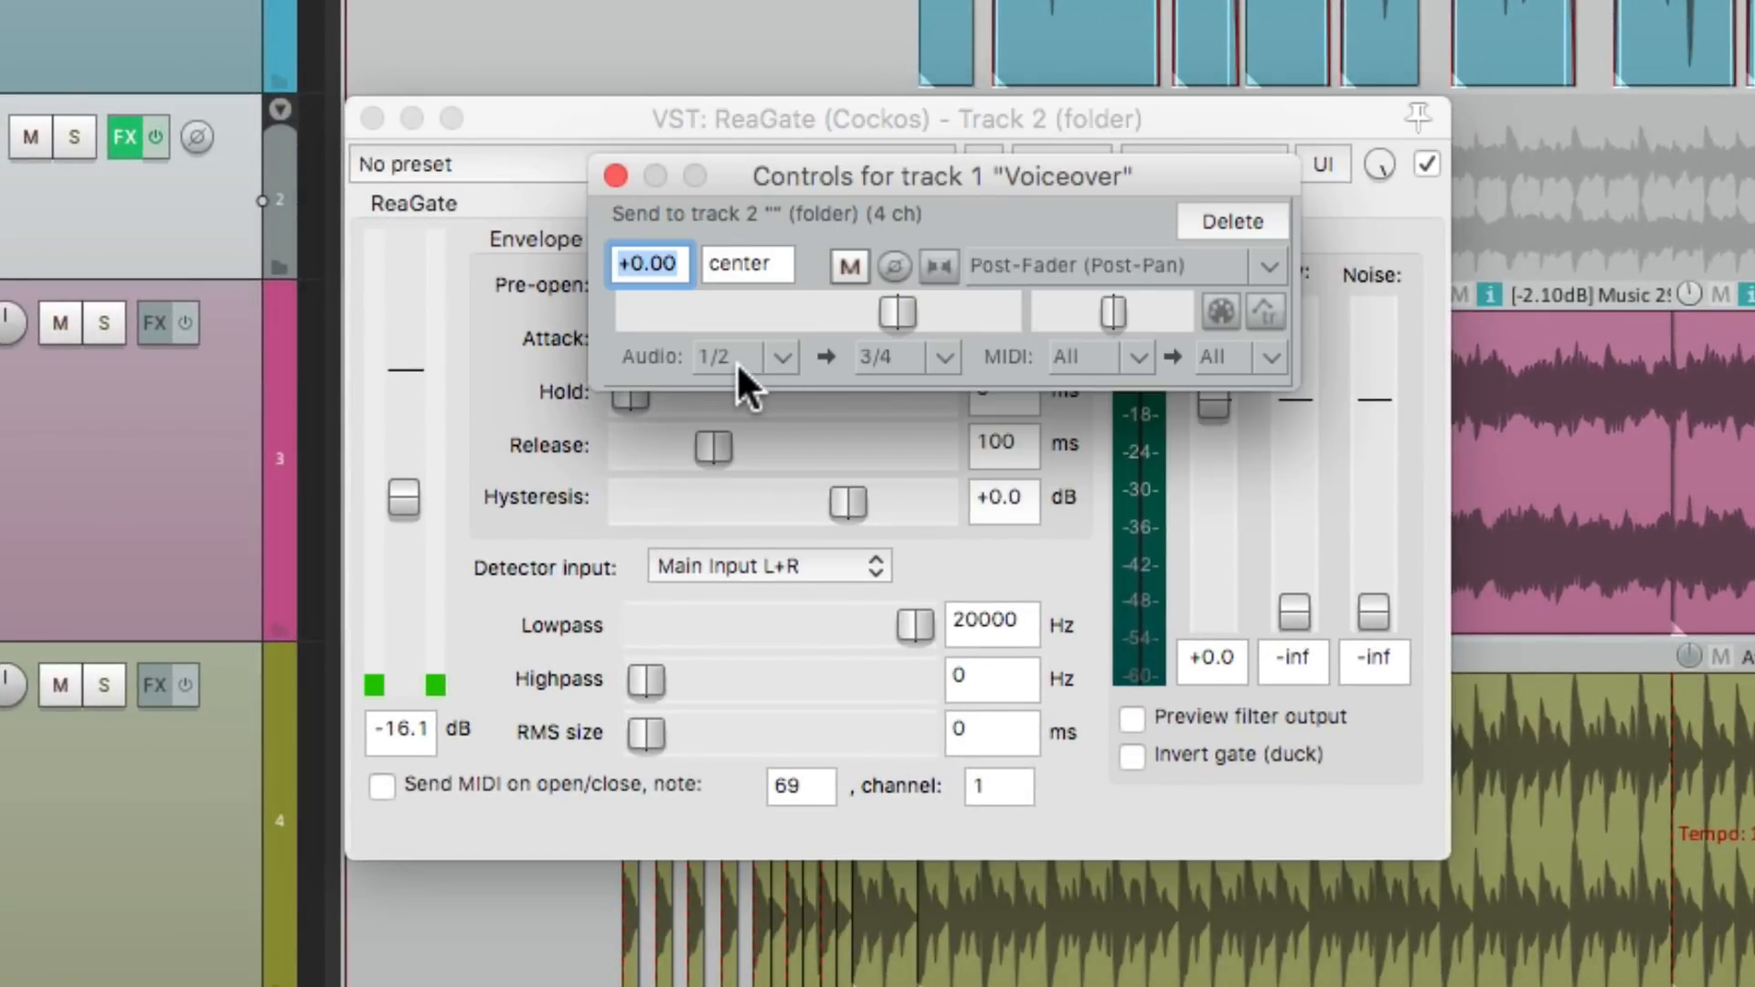
mouse_move(994, 369)
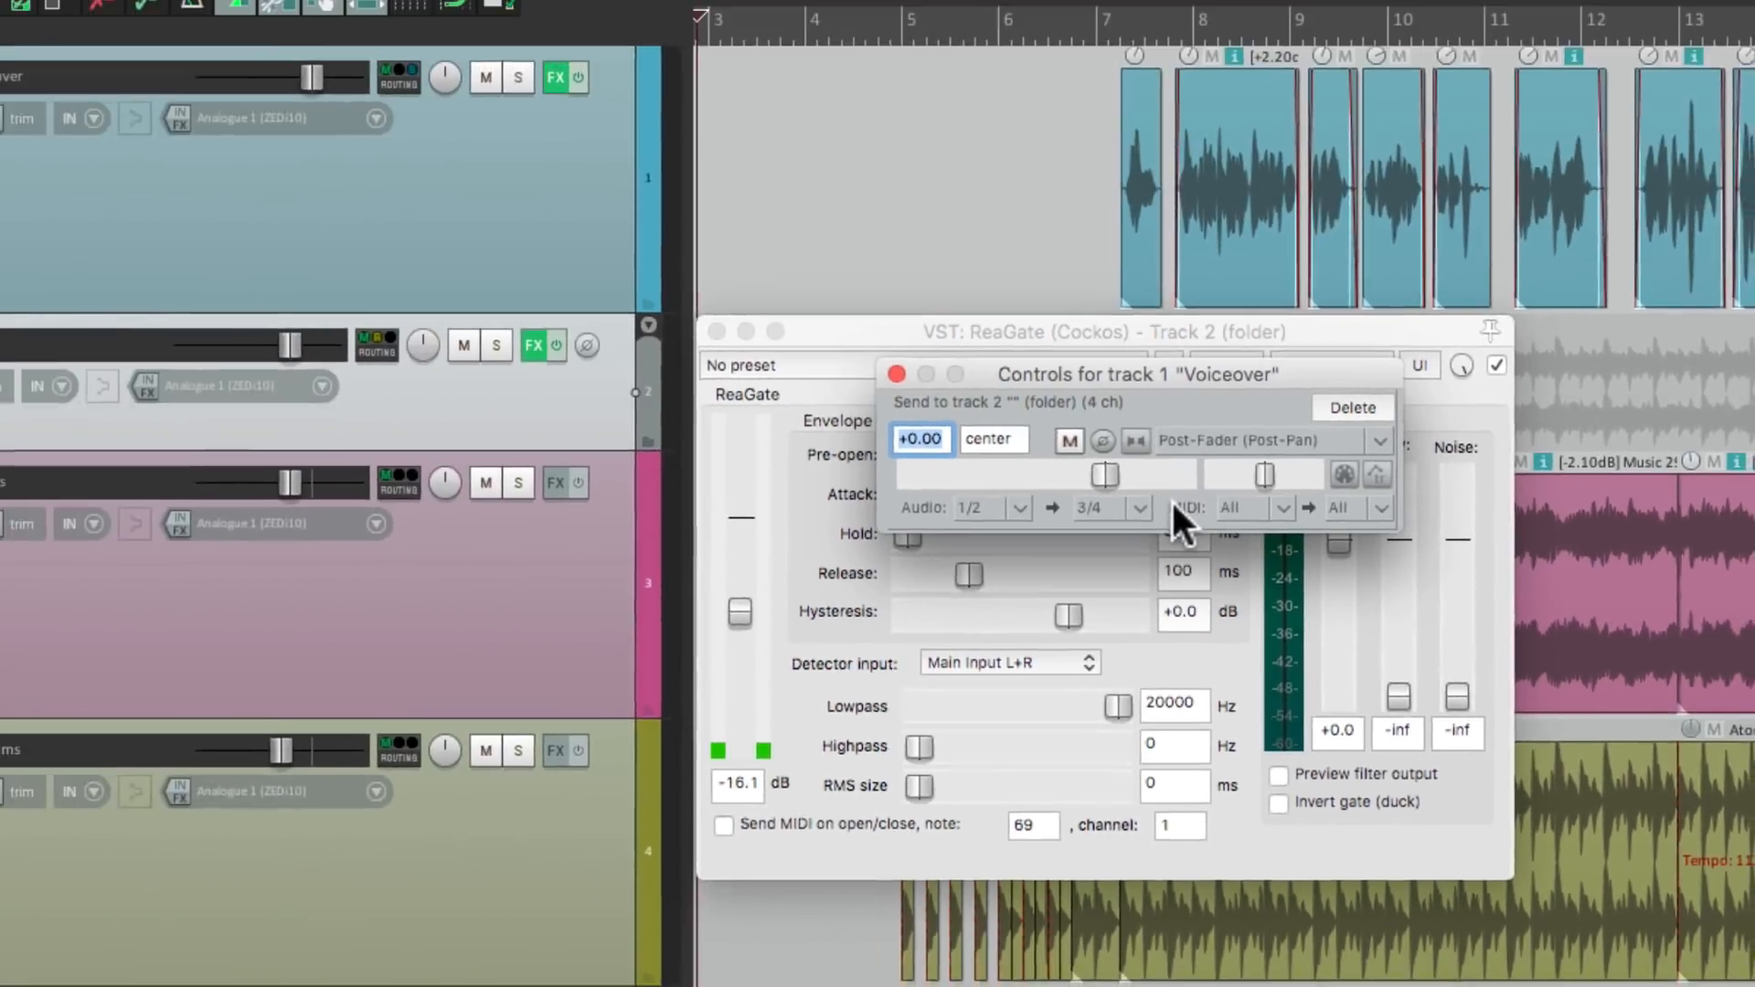
Step: Inspect the folder track's routing for the Voiceover receive on channels 3/4
click(375, 346)
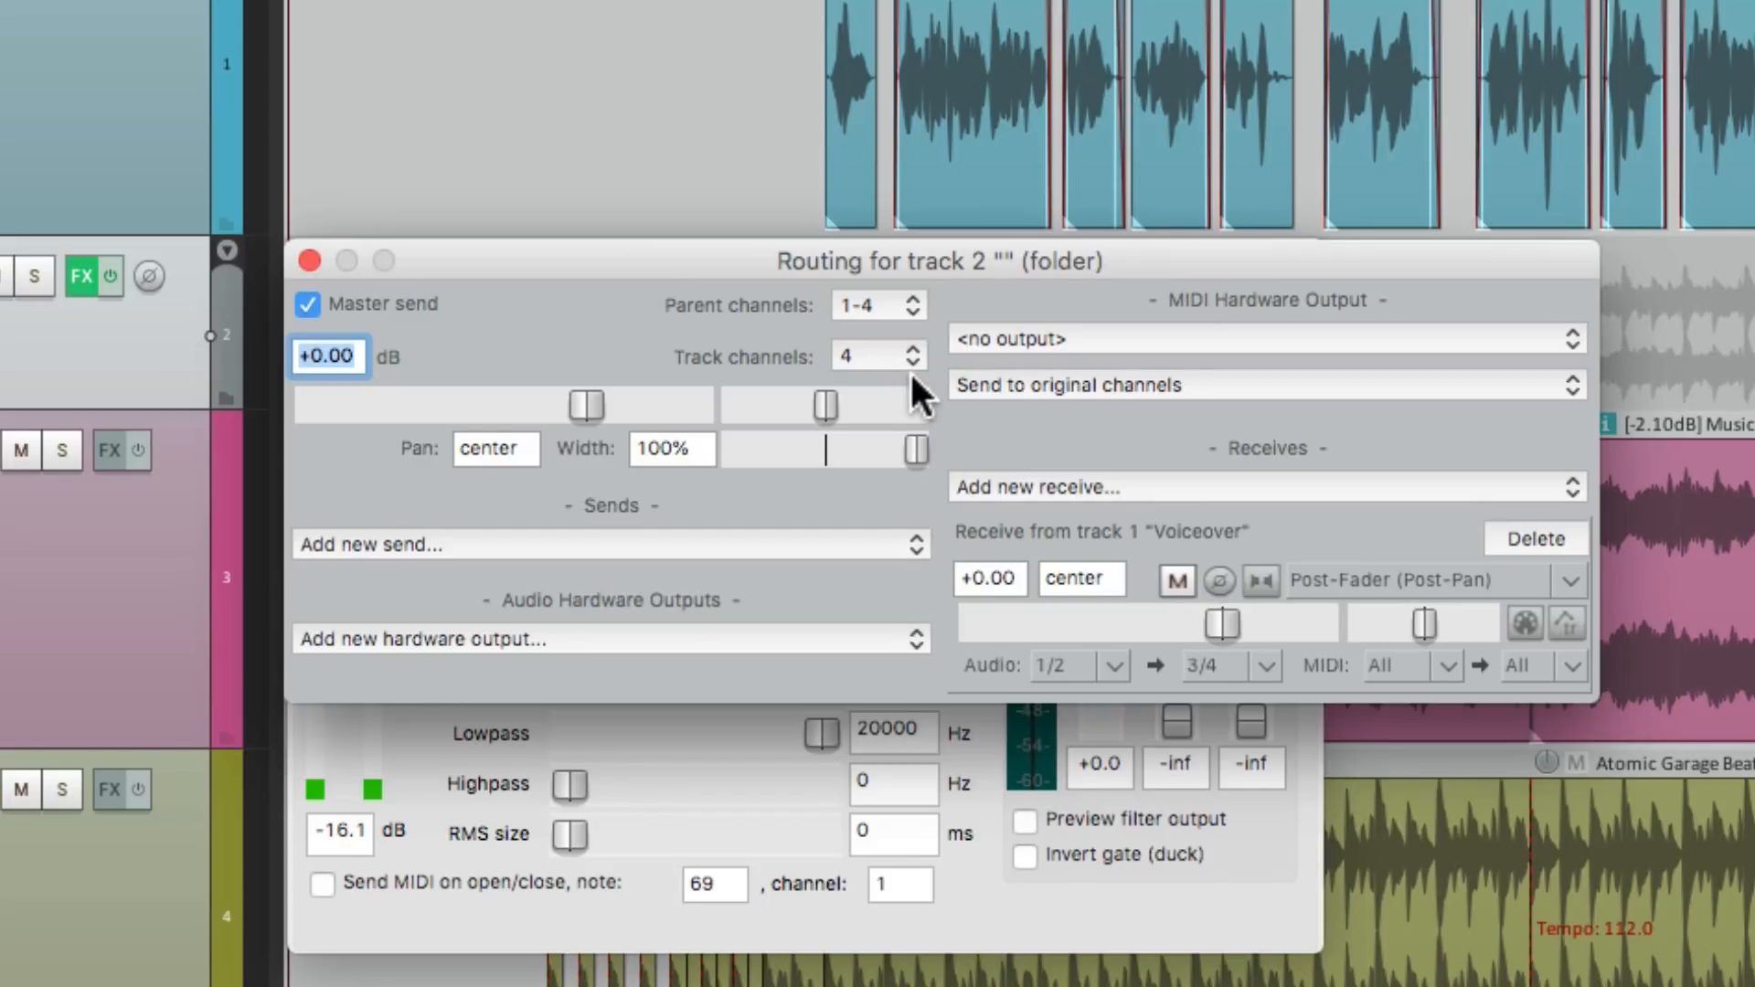
mouse_move(353, 222)
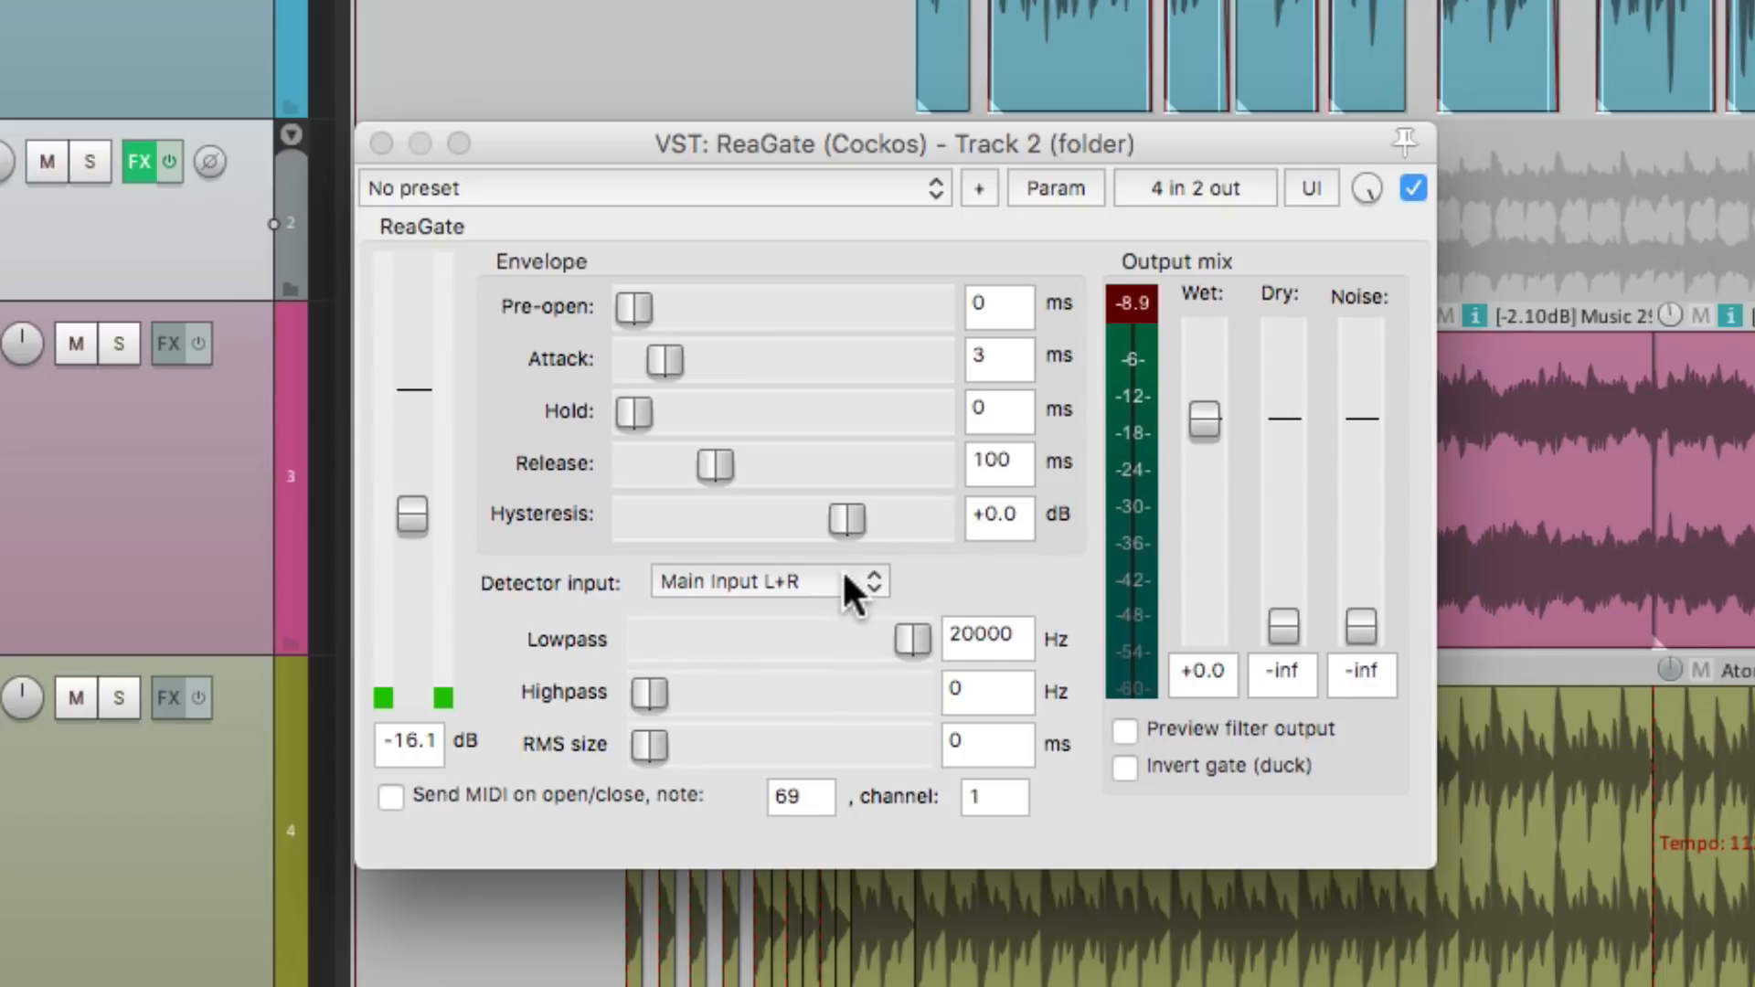
Step: Set ReaGate's detector input to Auxiliary Input L+R and raise the threshold to about -11.5 dB
click(748, 582)
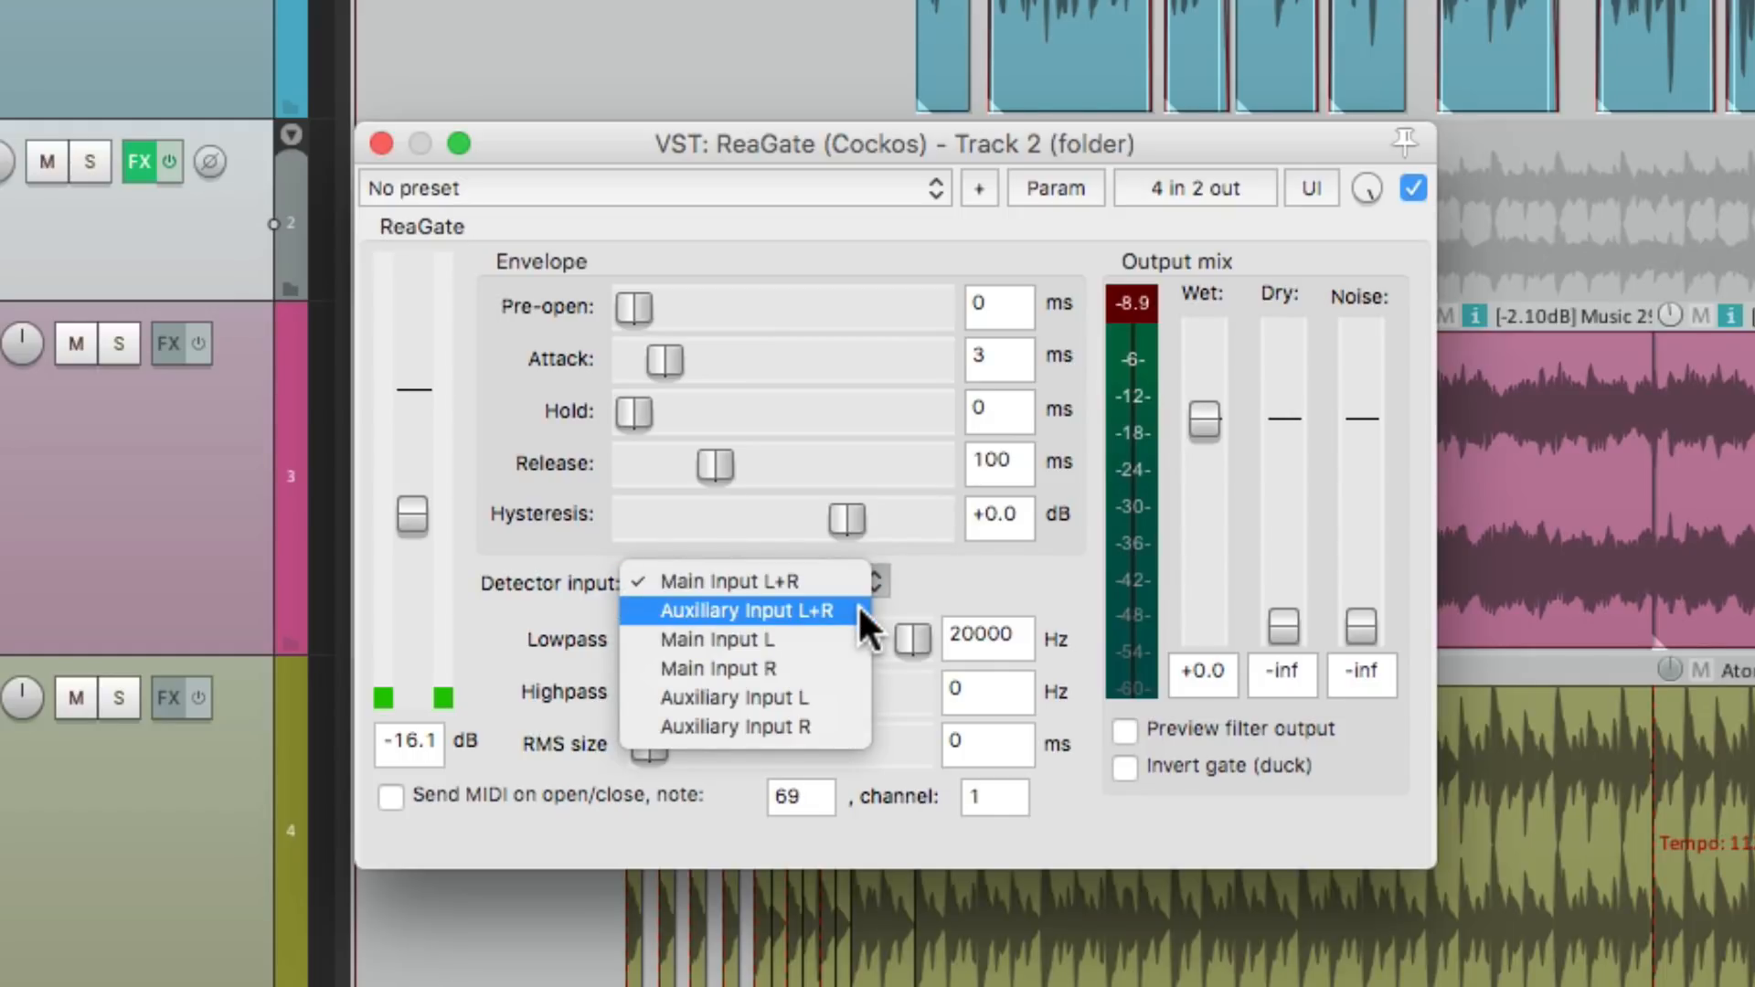
click(745, 611)
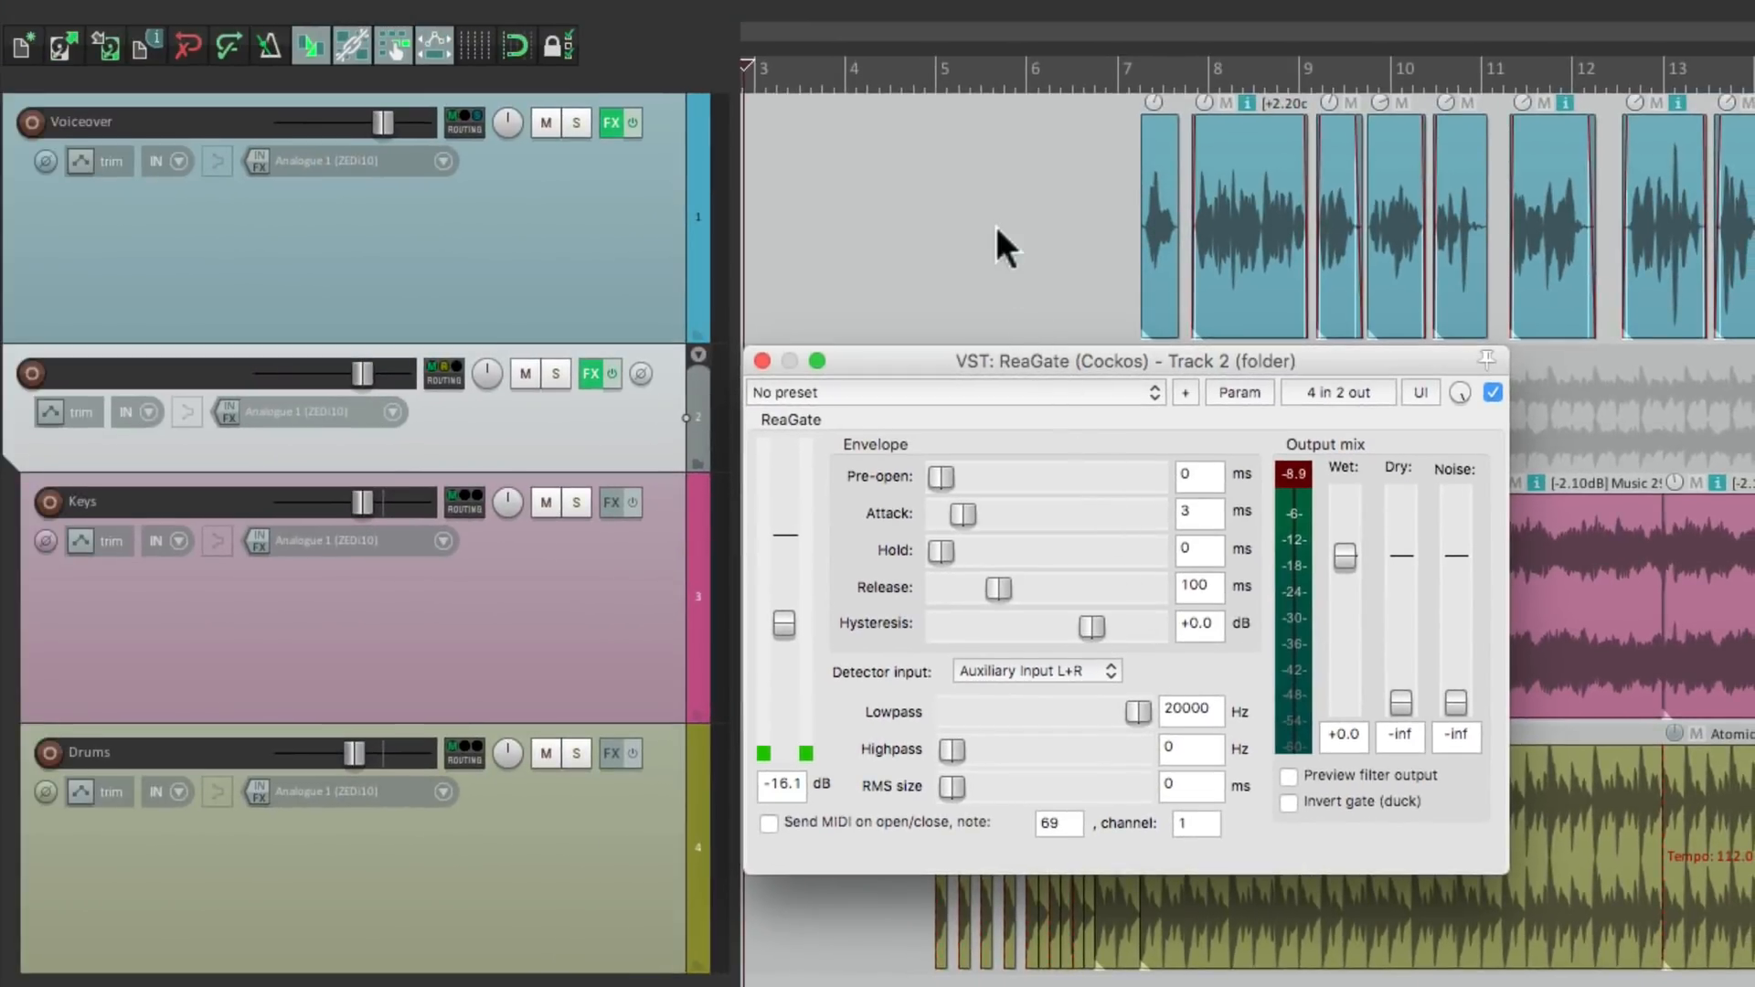
mouse_move(1126, 221)
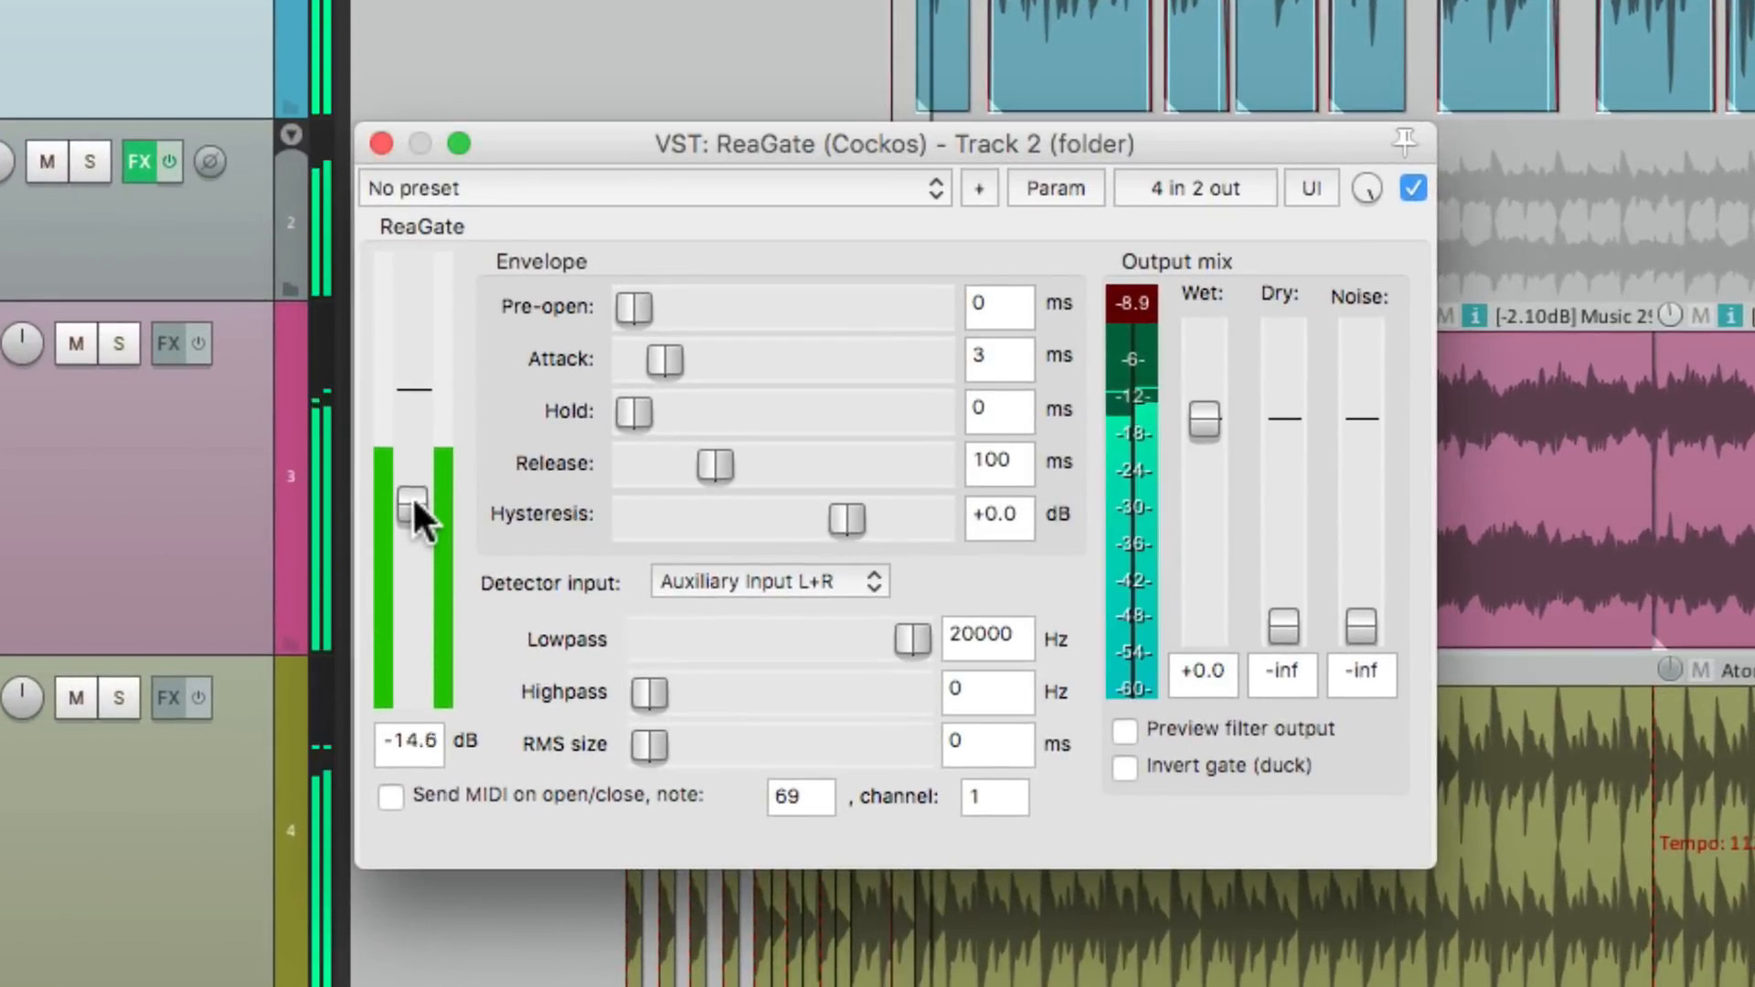
drag(412, 508, 412, 482)
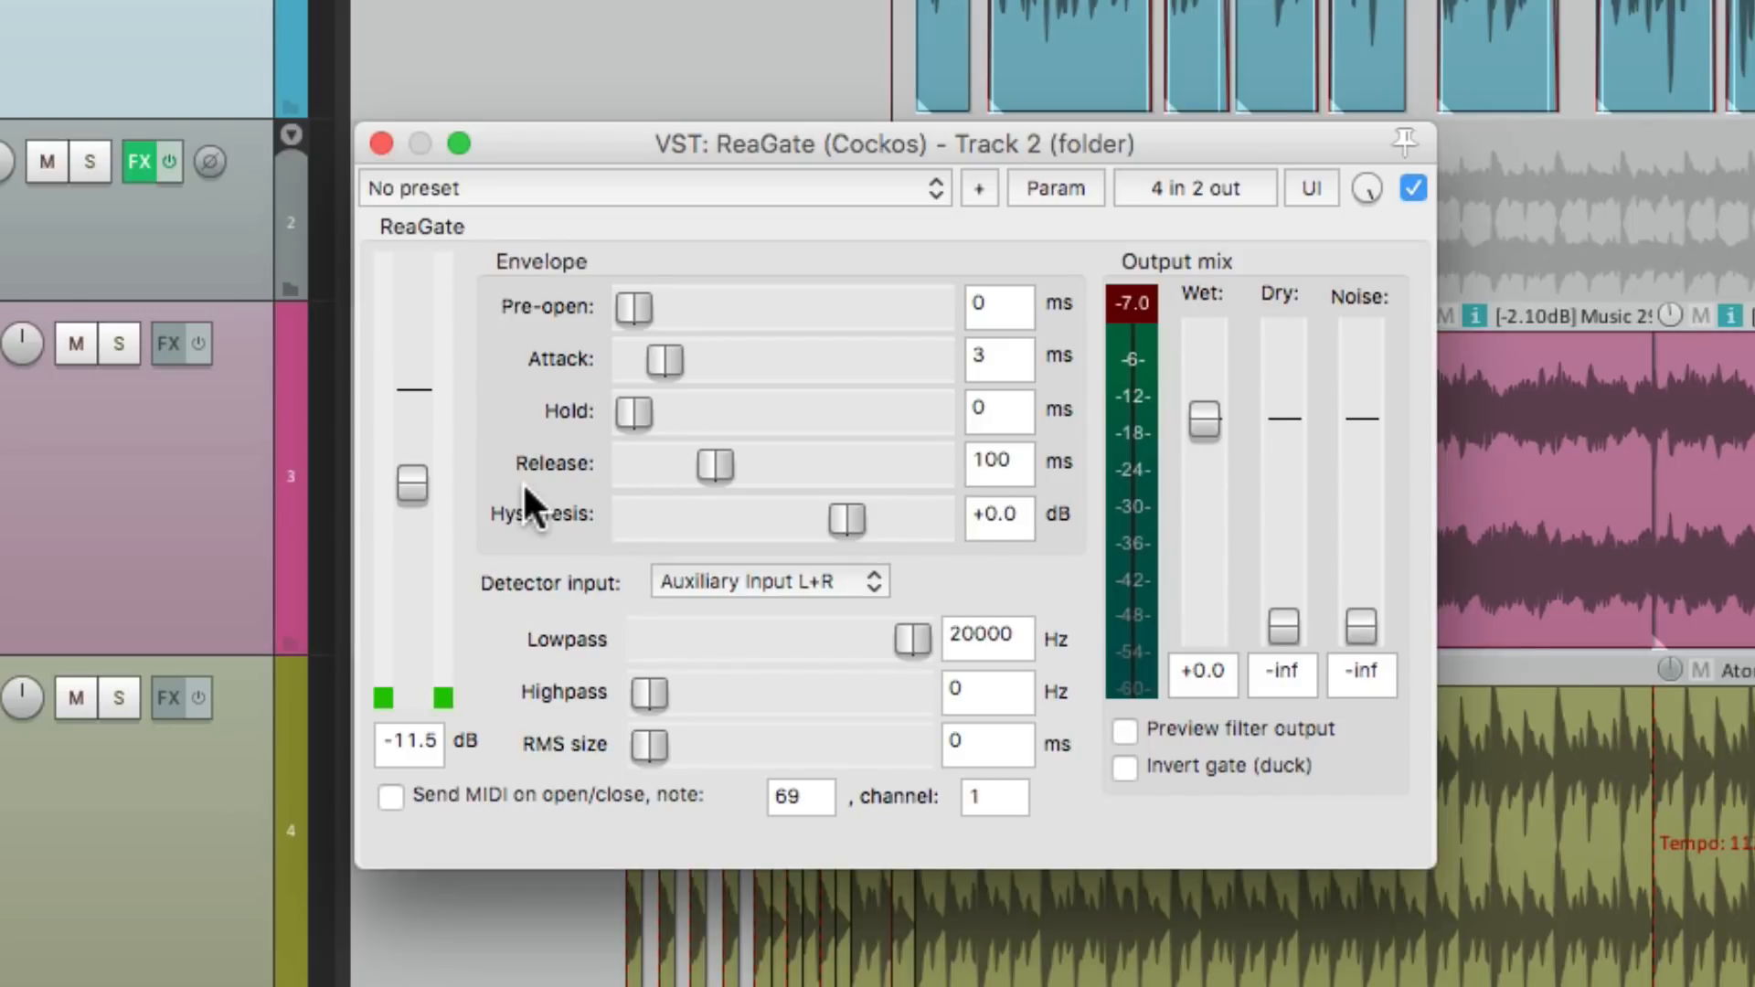
mouse_move(1255, 830)
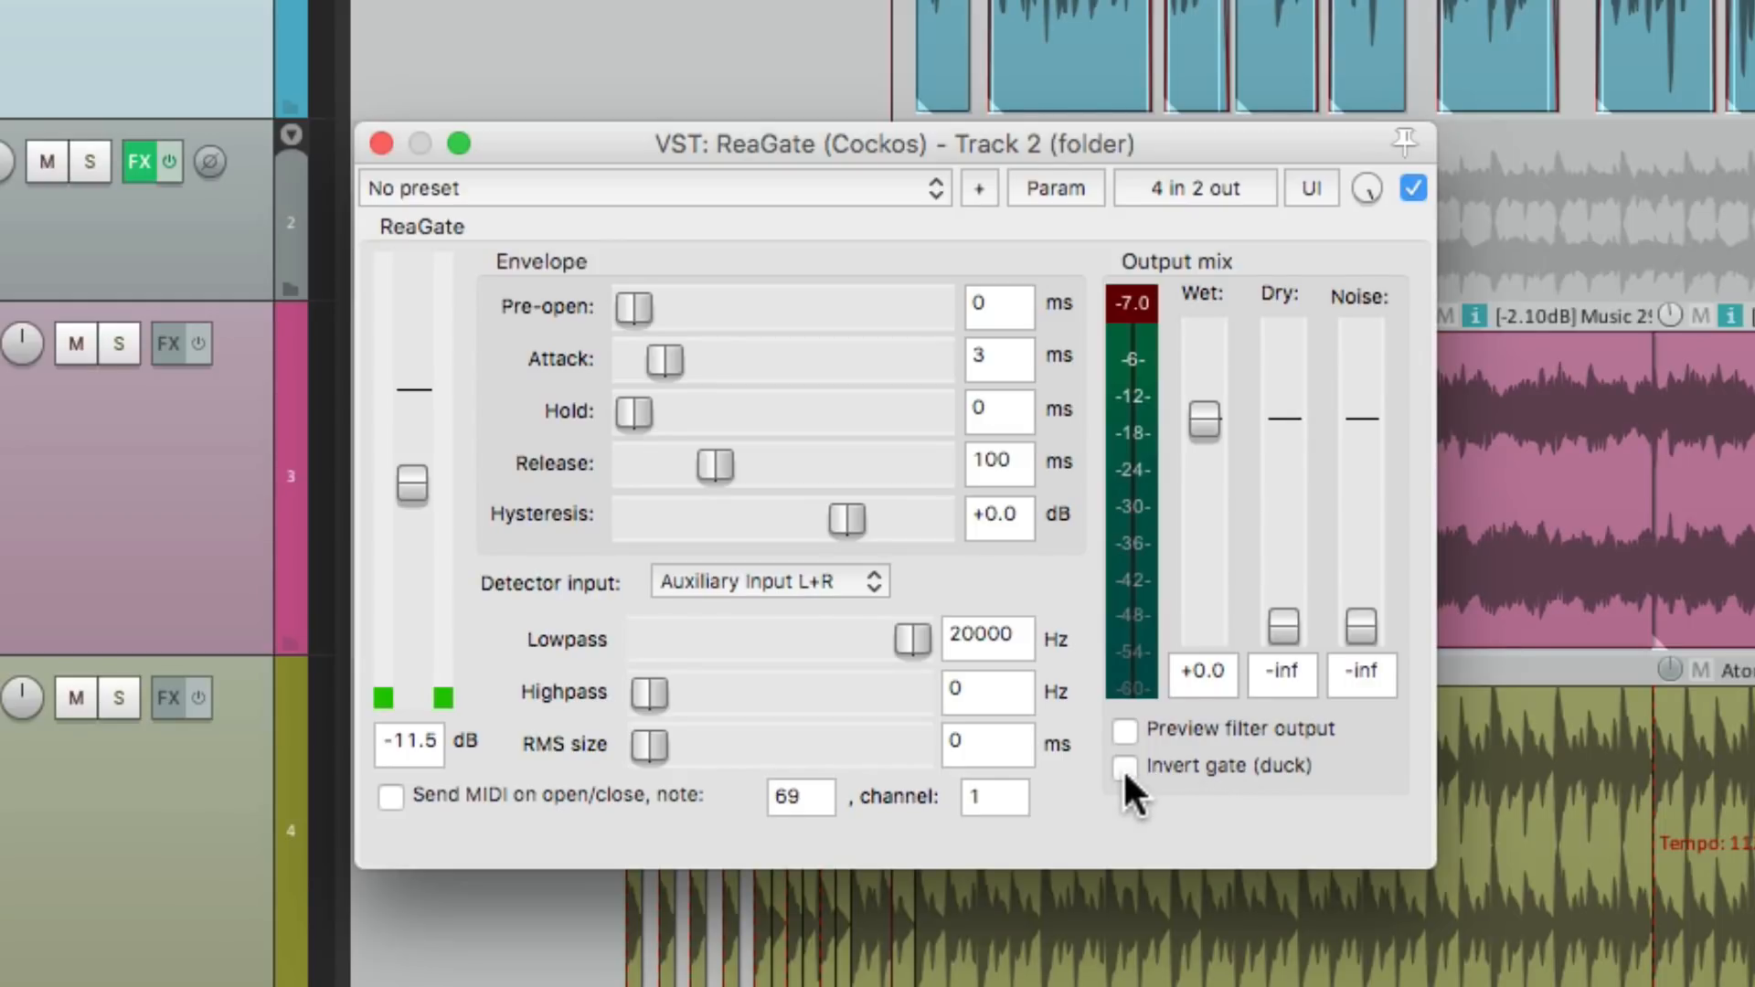
Step: Invert ReaGate so it ducks the music, with threshold at -13.5 dB
click(1125, 766)
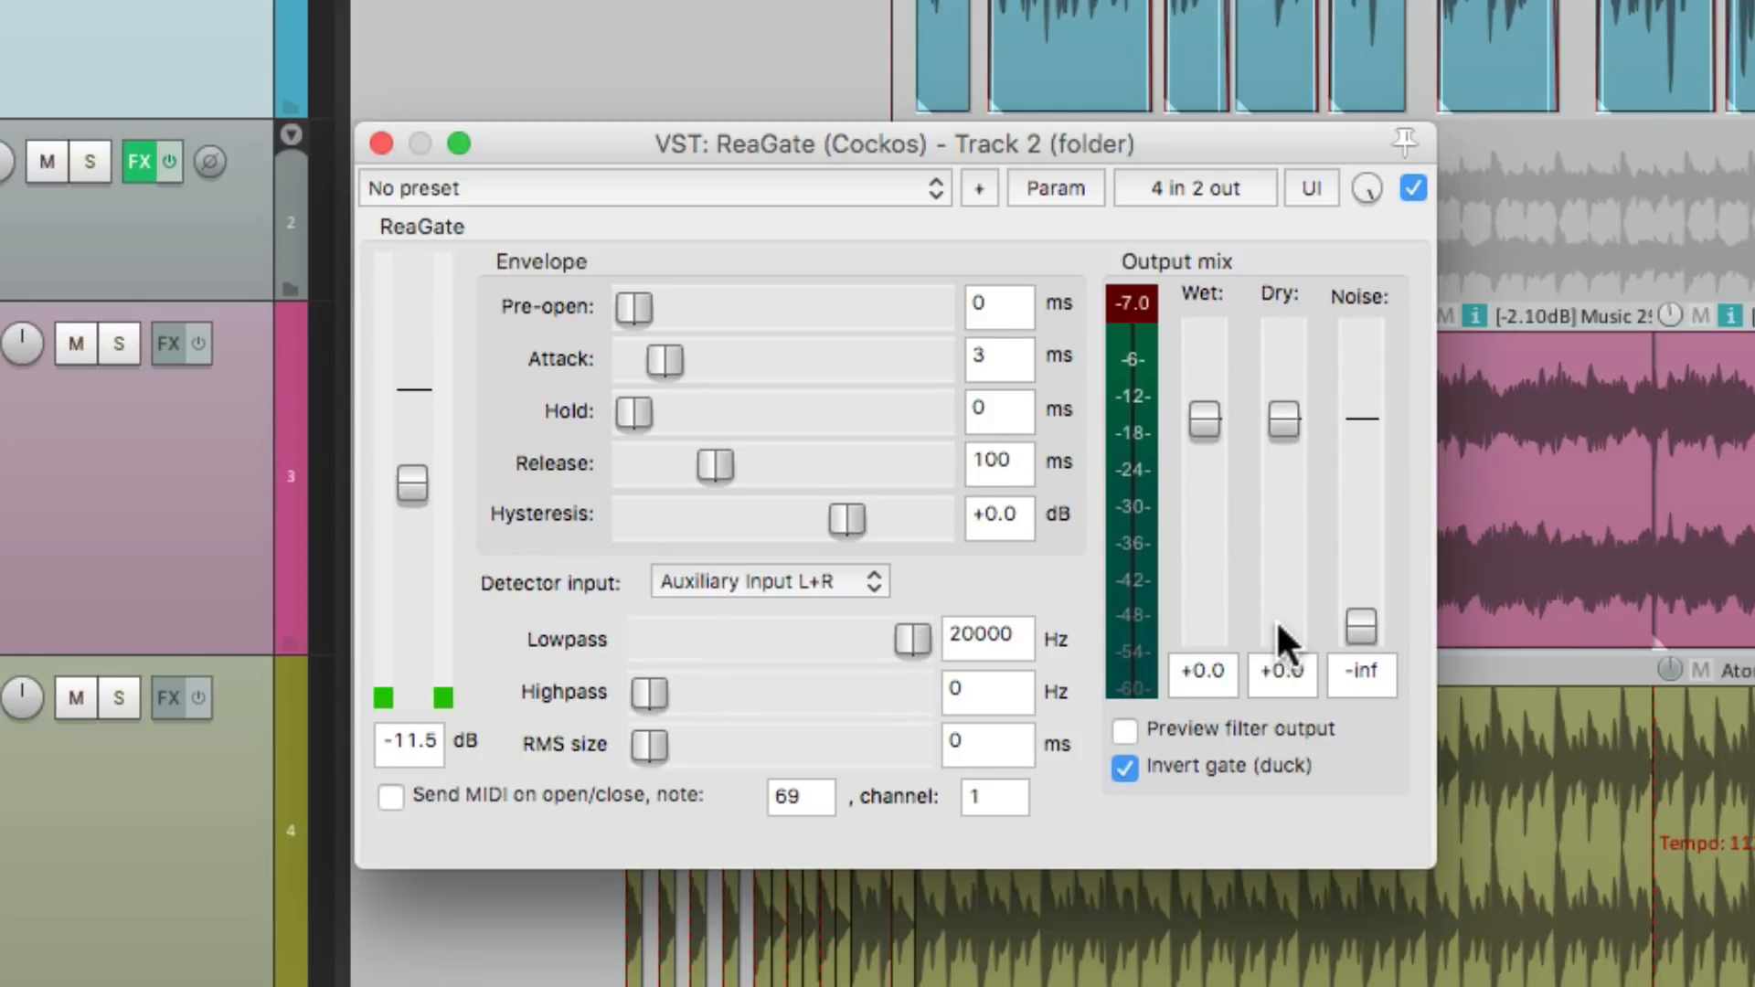
mouse_move(452, 567)
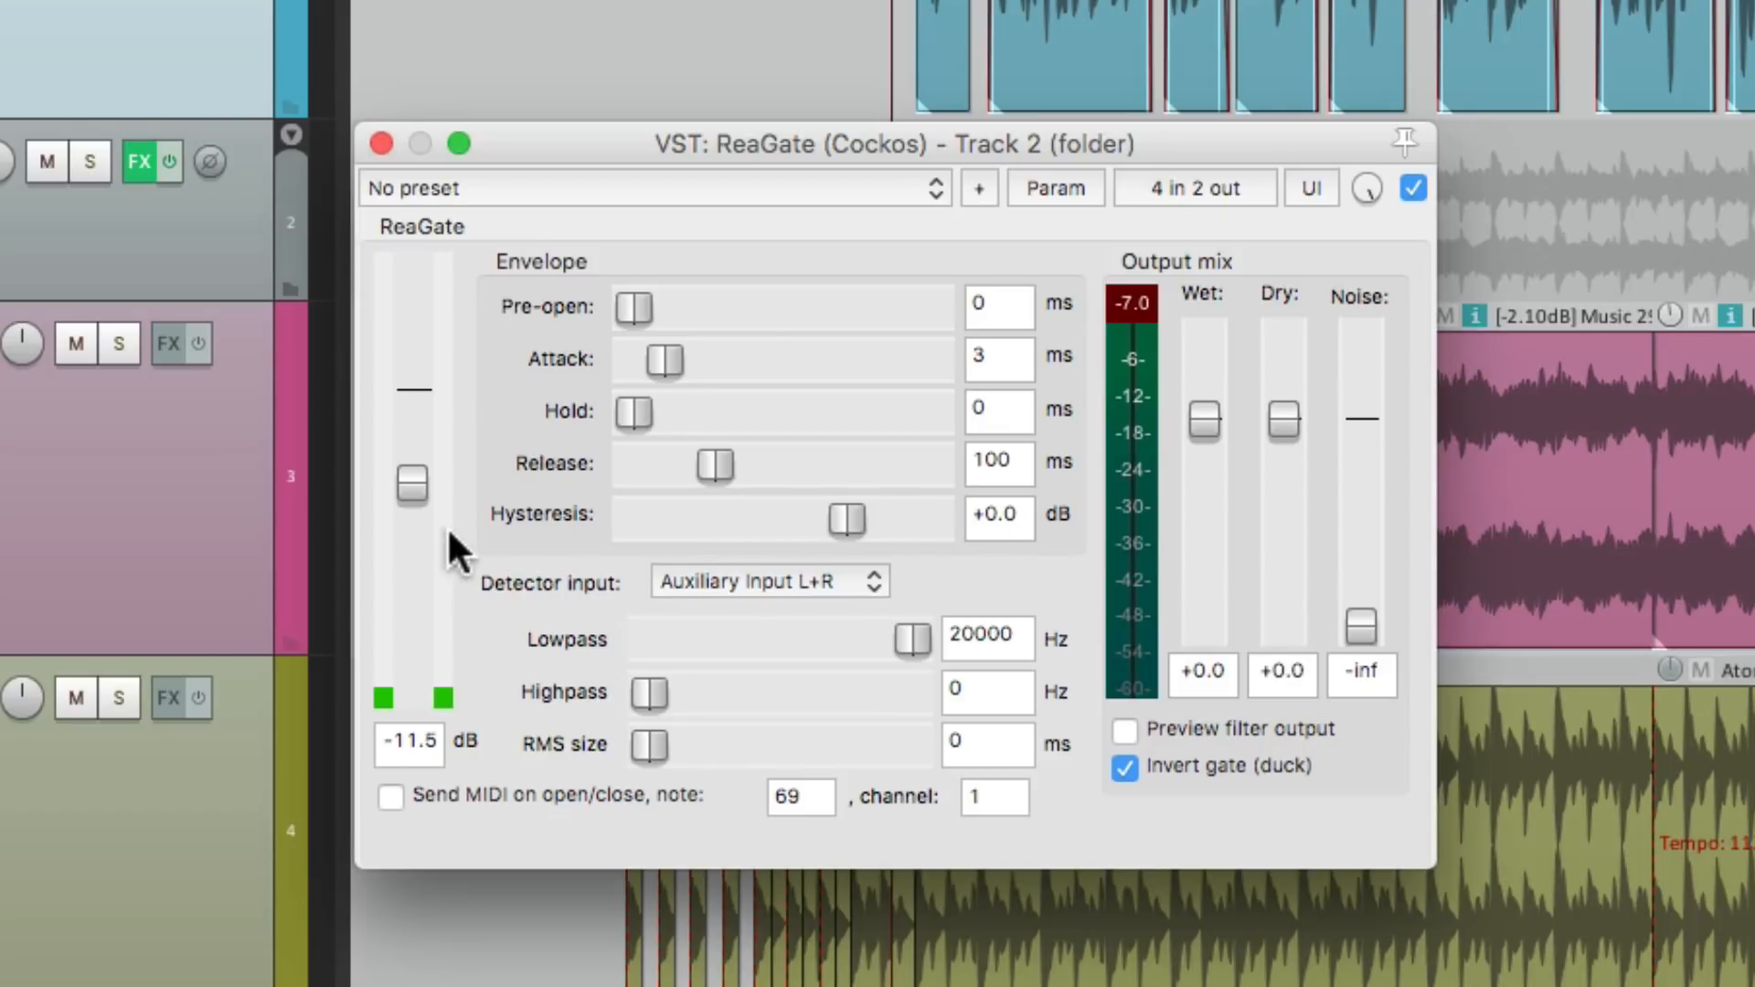
drag(412, 485, 413, 493)
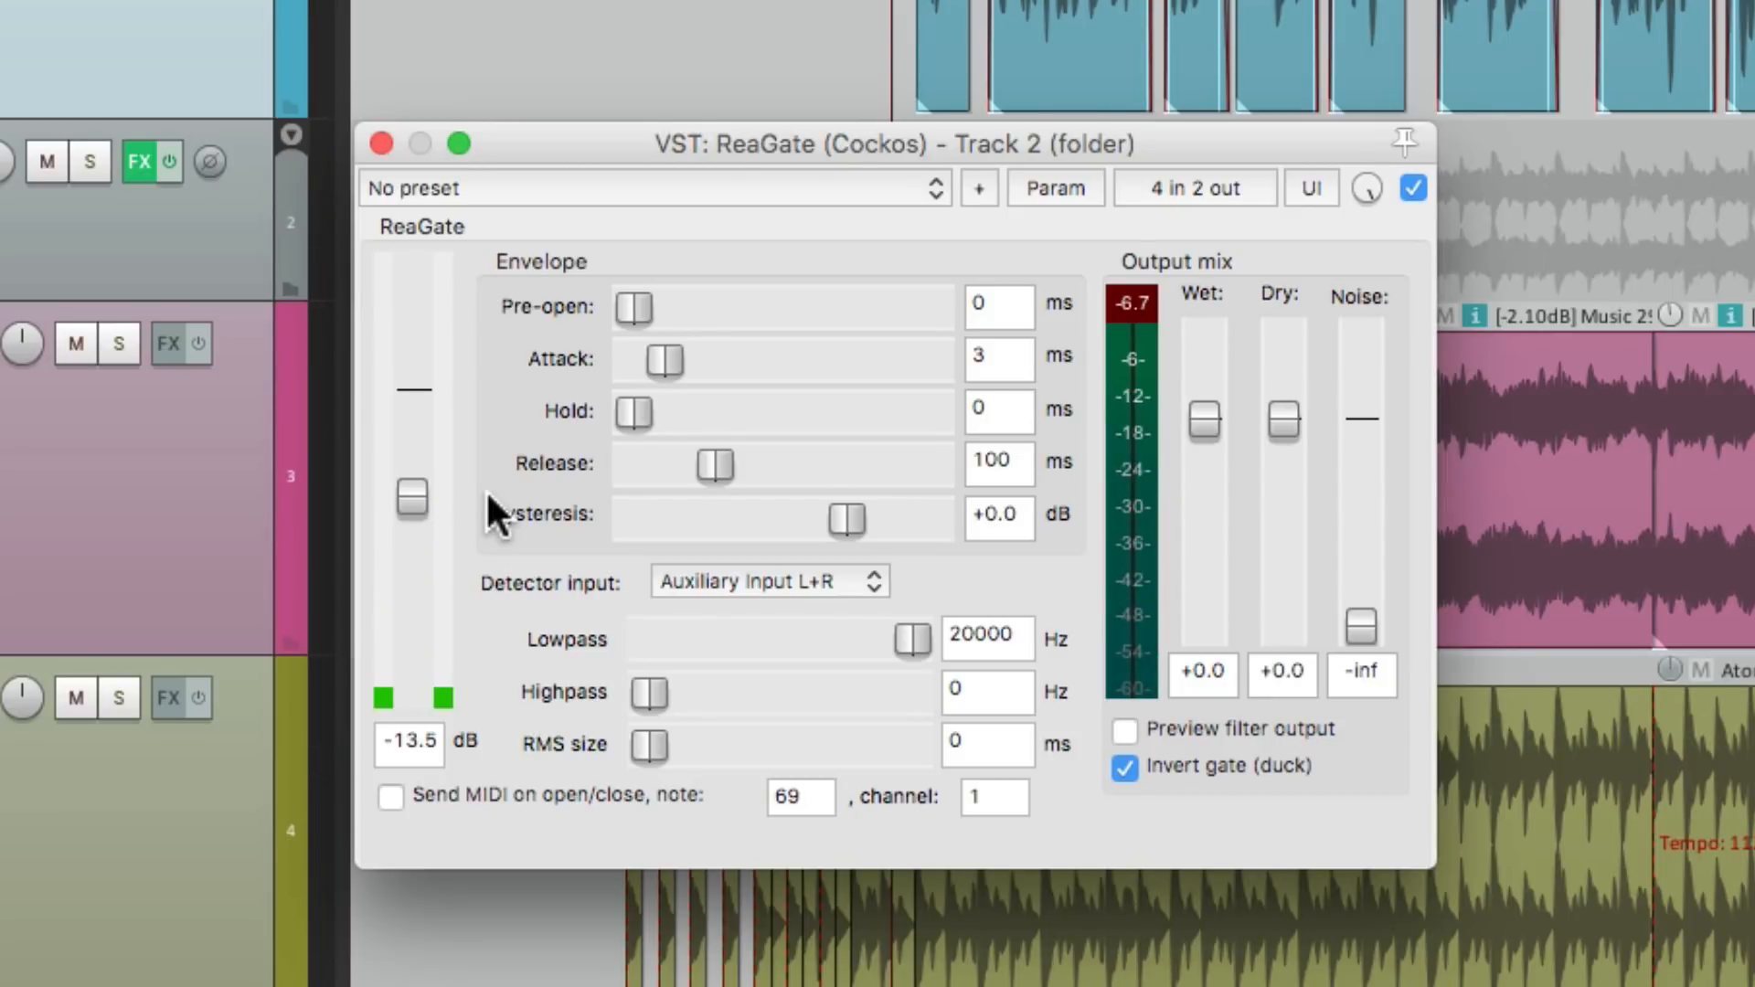
mouse_move(709, 470)
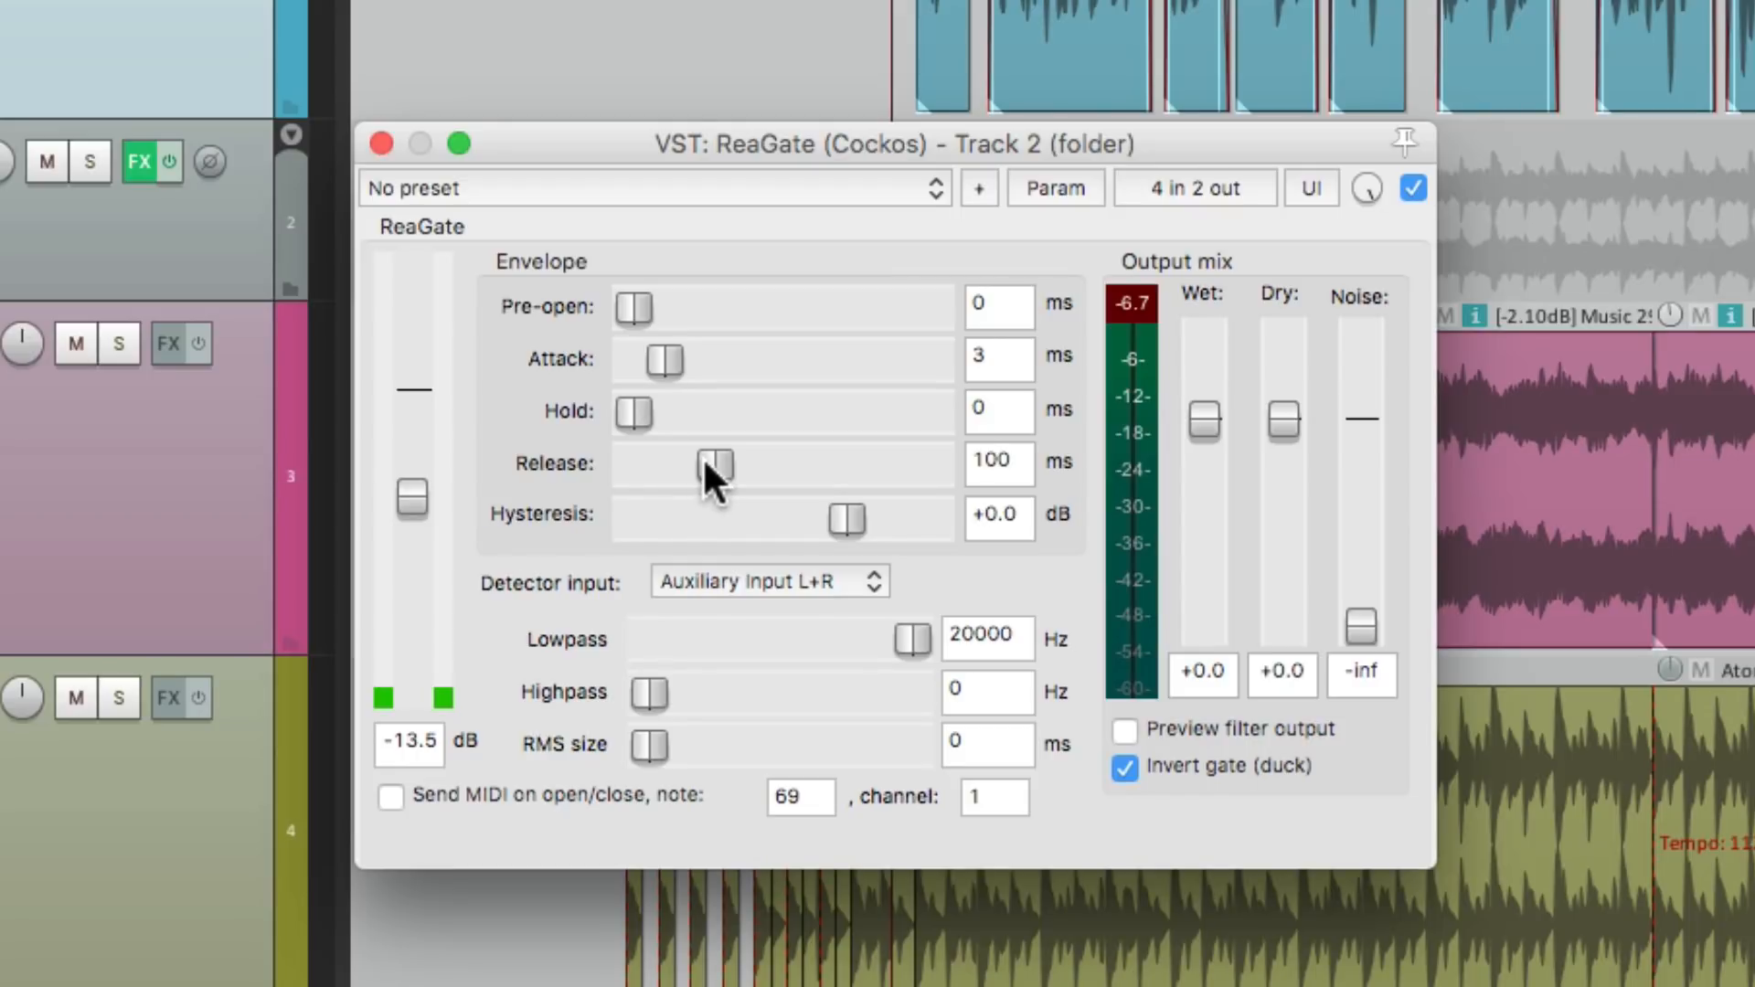
Step: Lengthen ReaGate's release to about 1011 ms
drag(714, 464, 766, 464)
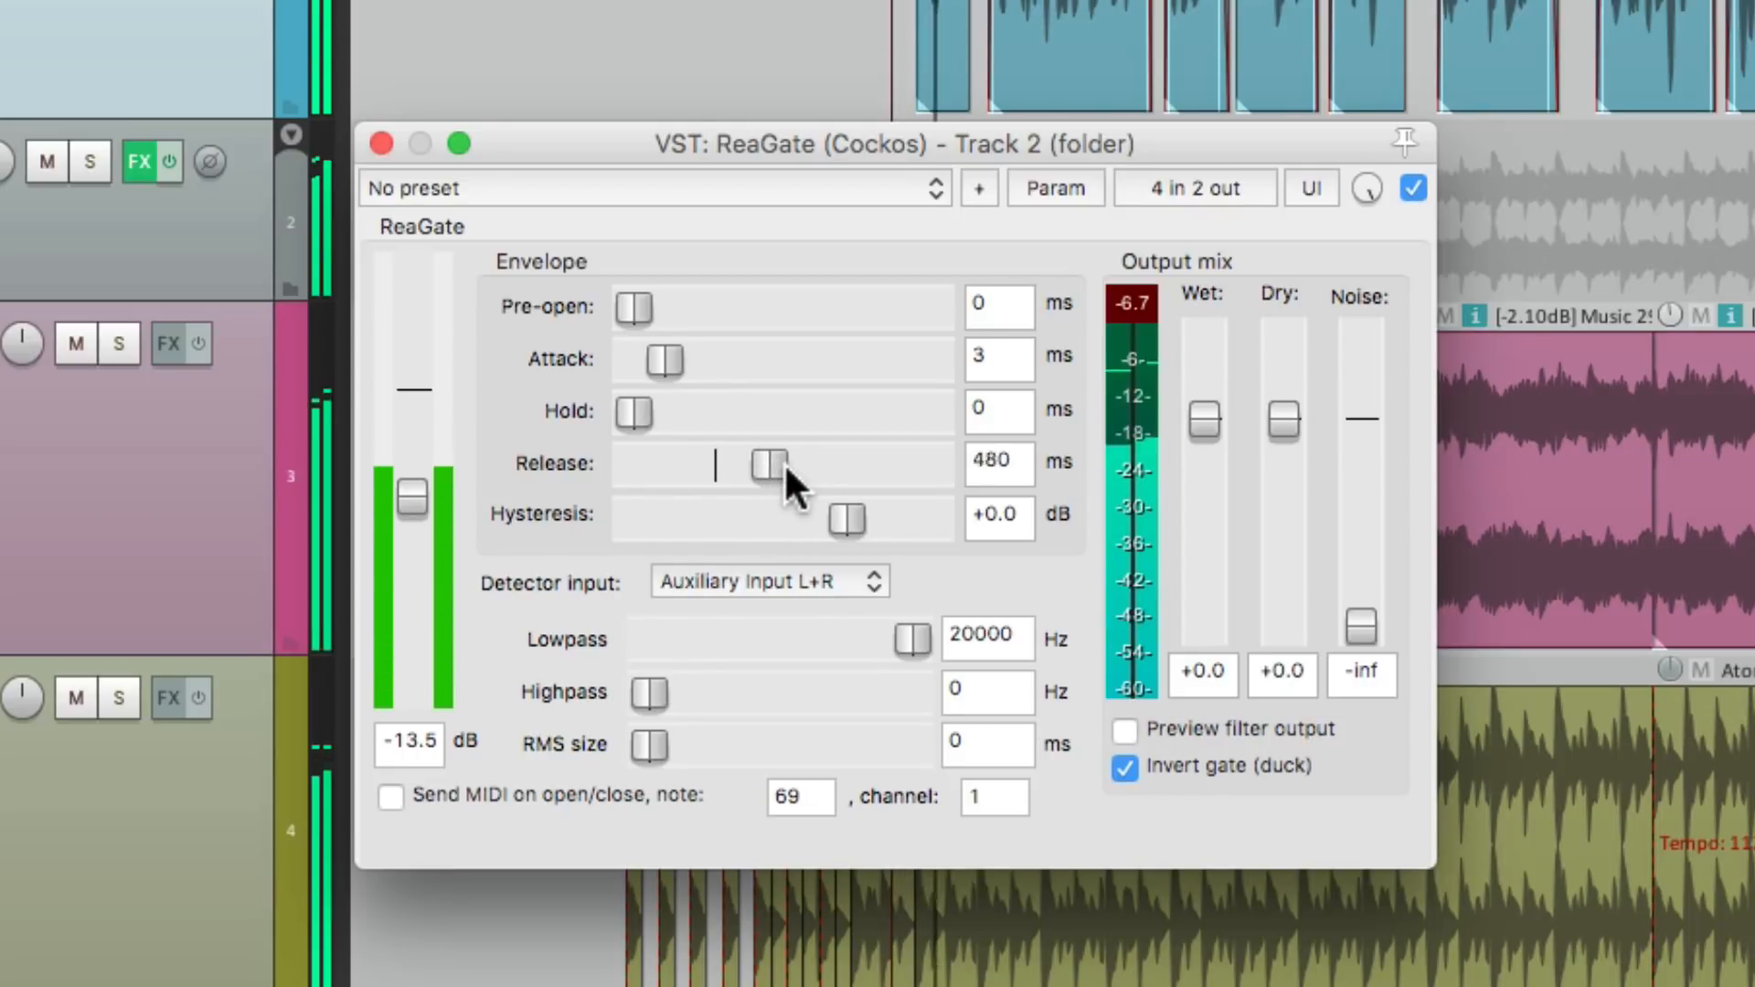
drag(767, 464, 812, 464)
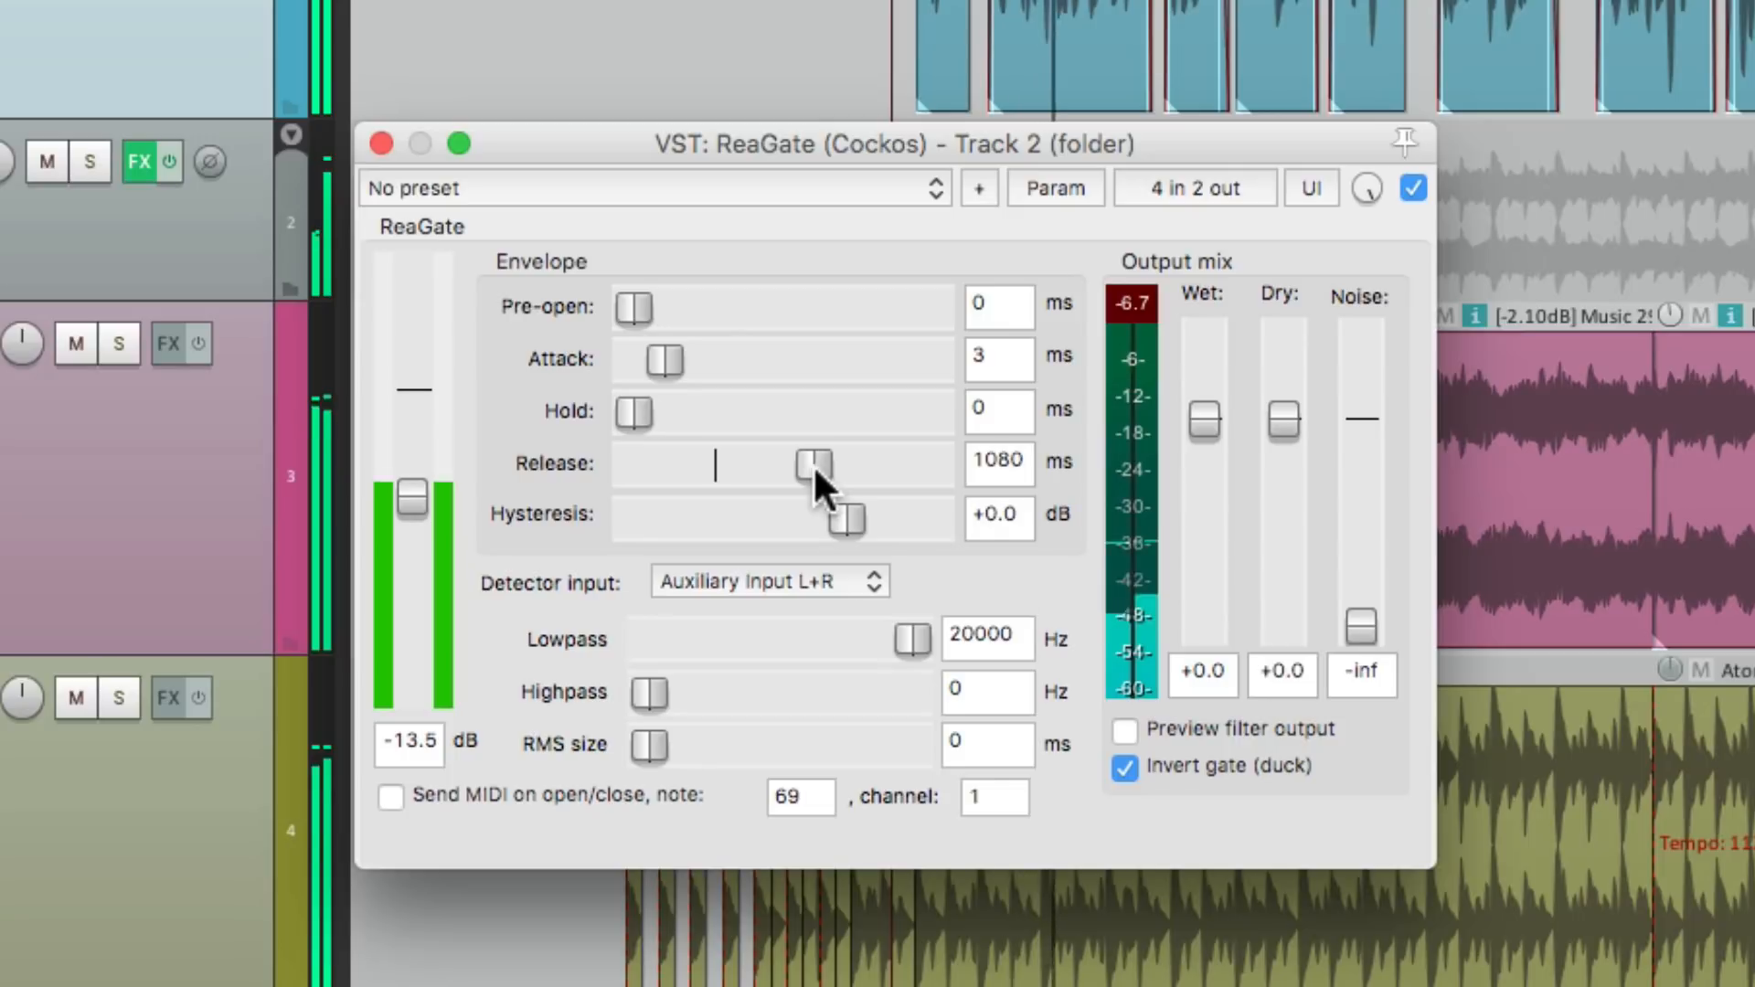
drag(815, 464, 806, 464)
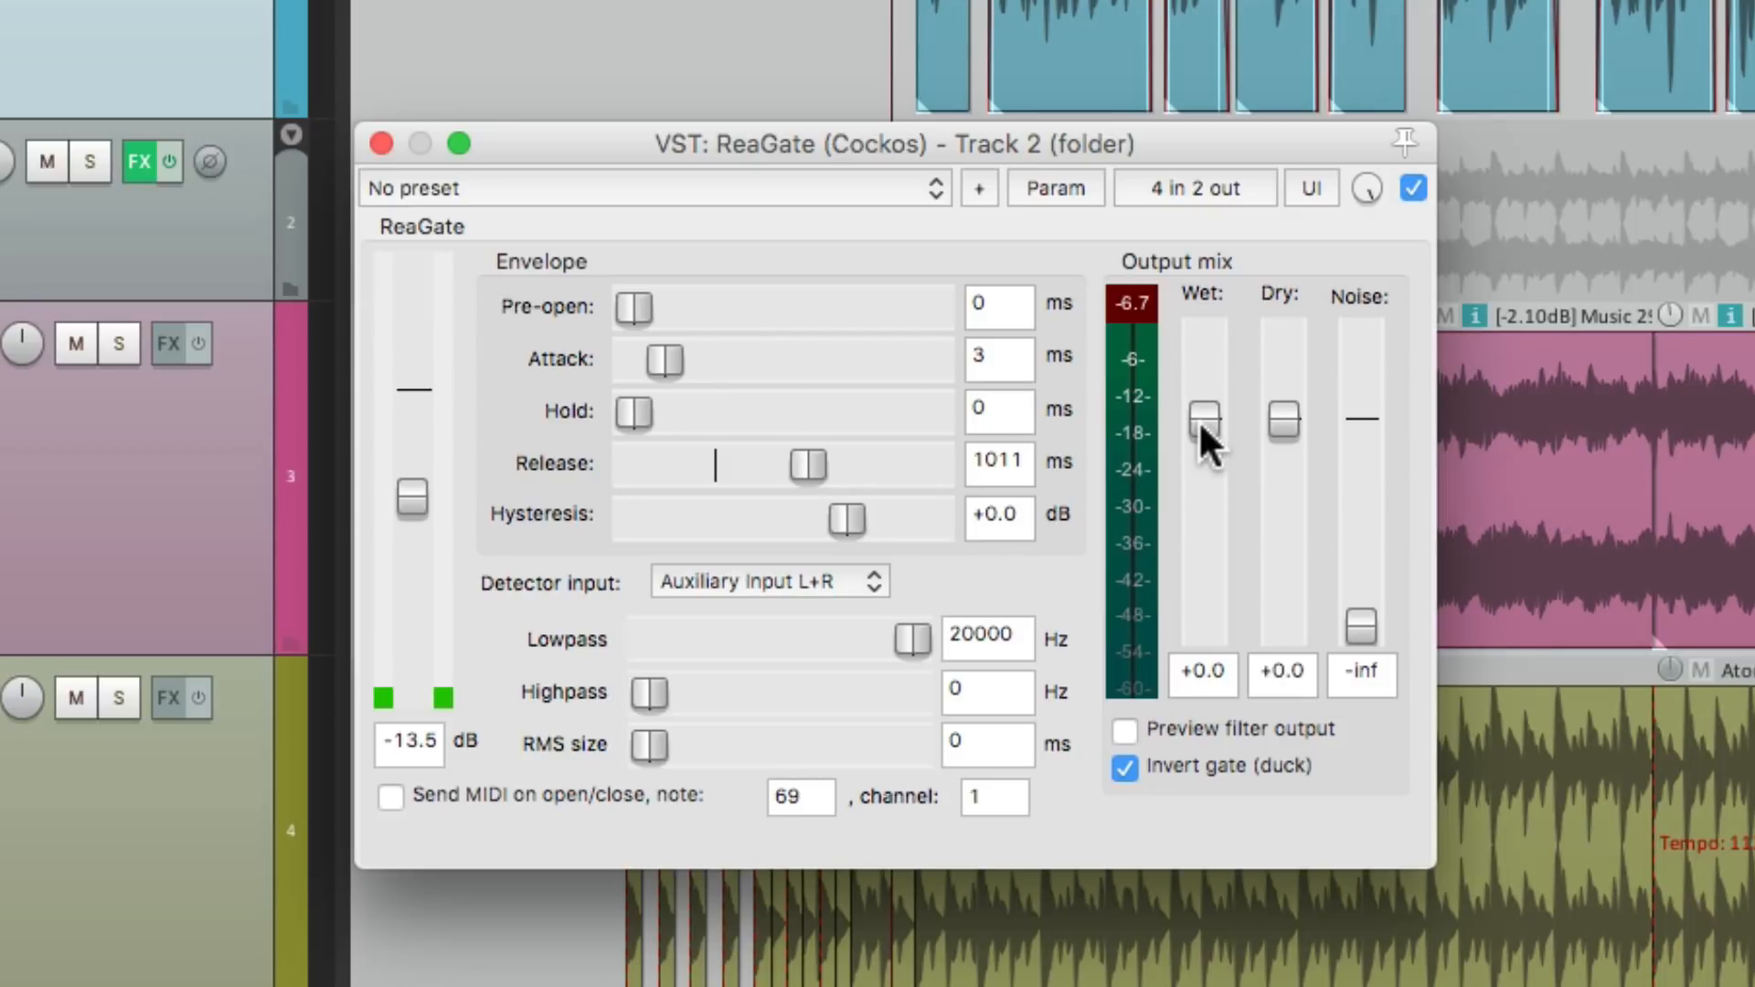
Step: Bring ReaGate's Wet output level down to around -2.6 dB
drag(1205, 419, 1205, 425)
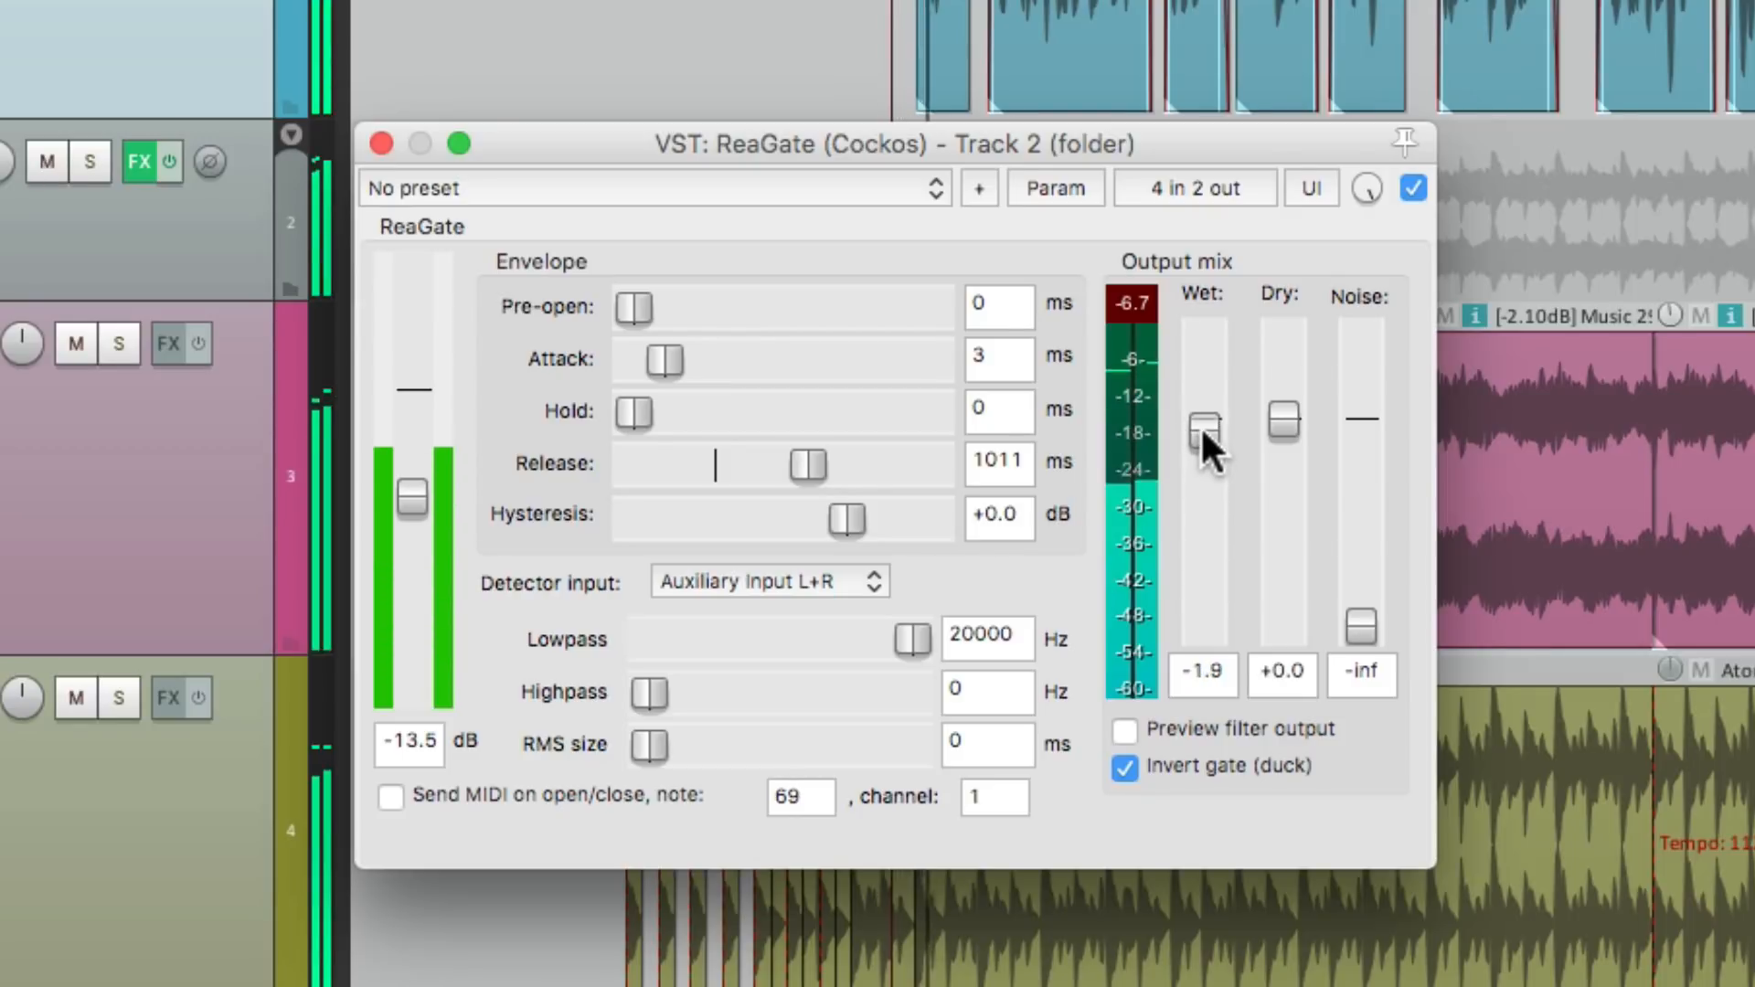
drag(1205, 420, 1205, 434)
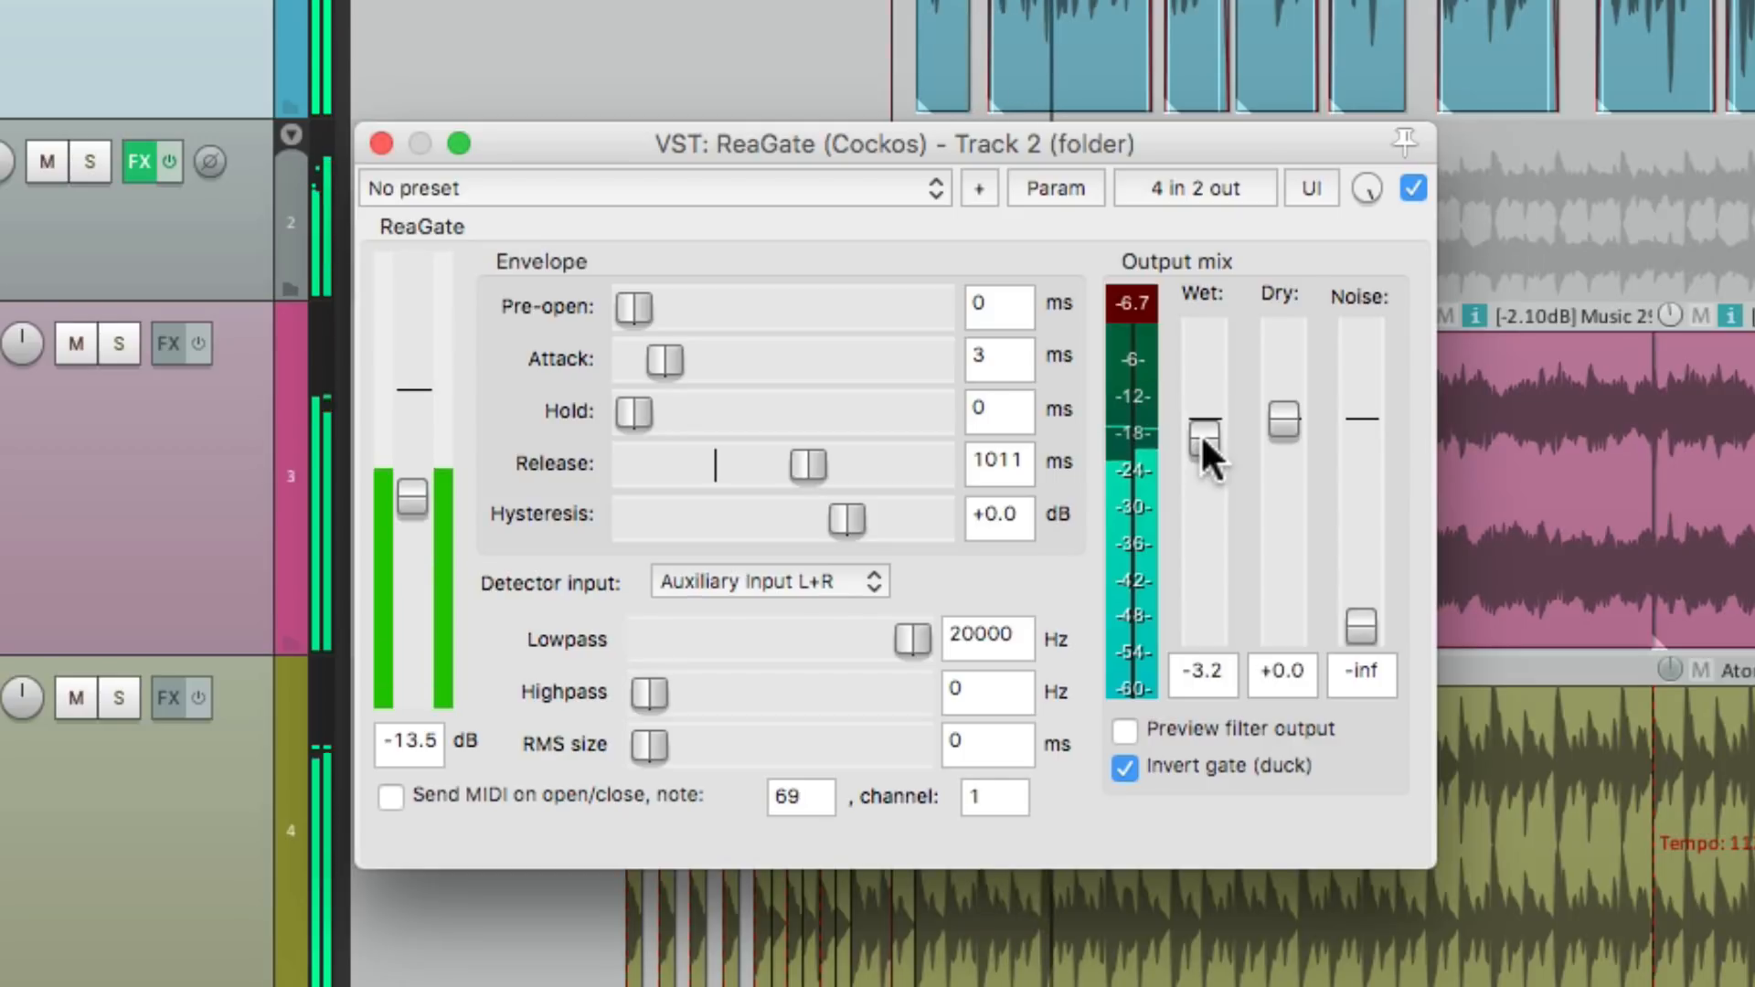
drag(1204, 430, 1204, 419)
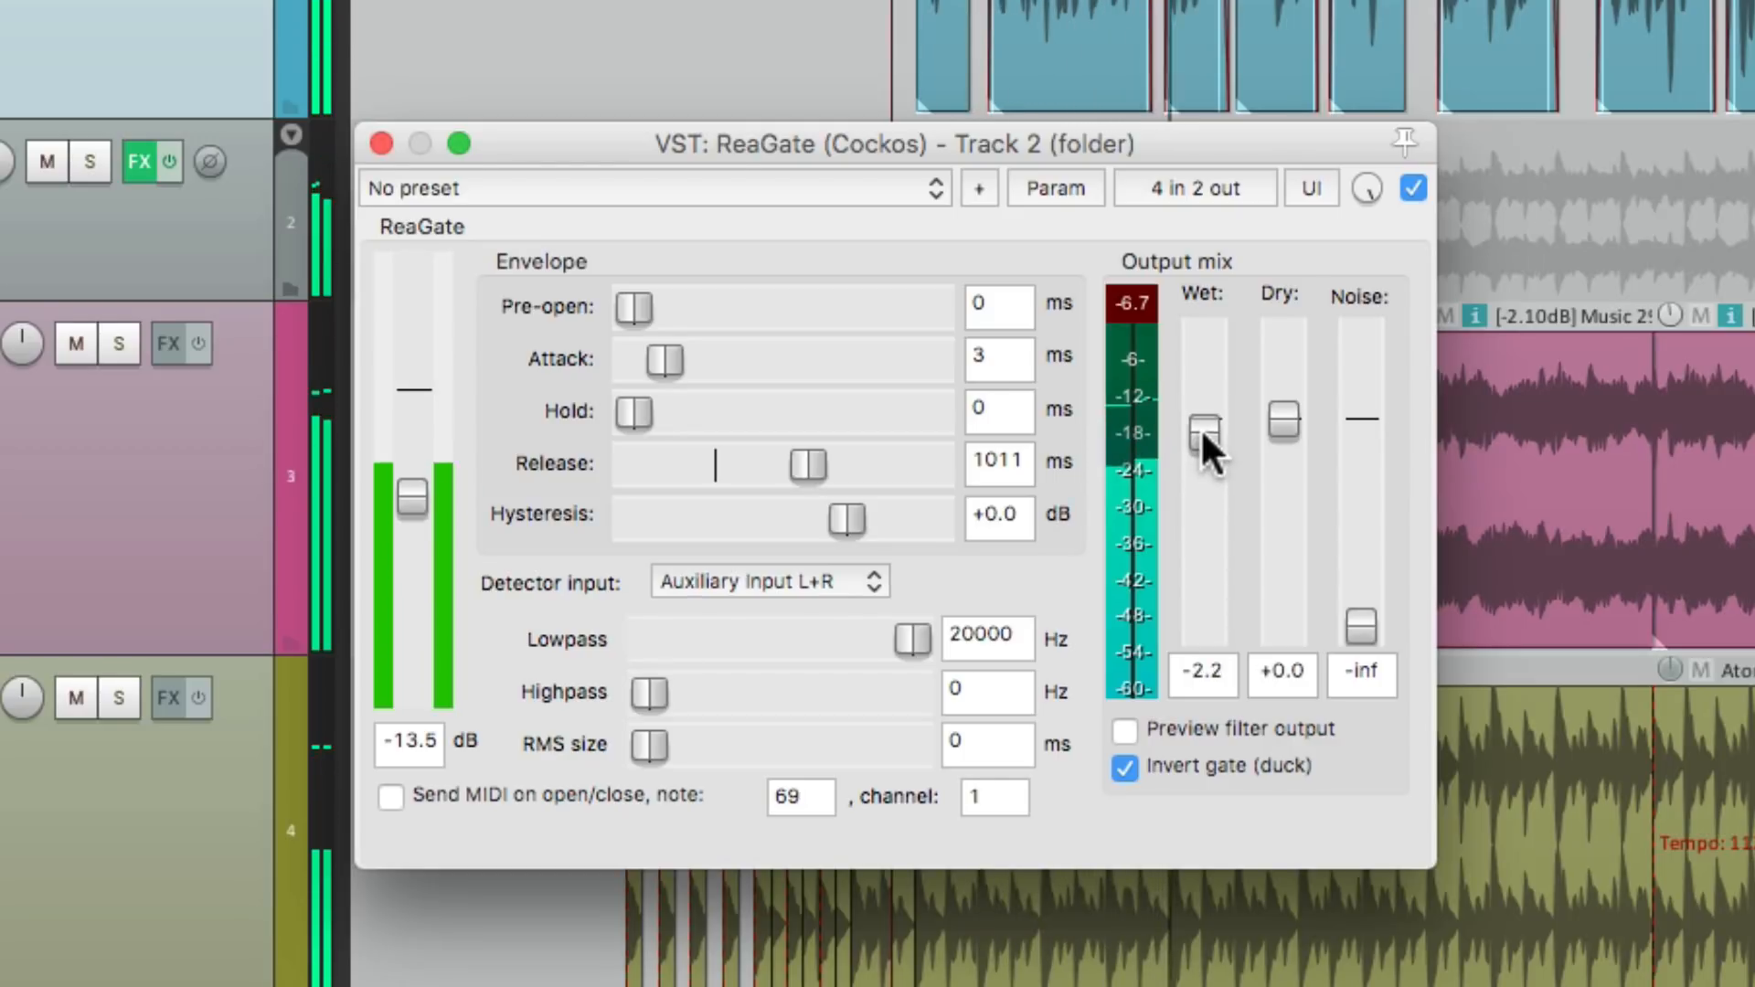
drag(1203, 437, 1203, 419)
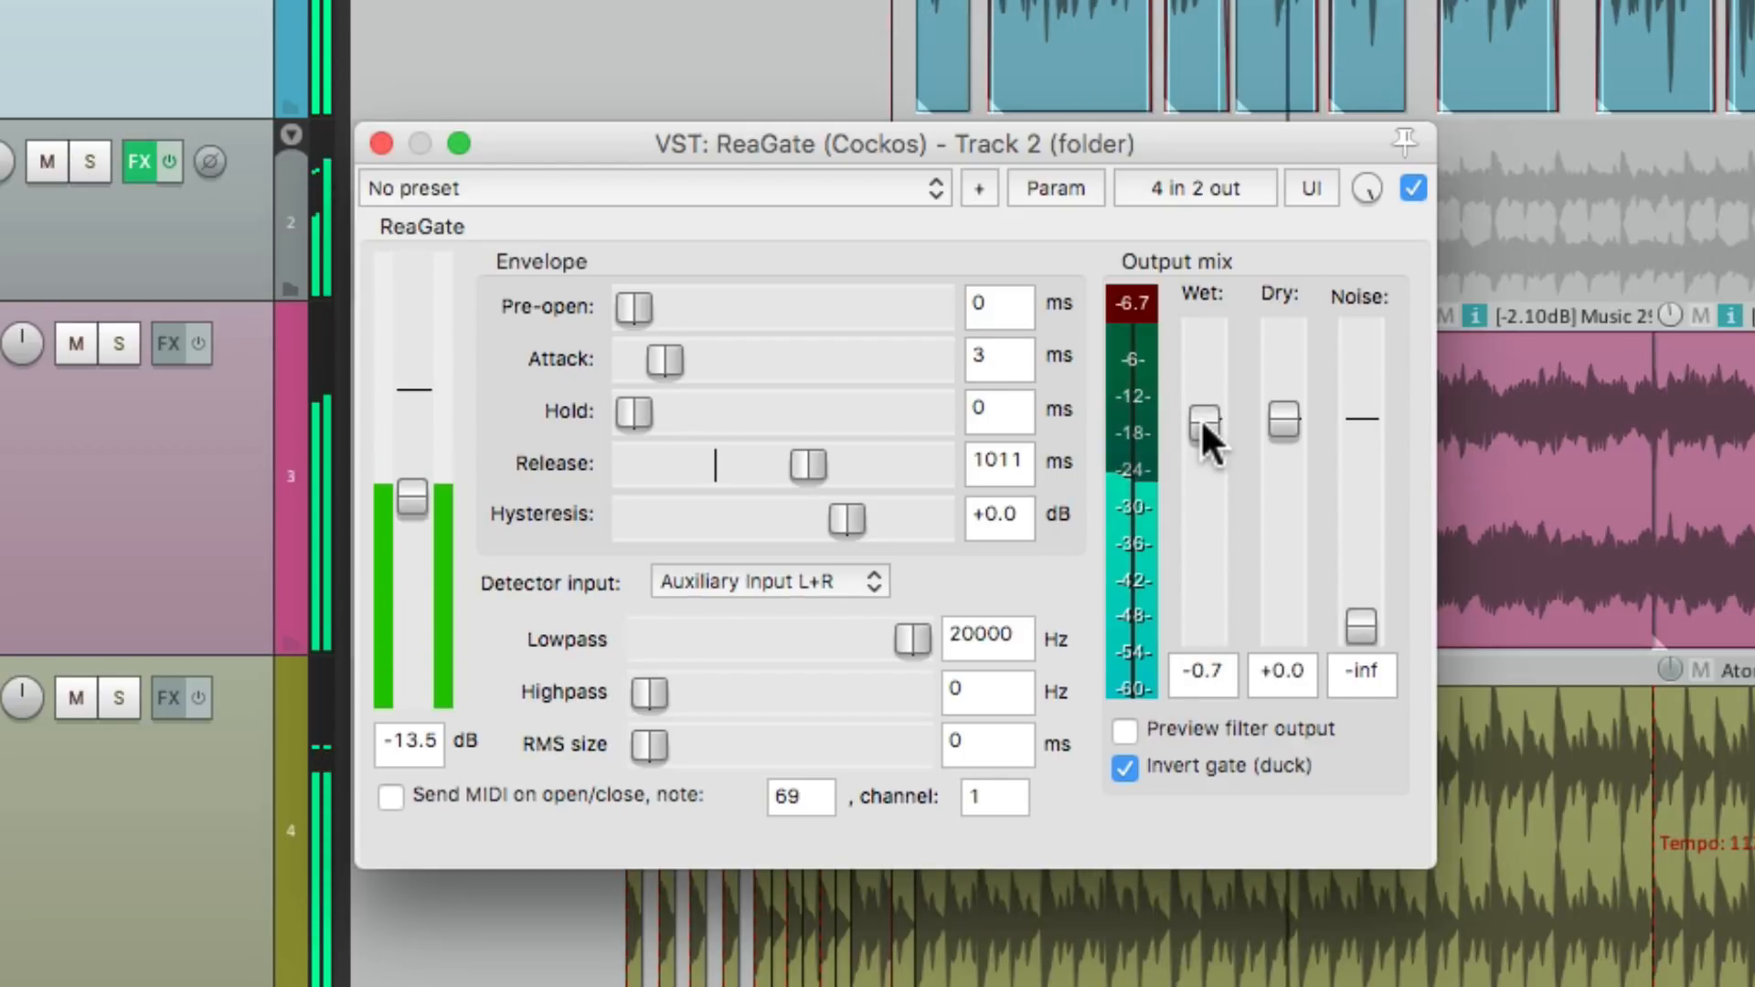
drag(1205, 423, 1205, 418)
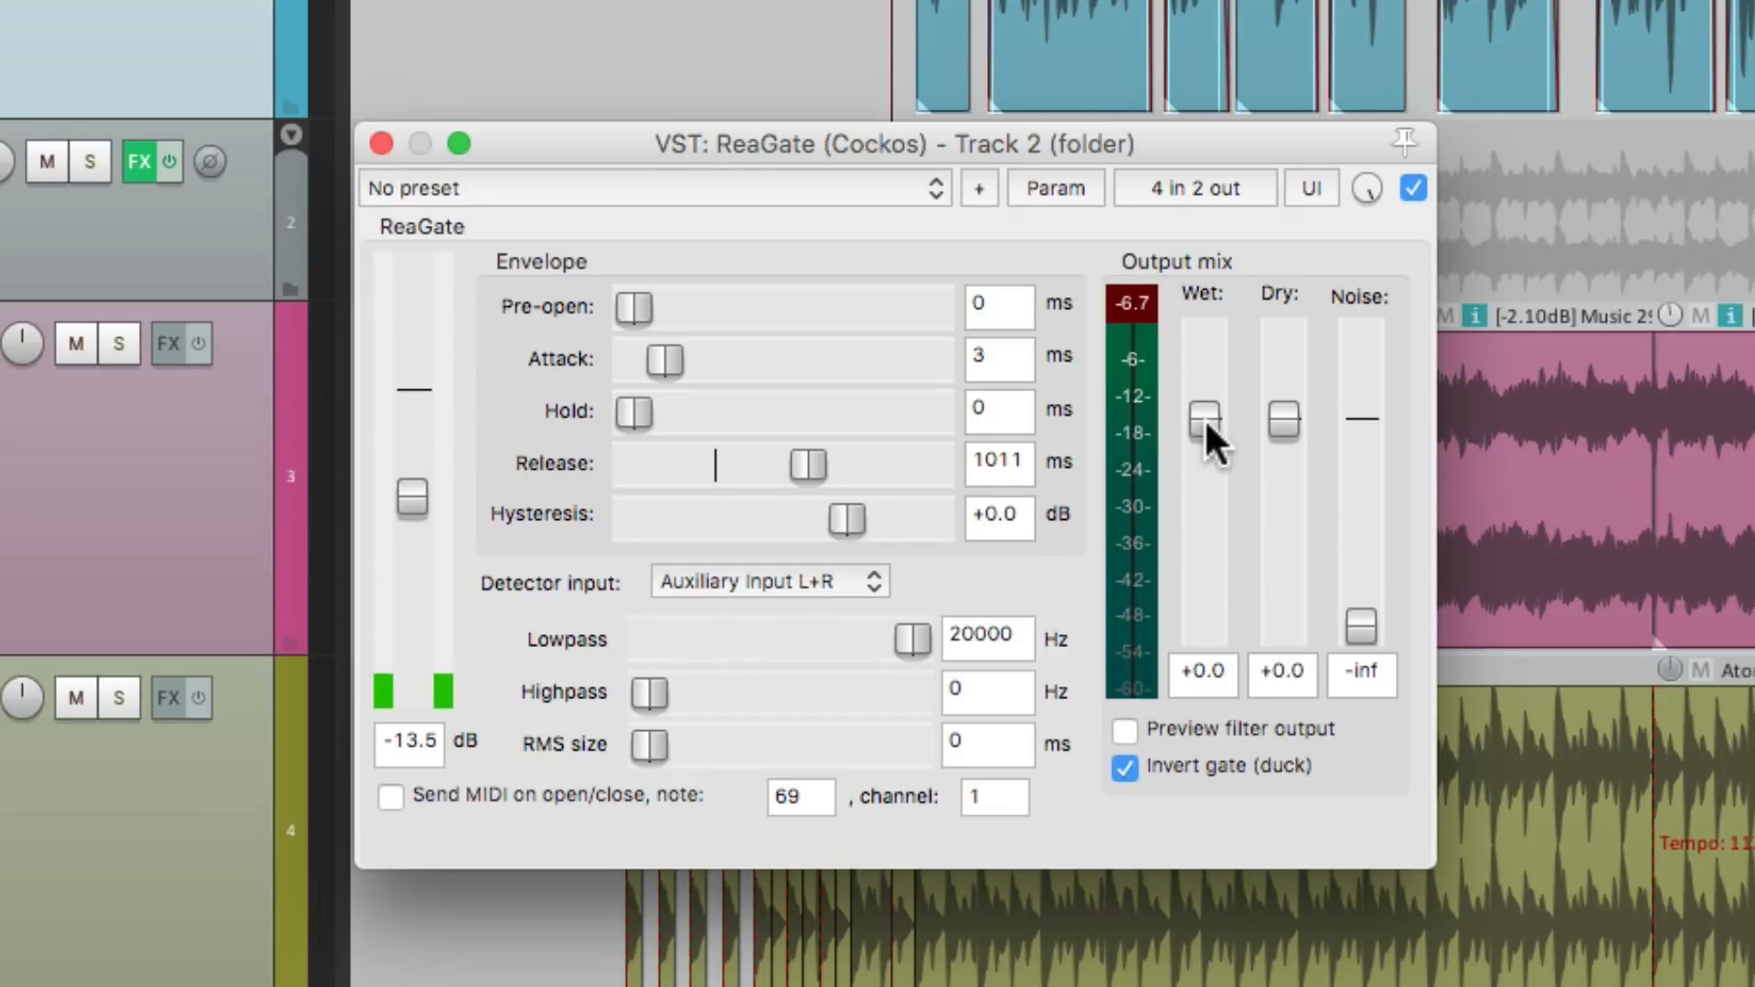
drag(1205, 420, 1205, 431)
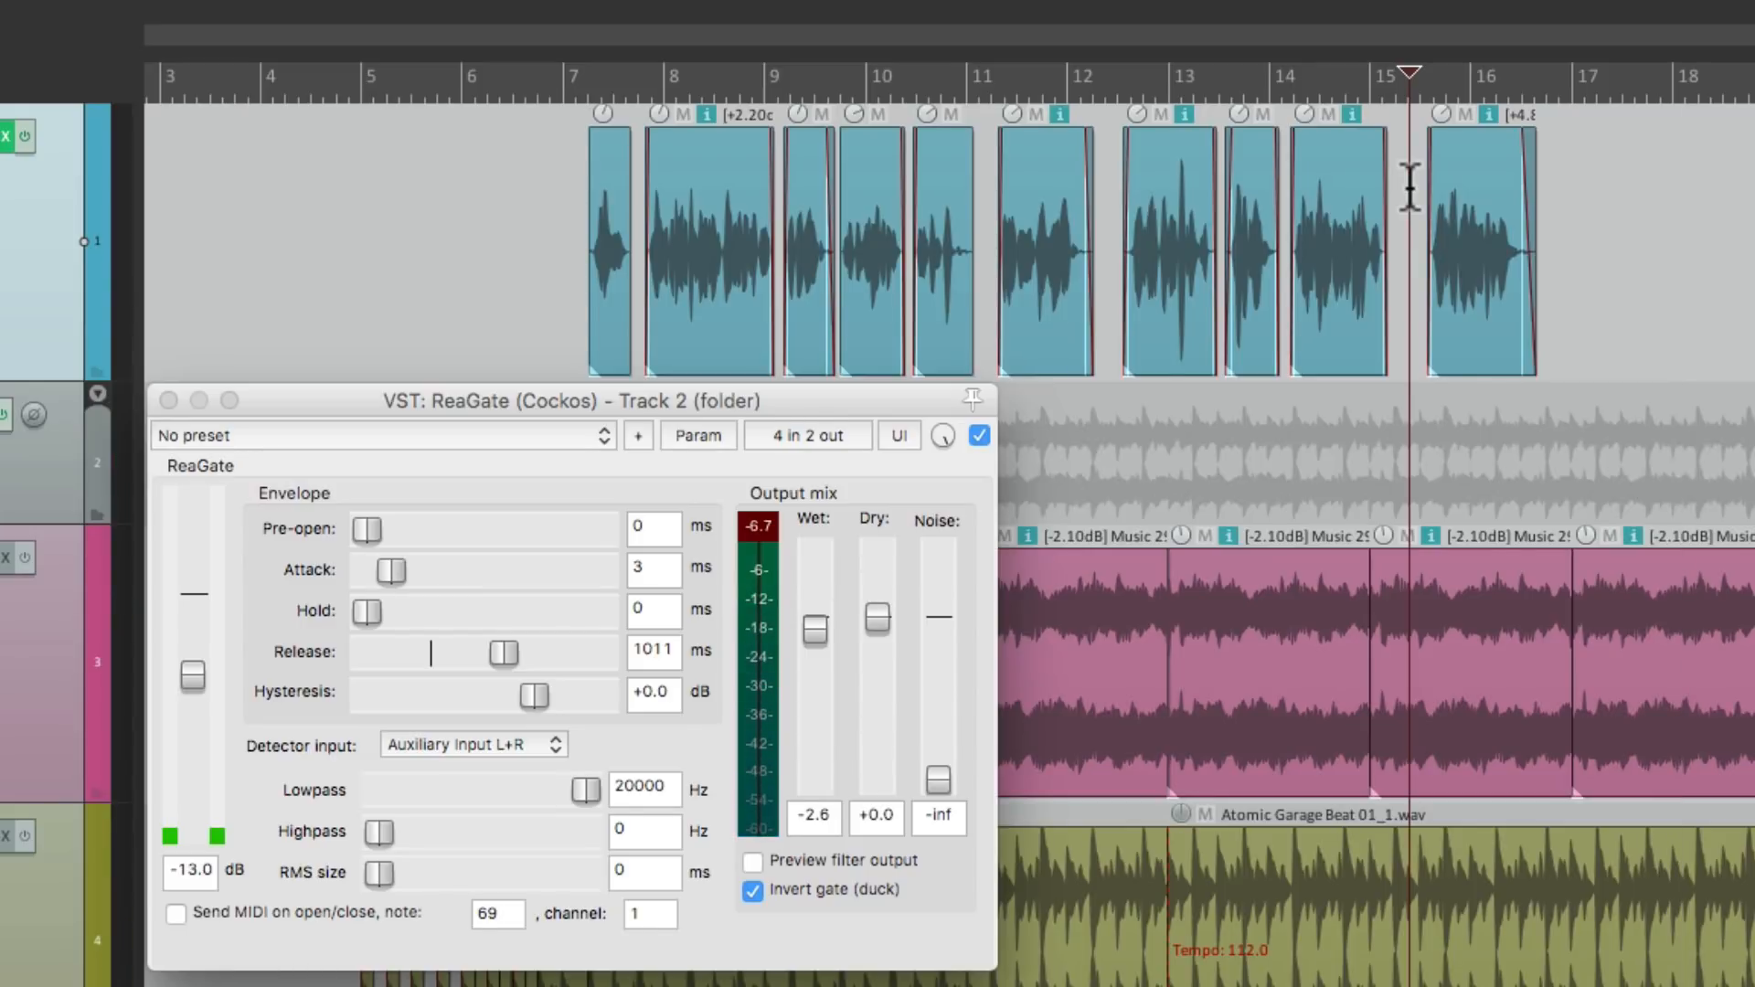
mouse_move(673, 689)
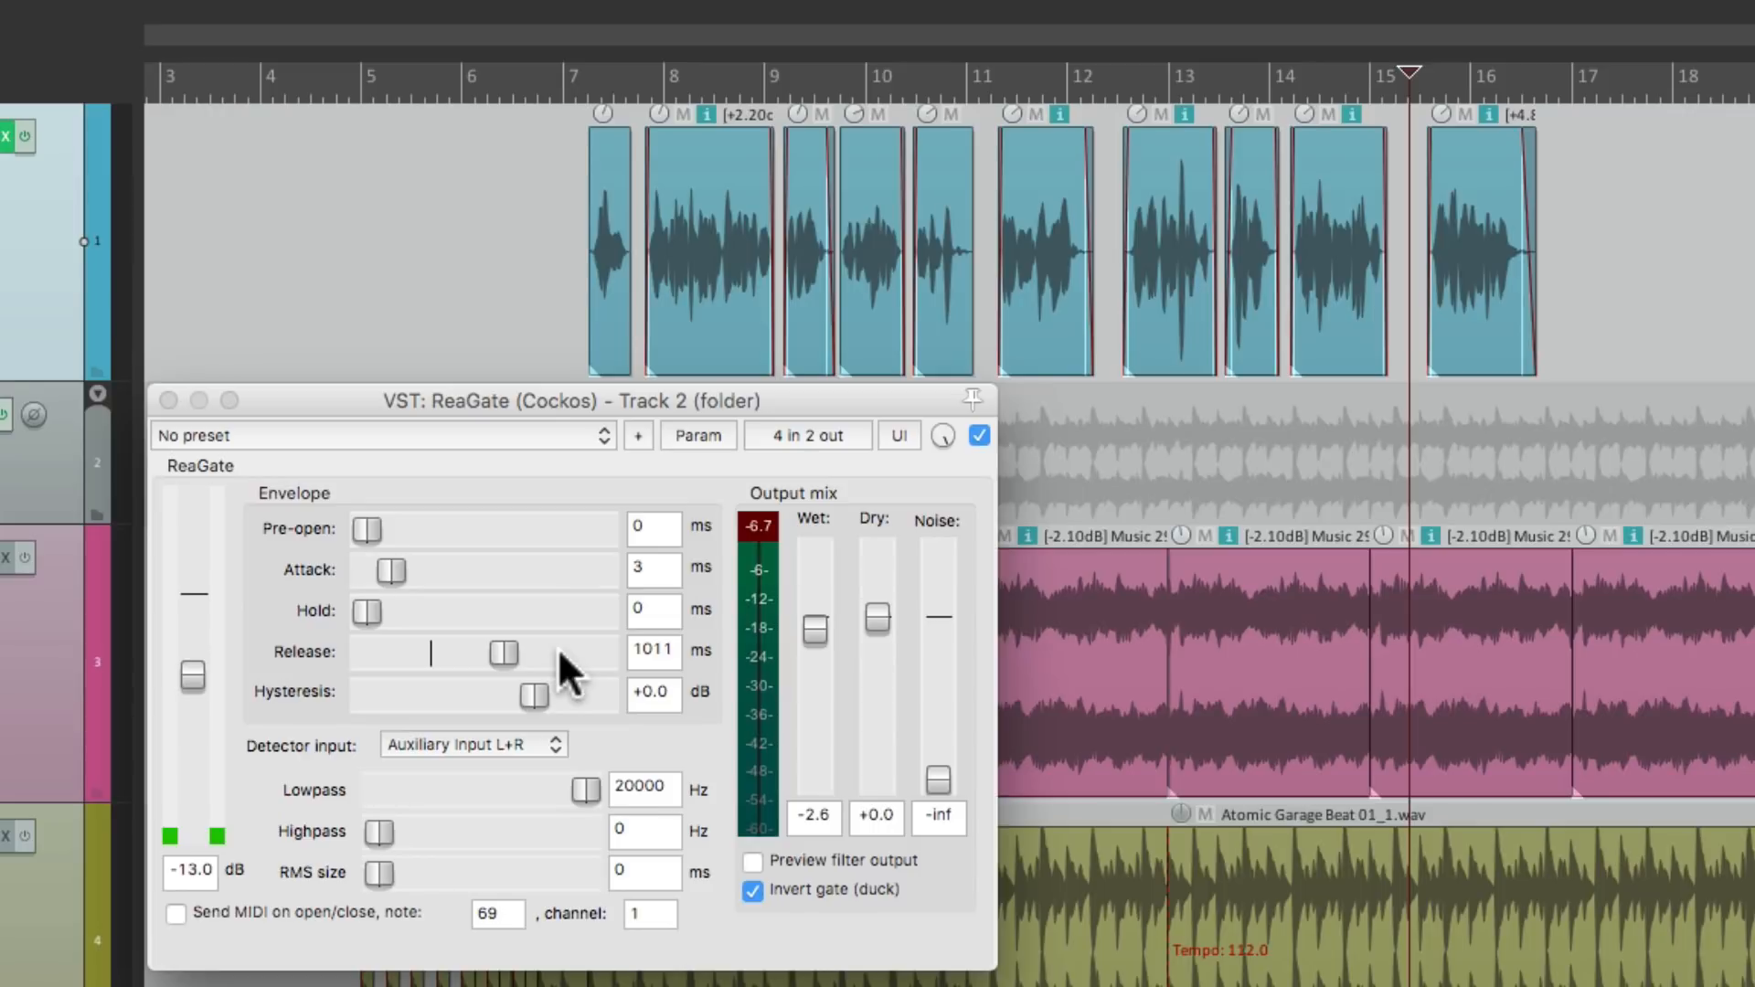
mouse_move(540, 689)
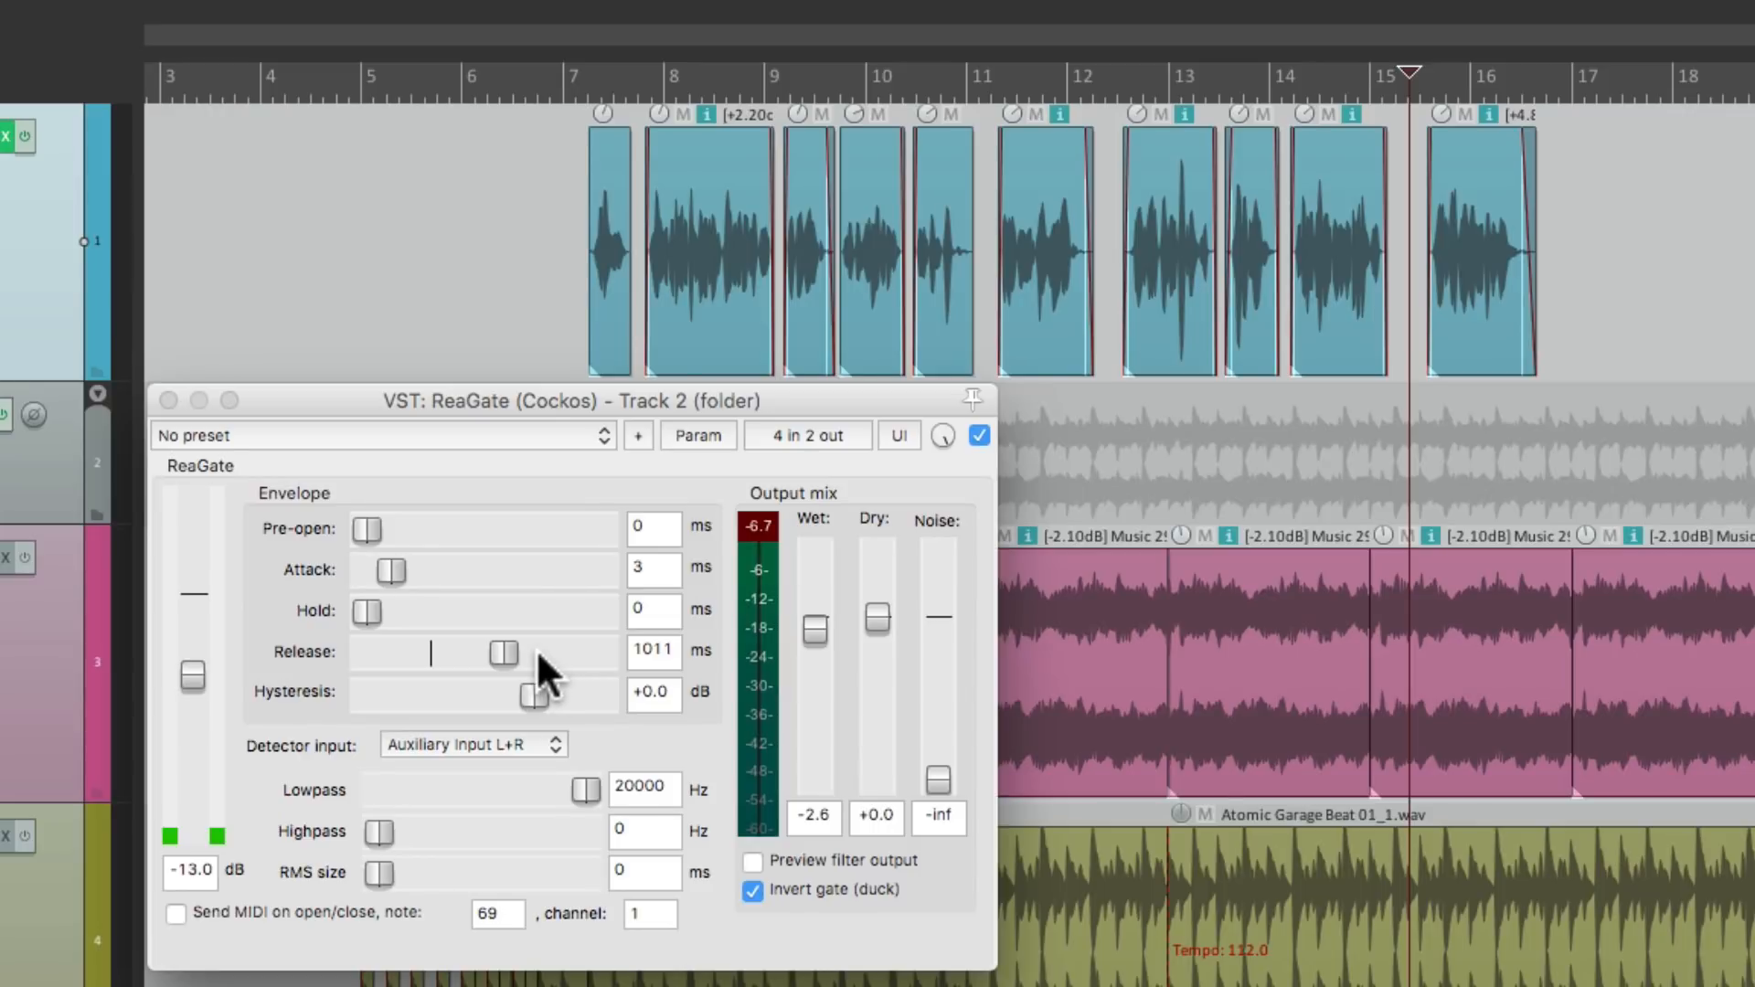
drag(502, 654, 430, 654)
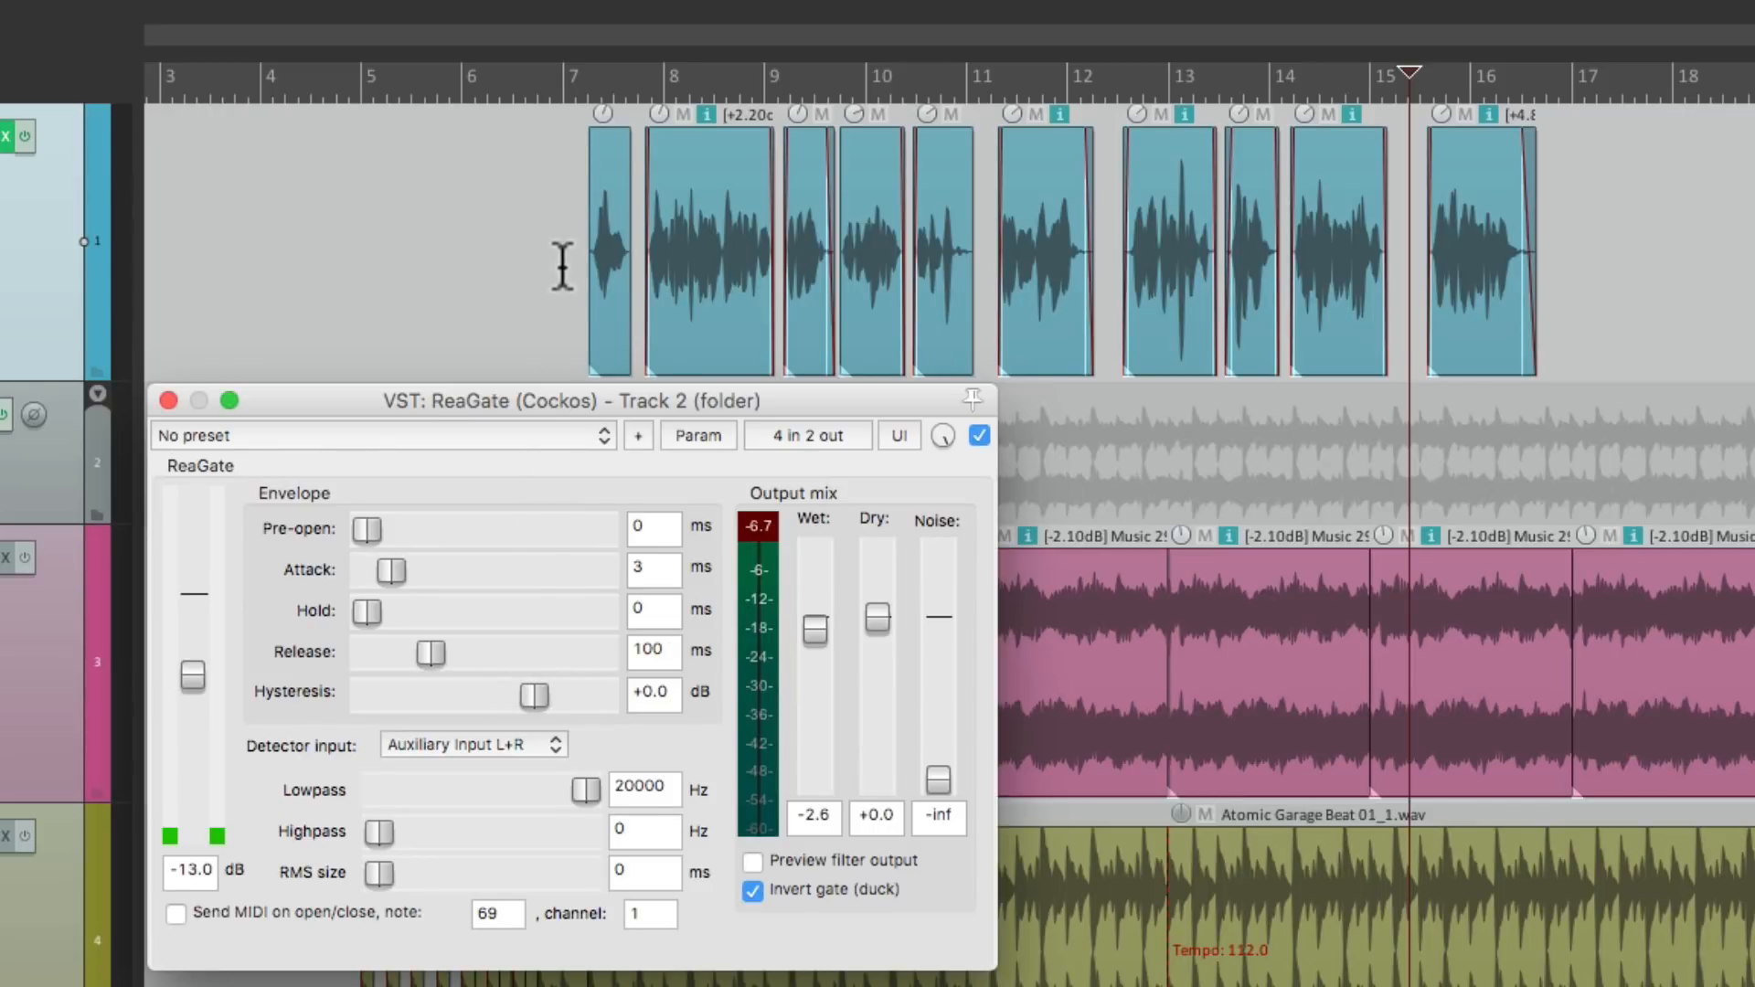
drag(431, 654, 439, 654)
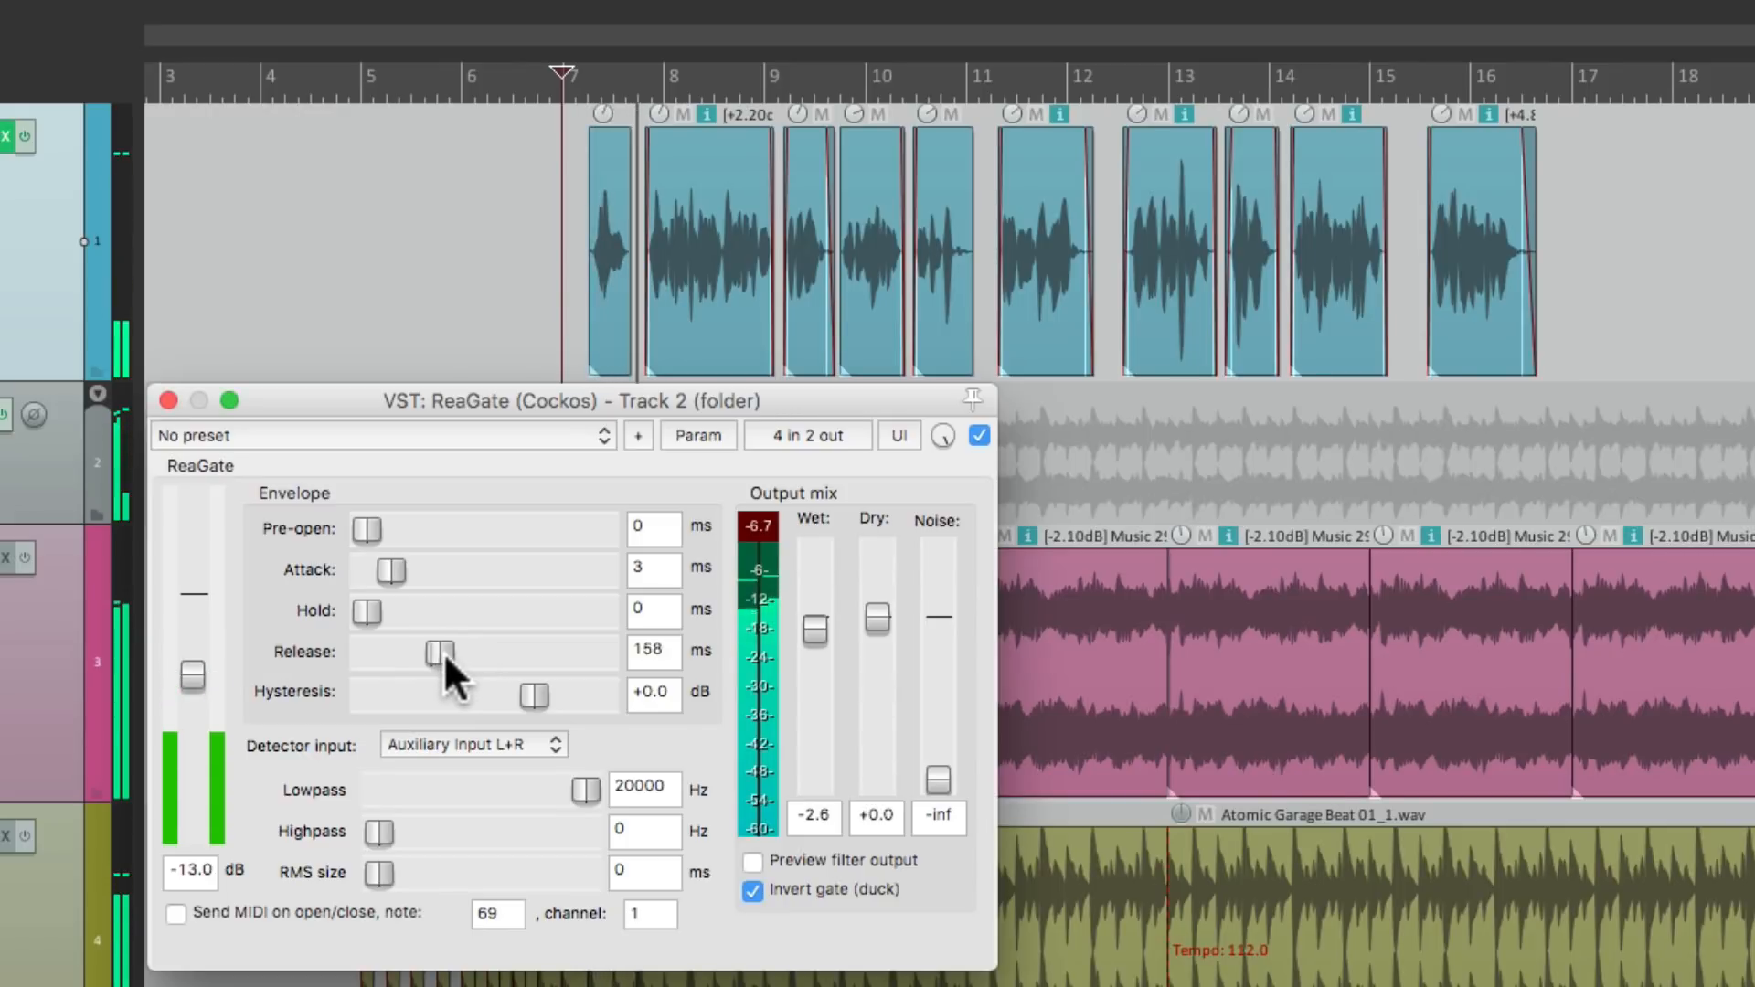
drag(437, 653, 464, 652)
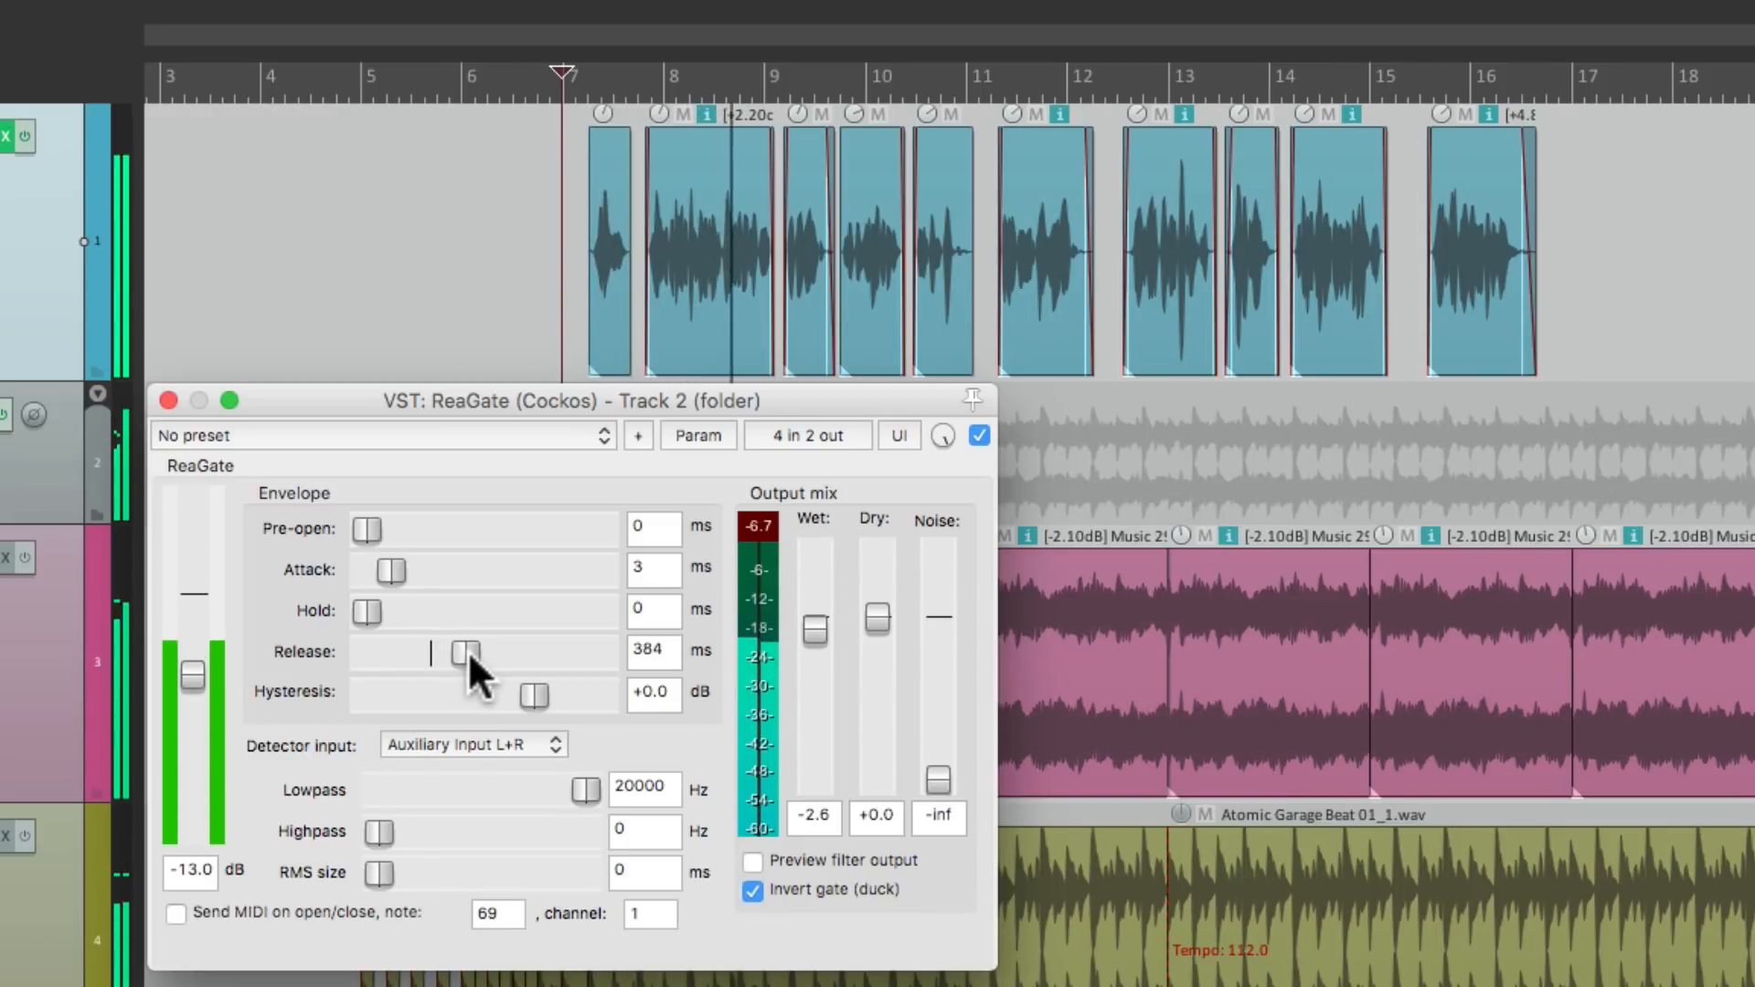
drag(467, 653, 495, 652)
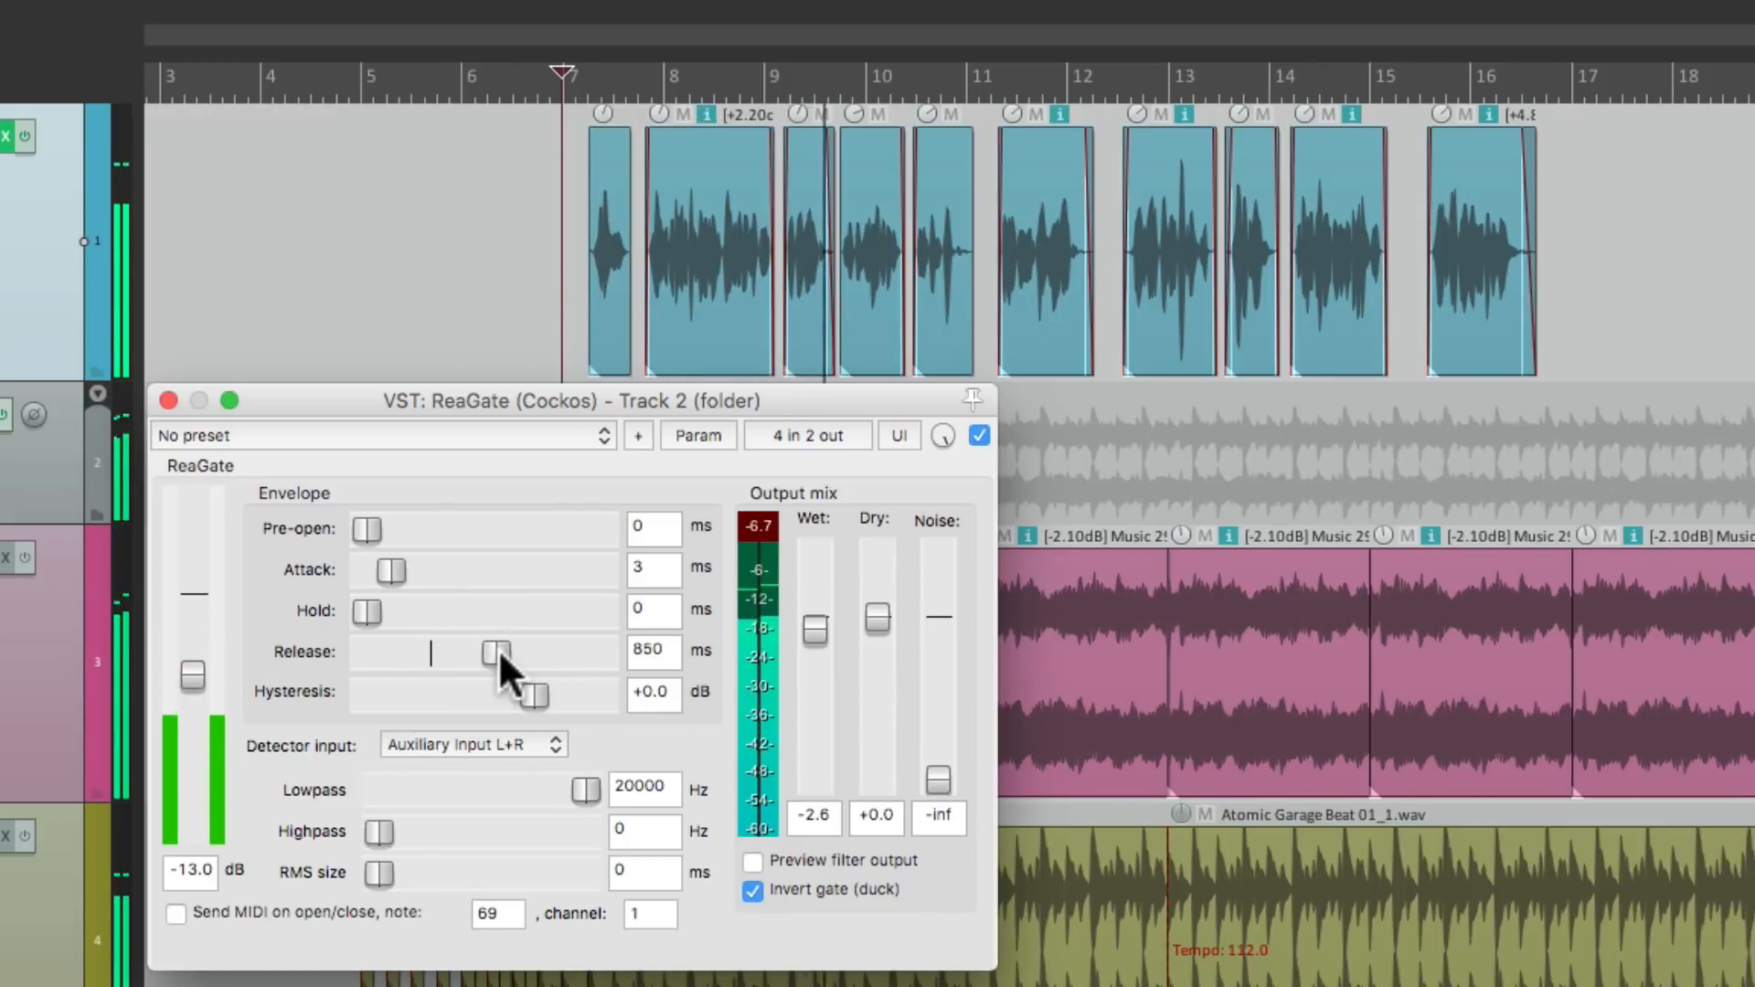
drag(493, 653, 506, 652)
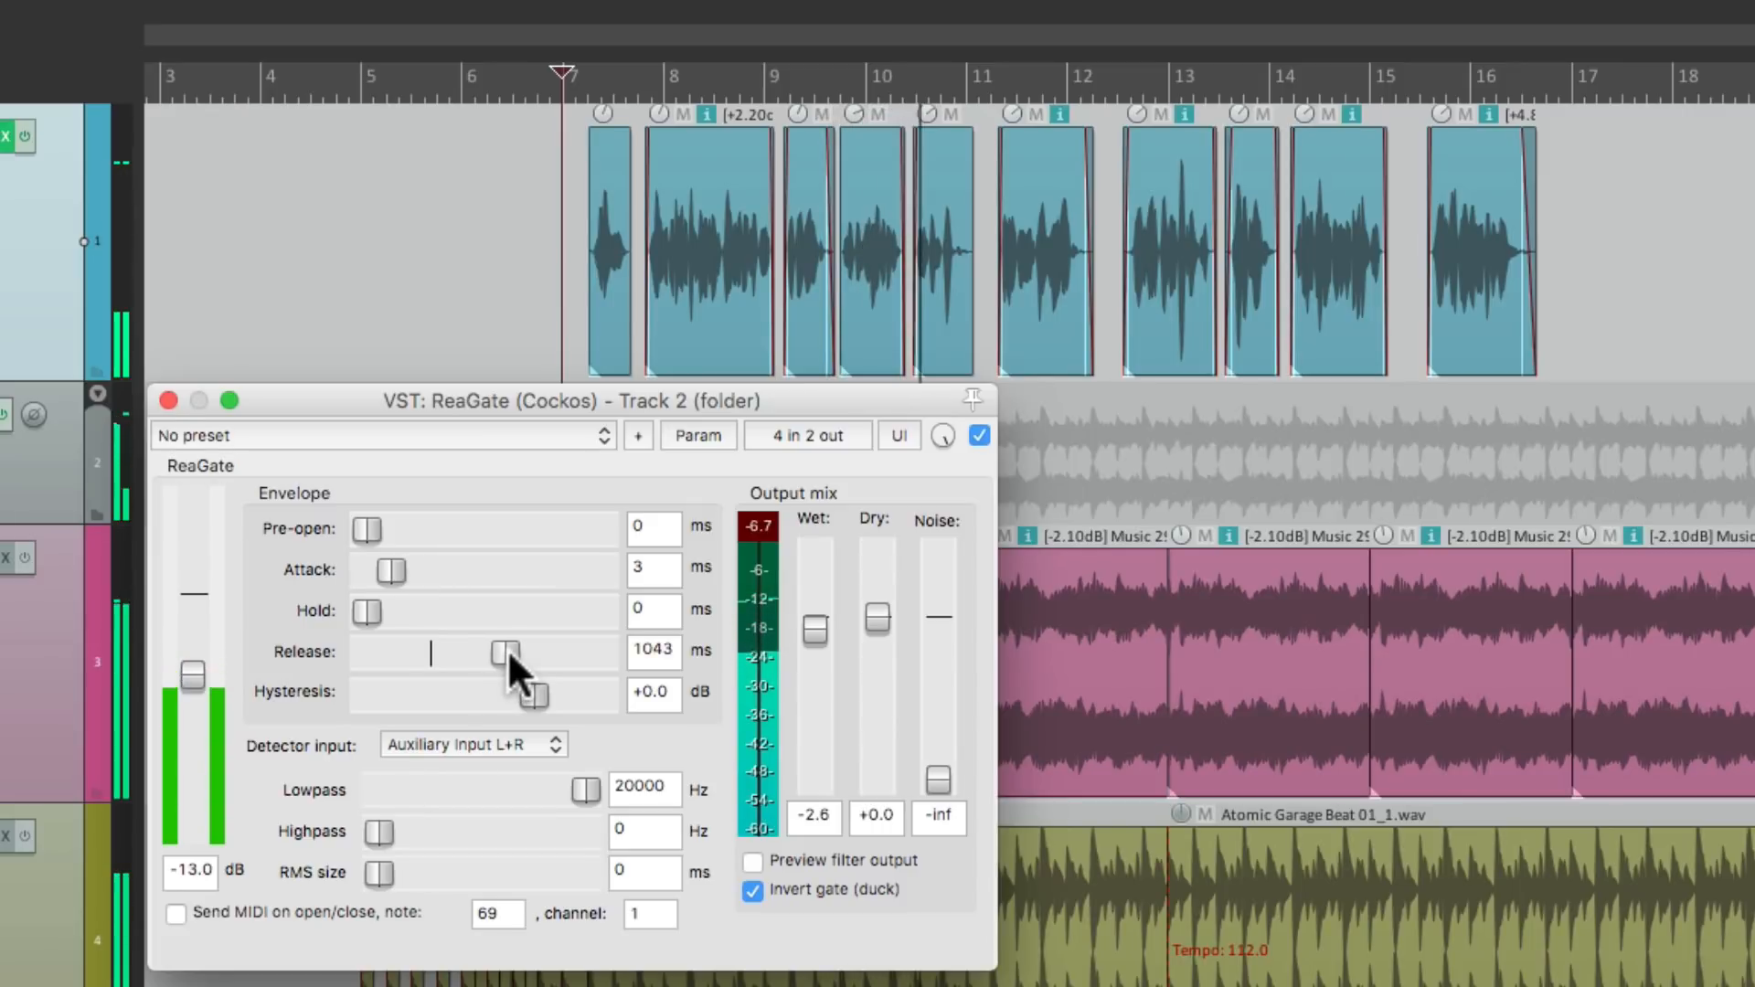
drag(509, 652, 504, 652)
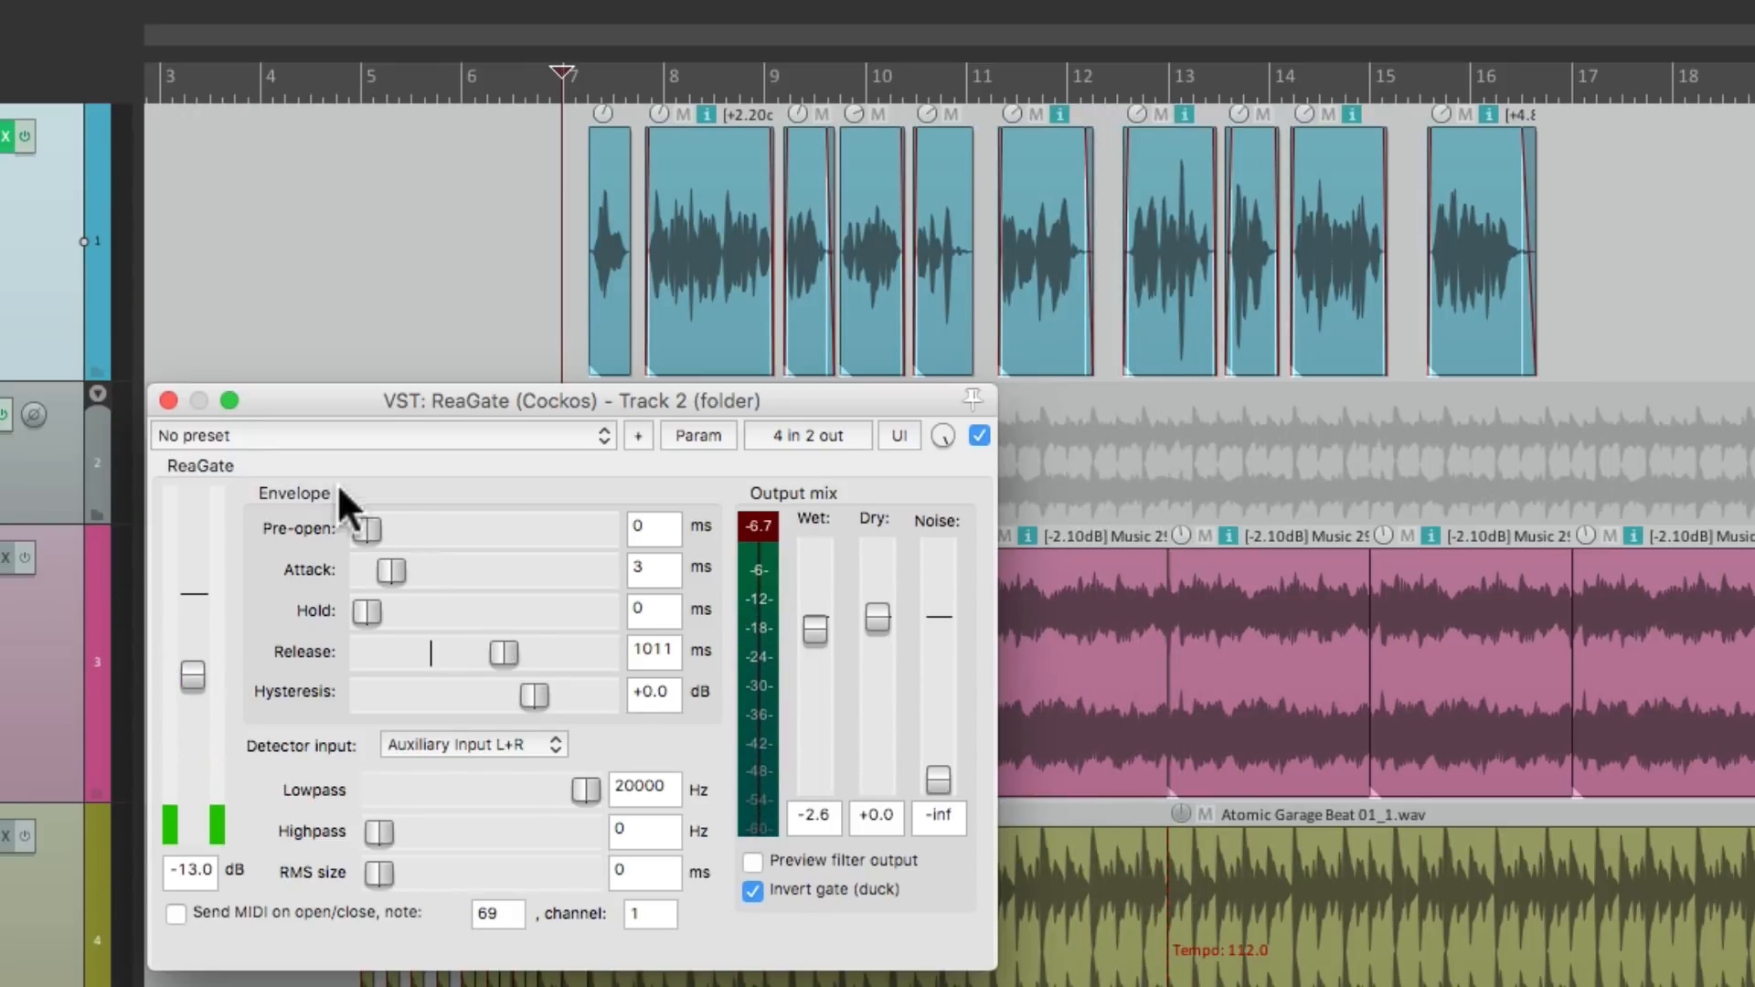
click(168, 401)
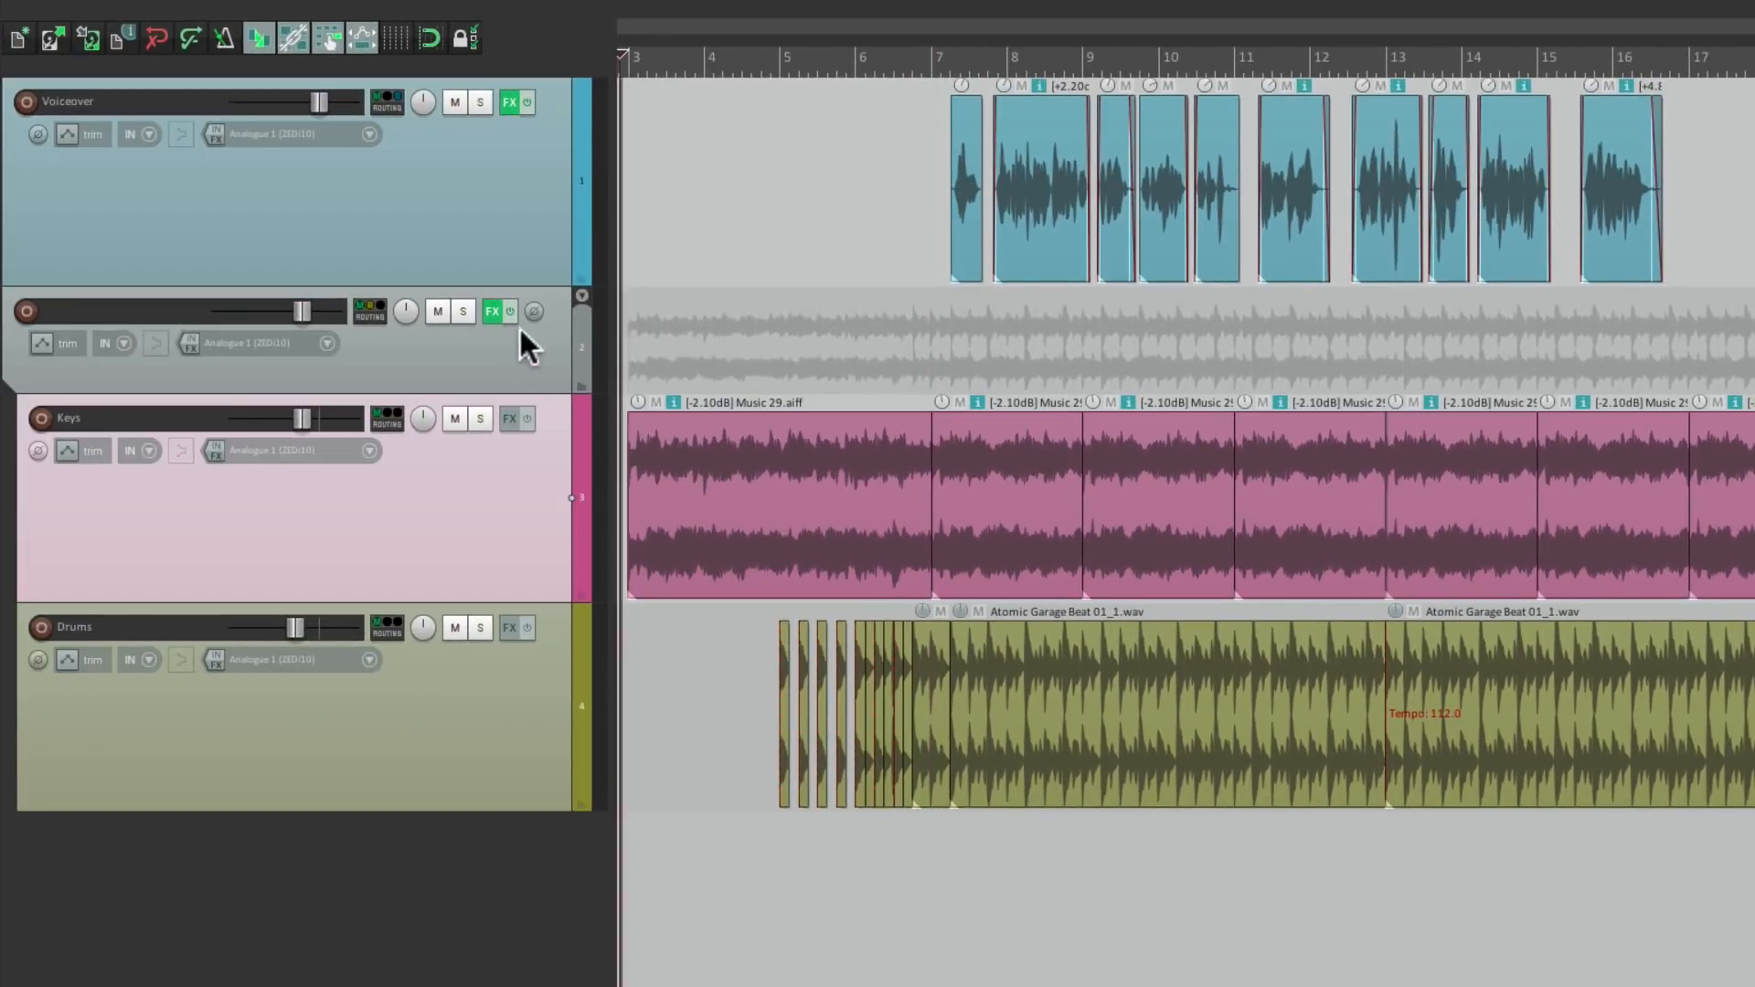
click(496, 312)
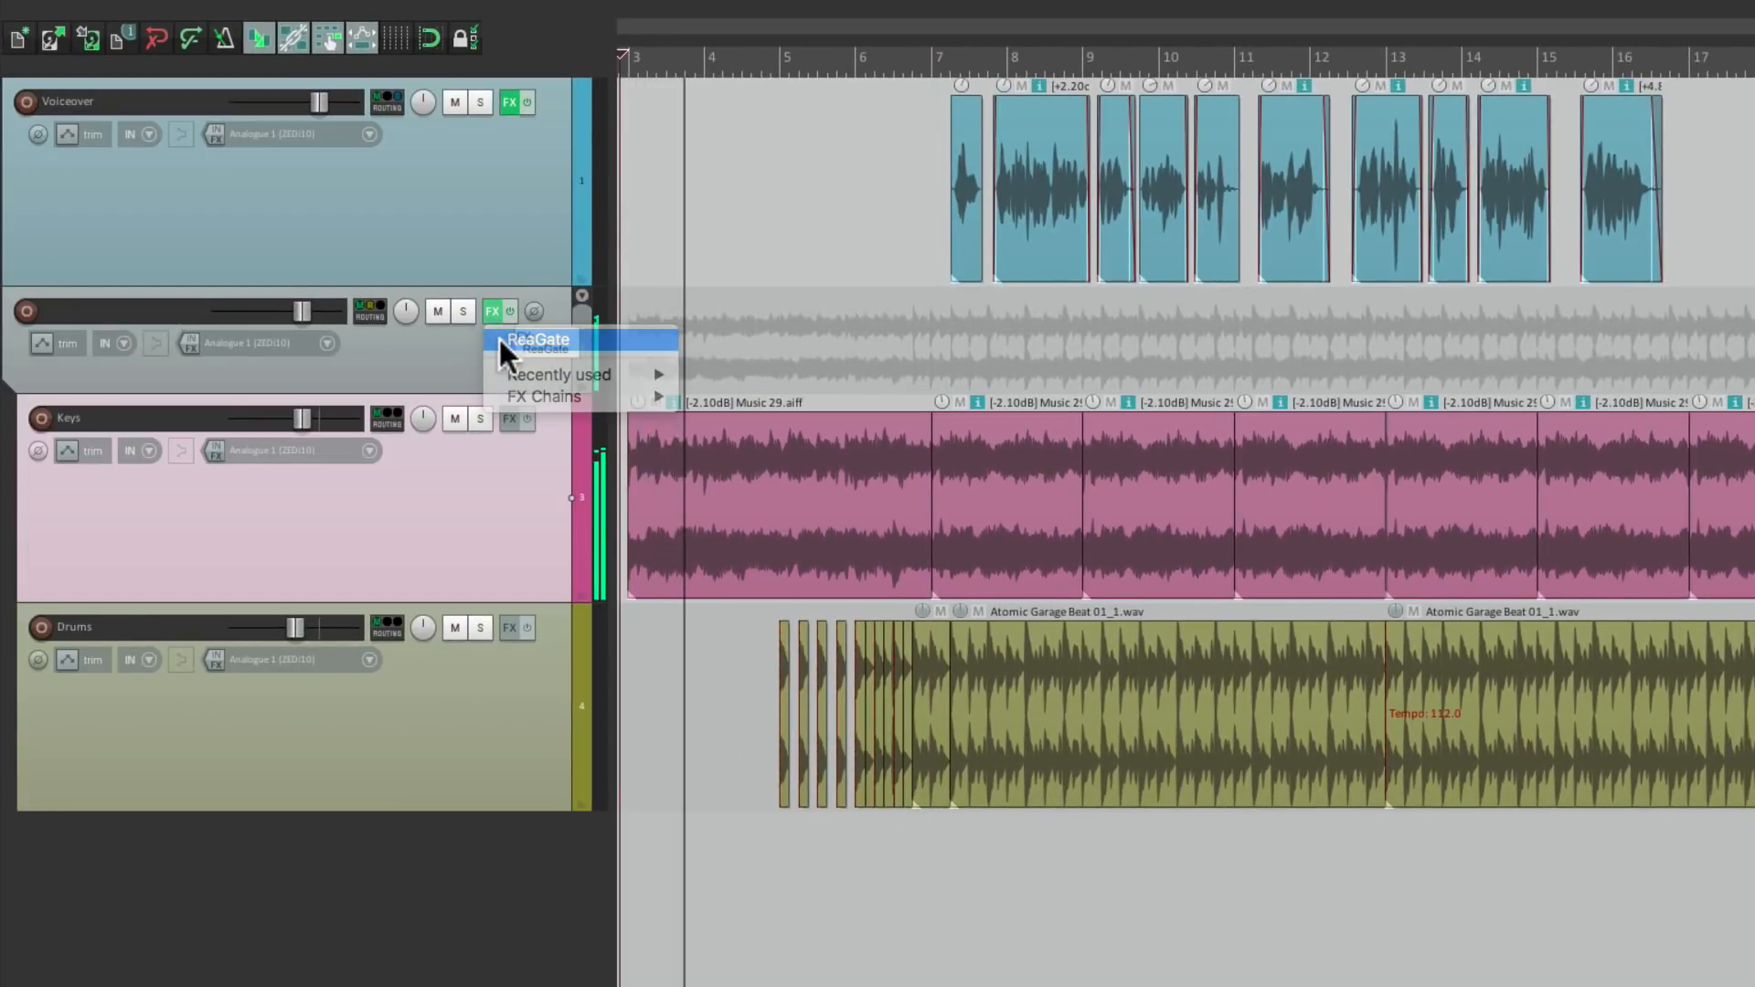
click(539, 339)
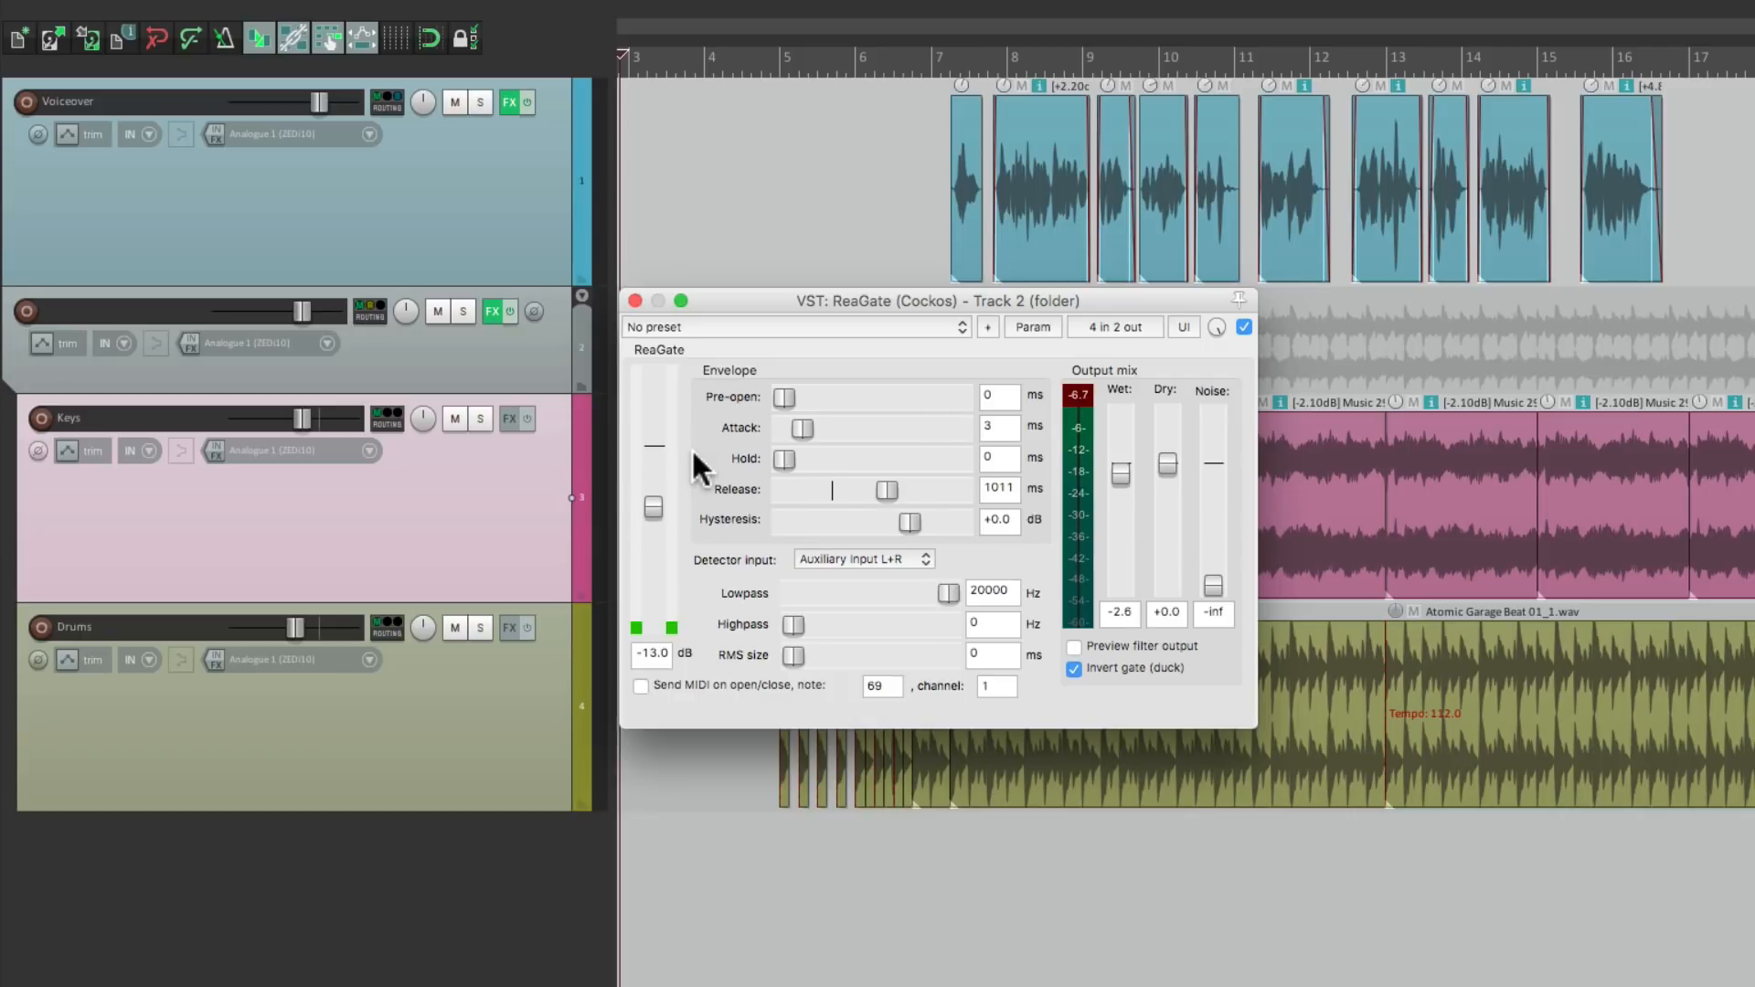
mouse_move(1541, 139)
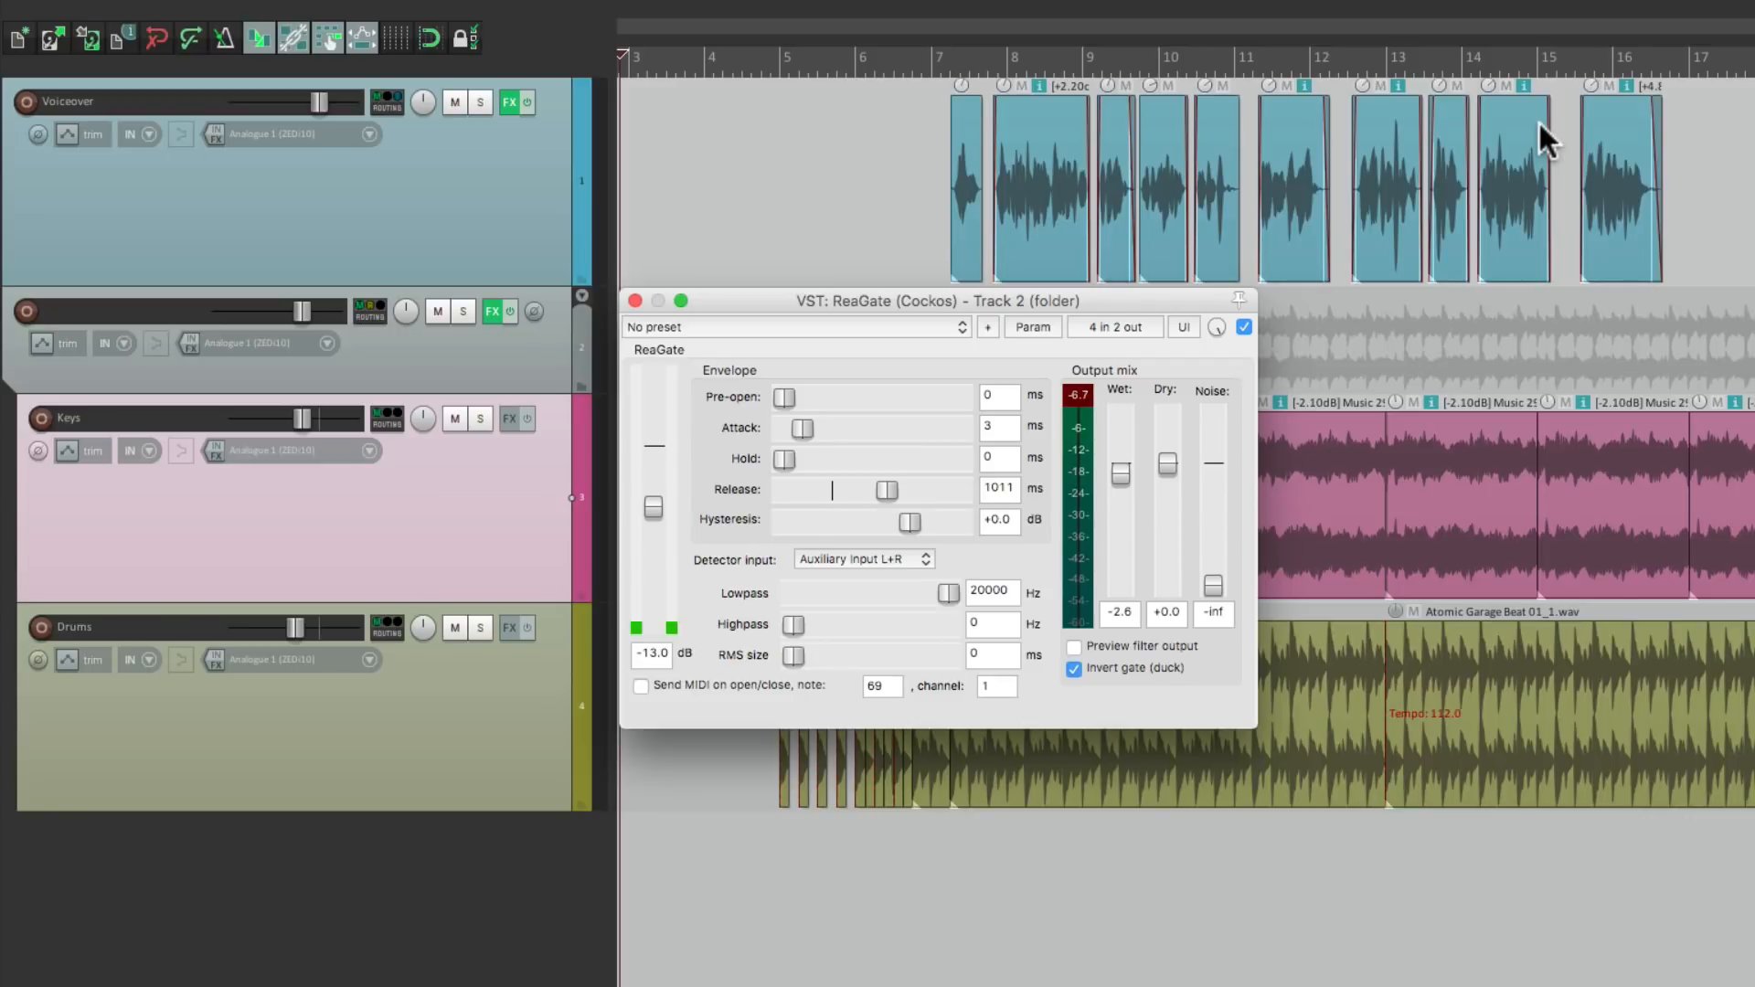
mouse_move(1597, 110)
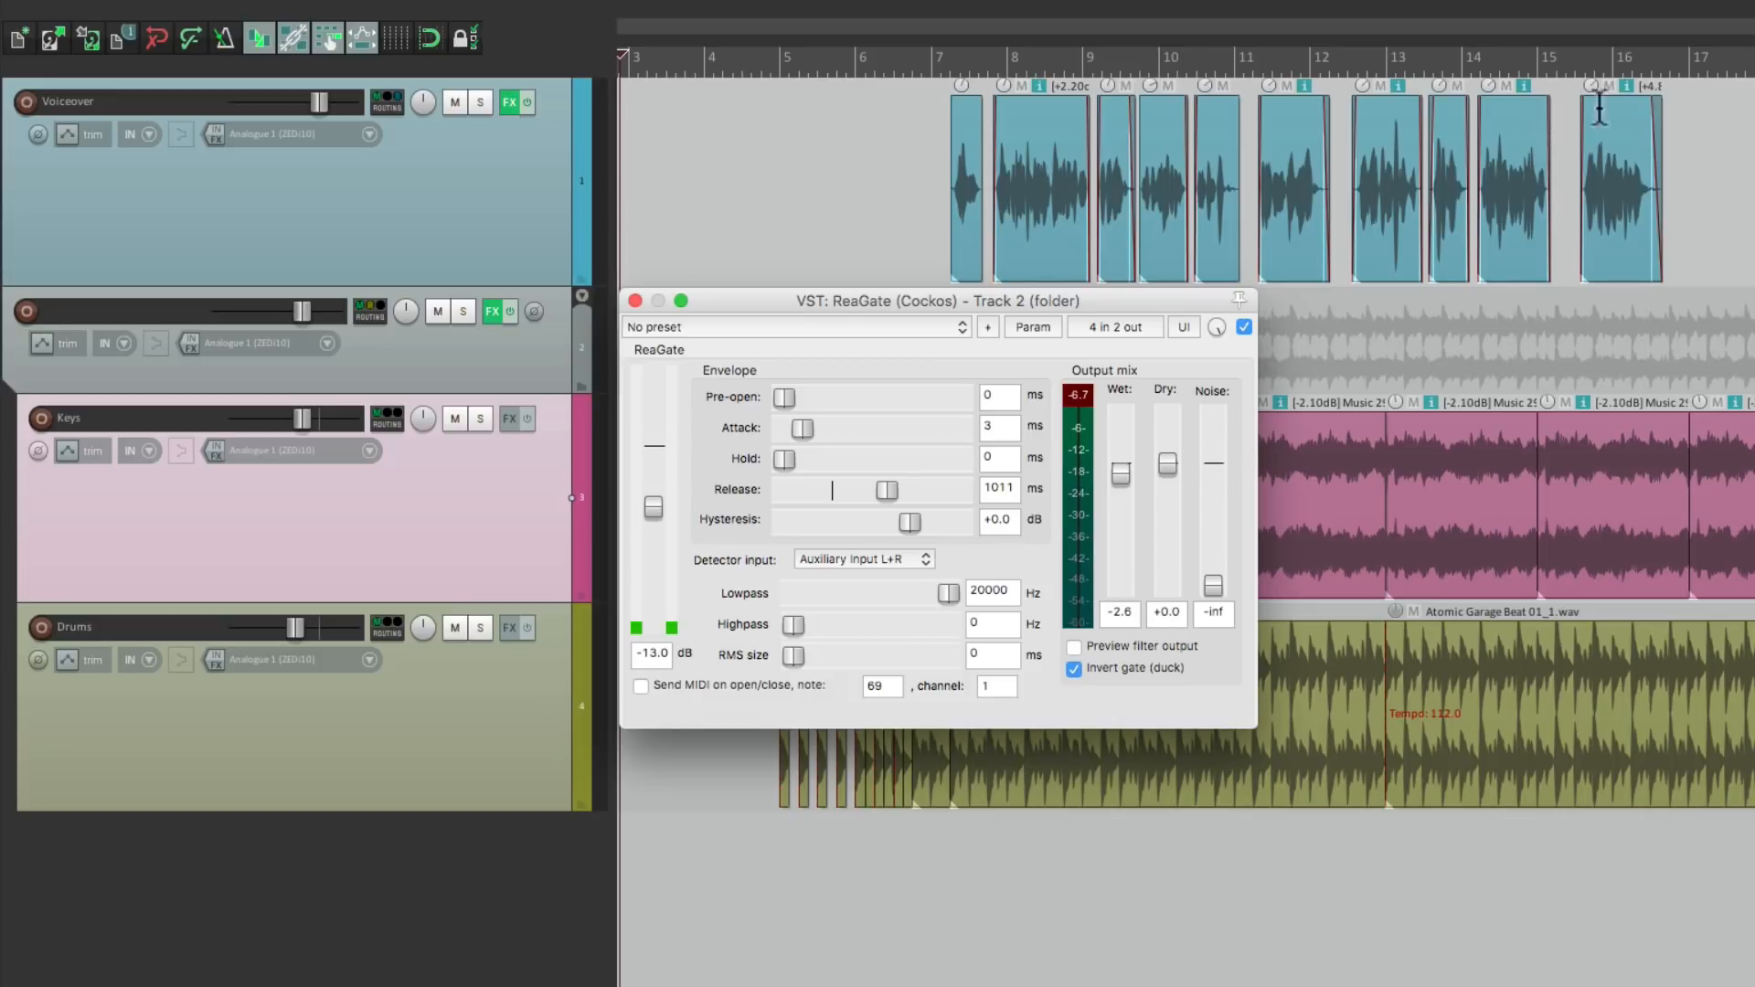